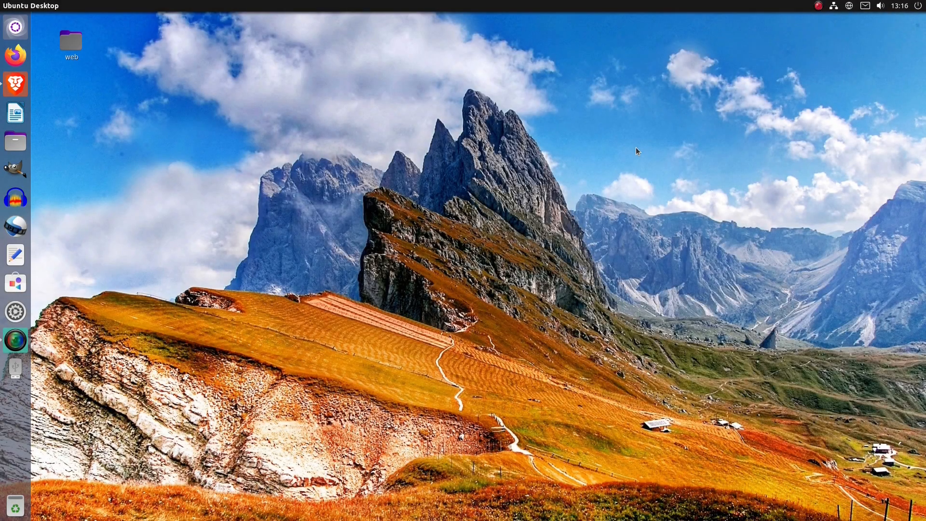
Browse the Dash application list before viewing the Unity Wikipedia article in Brave.
{"action": "left_click", "coordinate": [15, 27]}
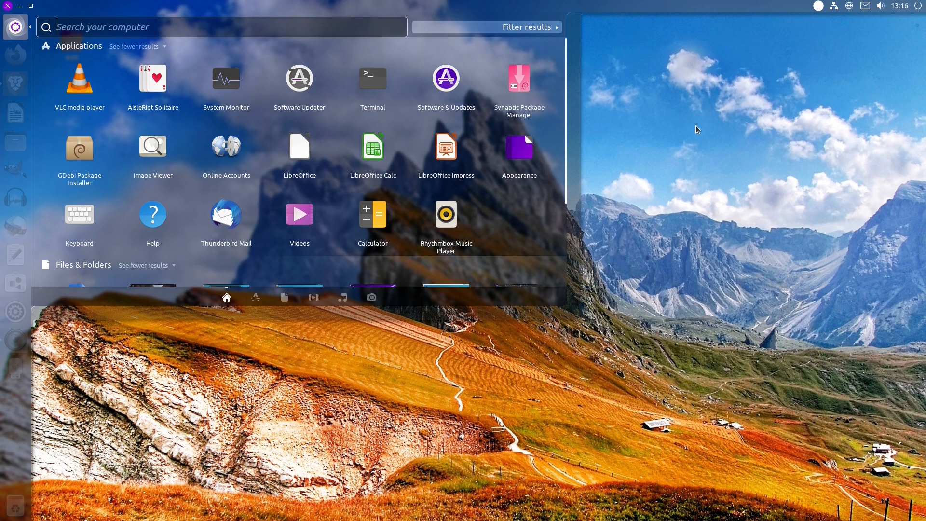
{"action": "scroll", "scroll_direction": "down", "scroll_amount": 3}
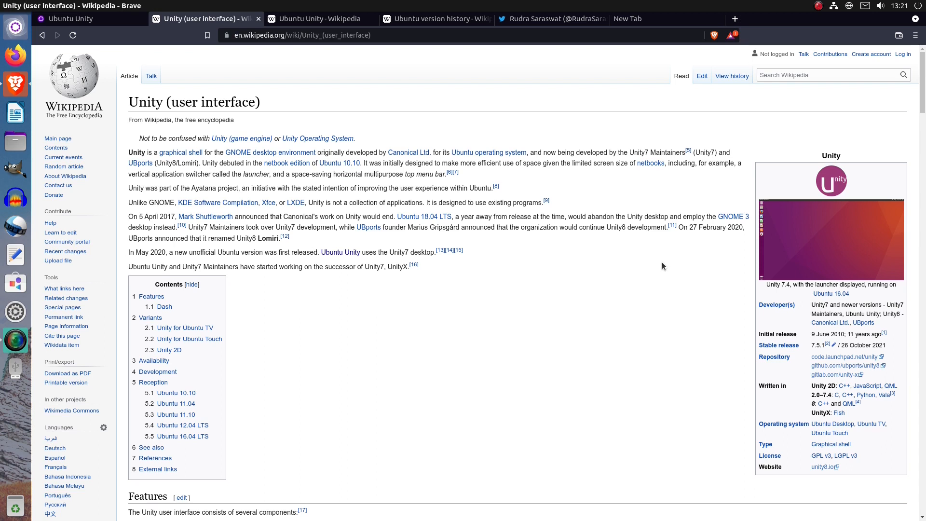
View the Ubuntu 16.04 and 17.04 screenshots full size, then land on the Ubuntu Unity article.
{"action": "left_click", "coordinate": [831, 240]}
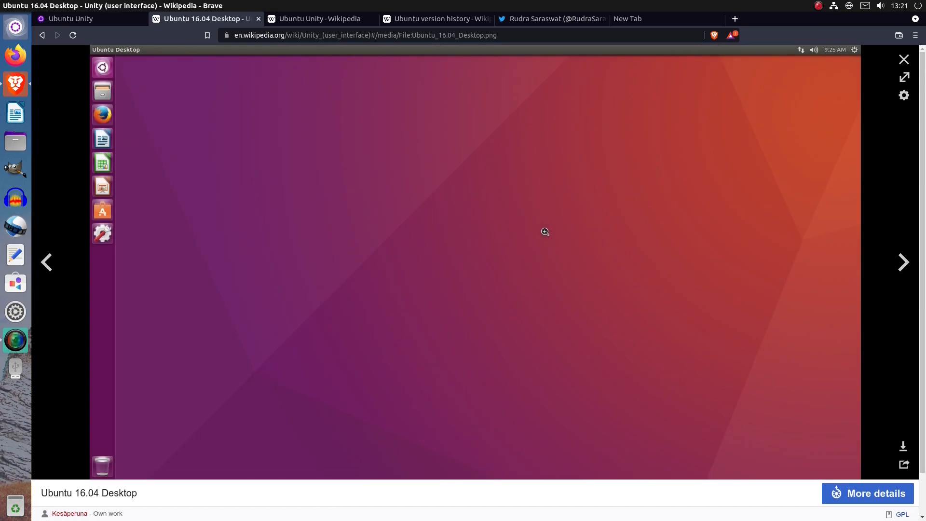
{"action": "left_click", "coordinate": [437, 18]}
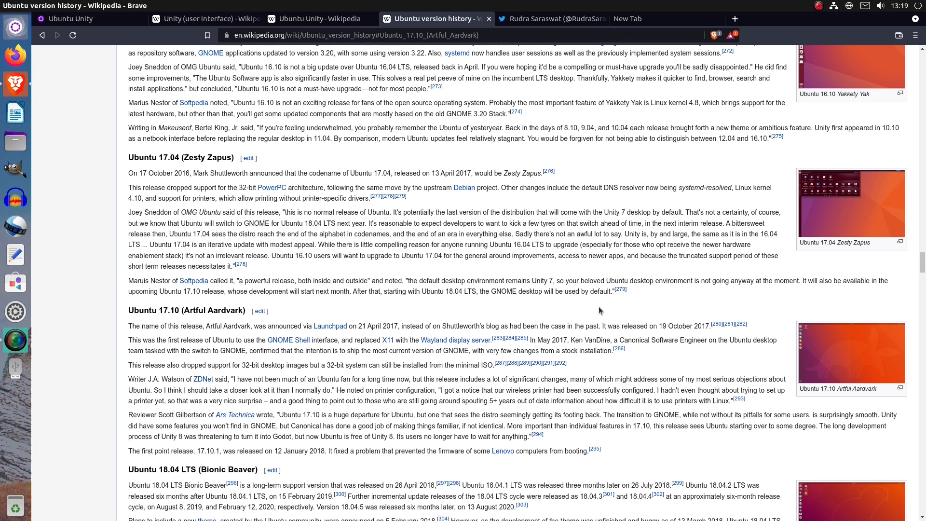
{"action": "left_click", "coordinate": [851, 207]}
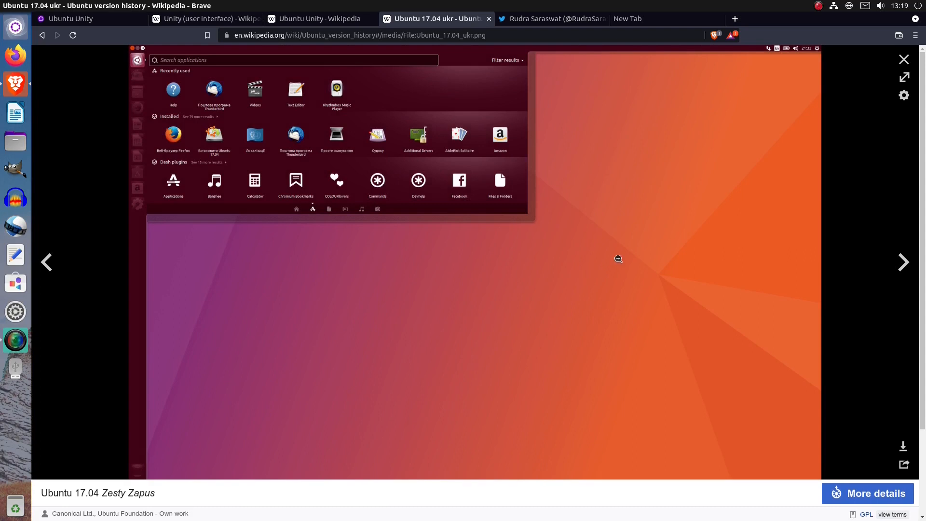
{"action": "left_click", "coordinate": [550, 18]}
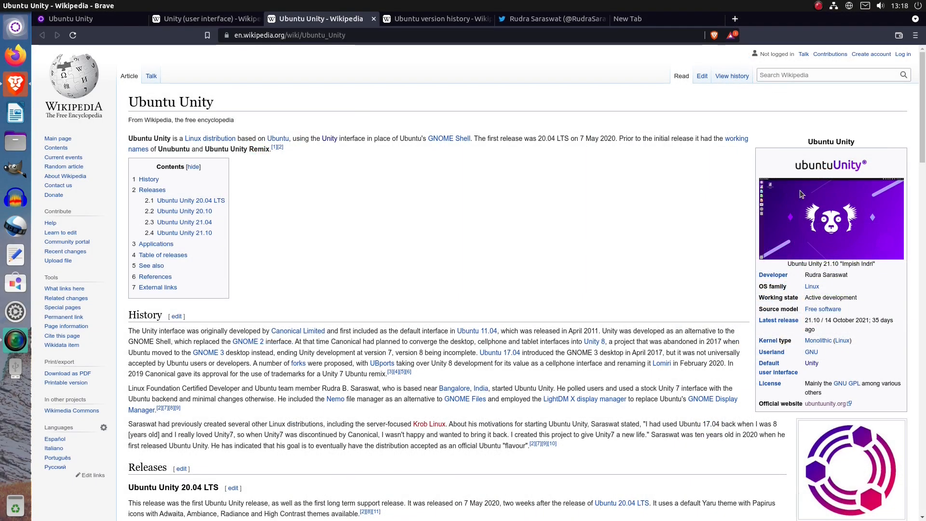
Scroll the Ubuntu Unity article down through its Releases section.
{"action": "scroll", "scroll_direction": "down", "scroll_amount": 3}
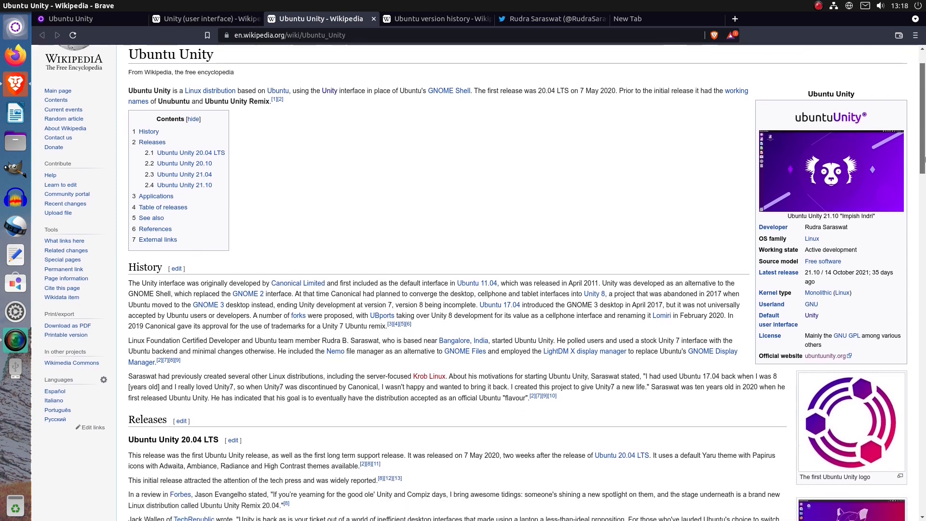
{"action": "scroll", "scroll_direction": "down", "scroll_amount": 3}
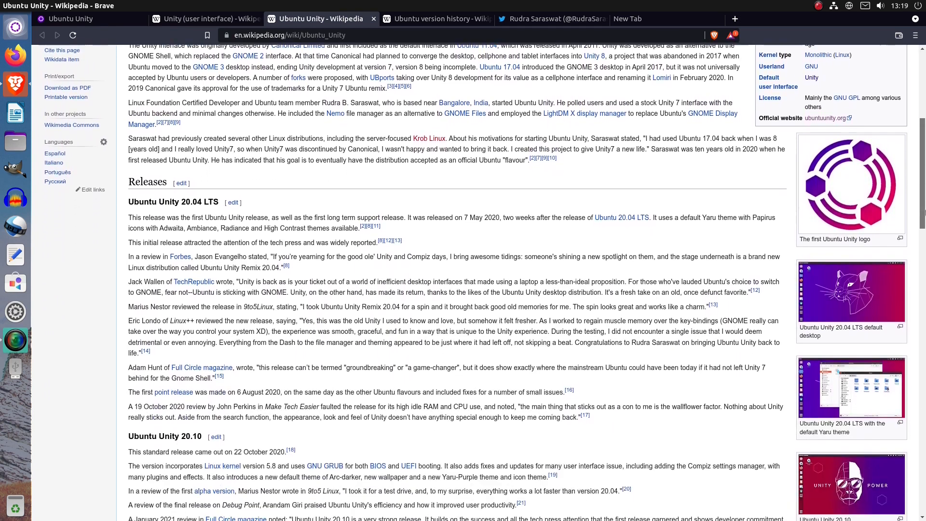
{"action": "scroll", "scroll_direction": "down", "scroll_amount": 3}
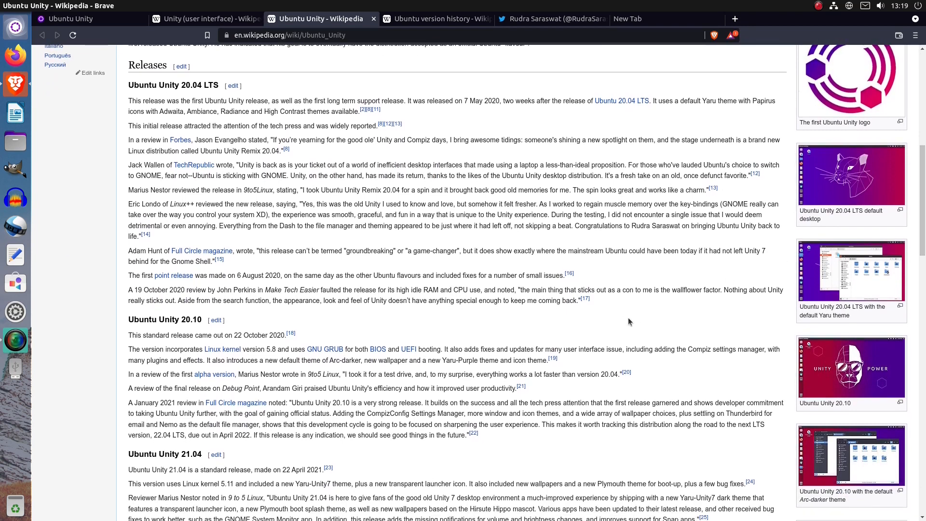
{"action": "scroll", "scroll_direction": "down", "scroll_amount": 3}
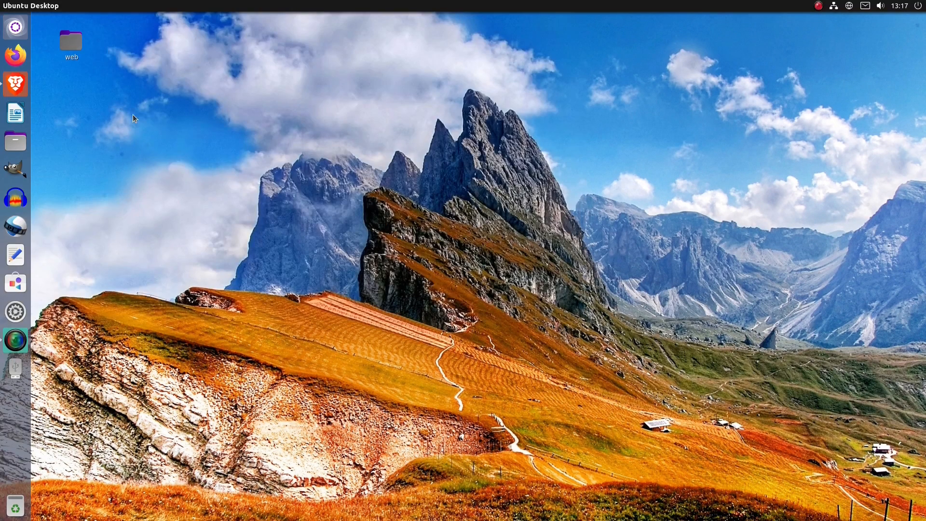
Show the Home folder in Nemo, then return to the Dash.
{"action": "left_click", "coordinate": [15, 142]}
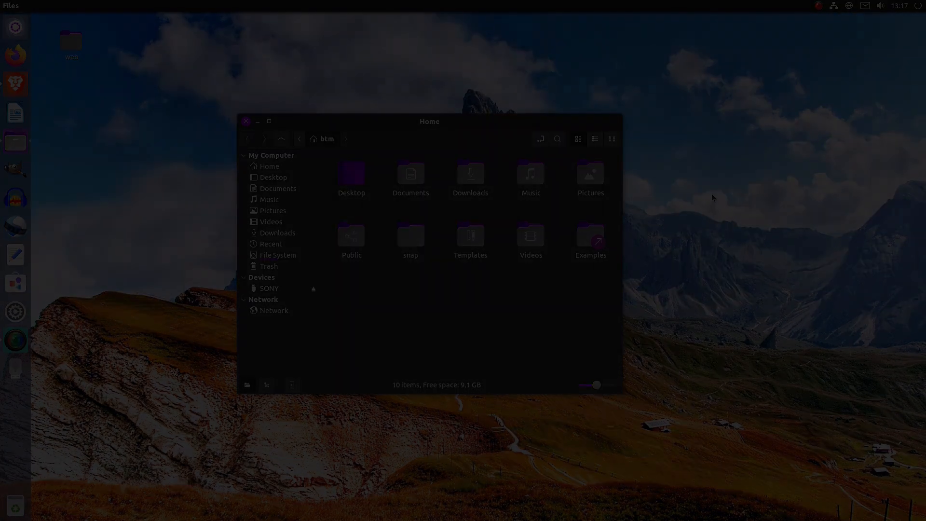
{"action": "left_click", "coordinate": [16, 27]}
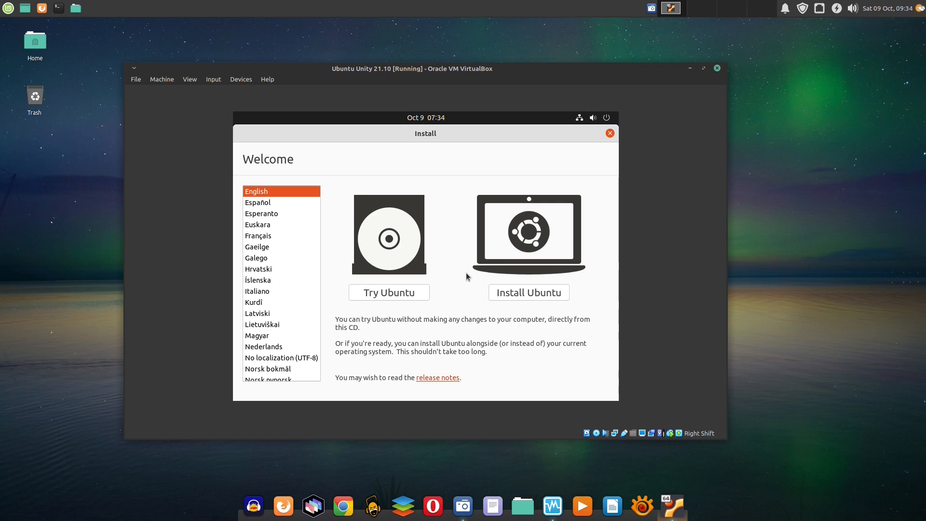
{"action": "mouse_move", "coordinate": [506, 299]}
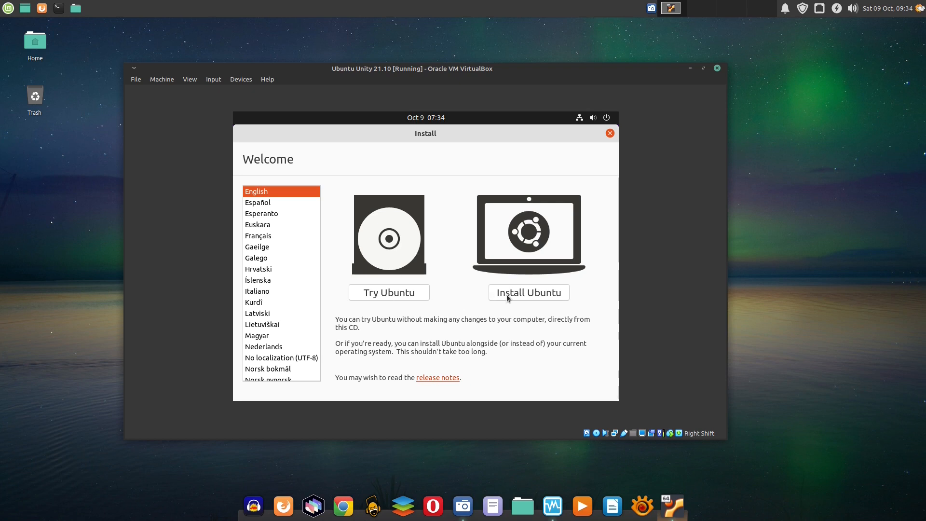
Start Install Ubuntu and choose English (US) on the Keyboard layout step.
{"action": "left_click", "coordinate": [388, 291]}
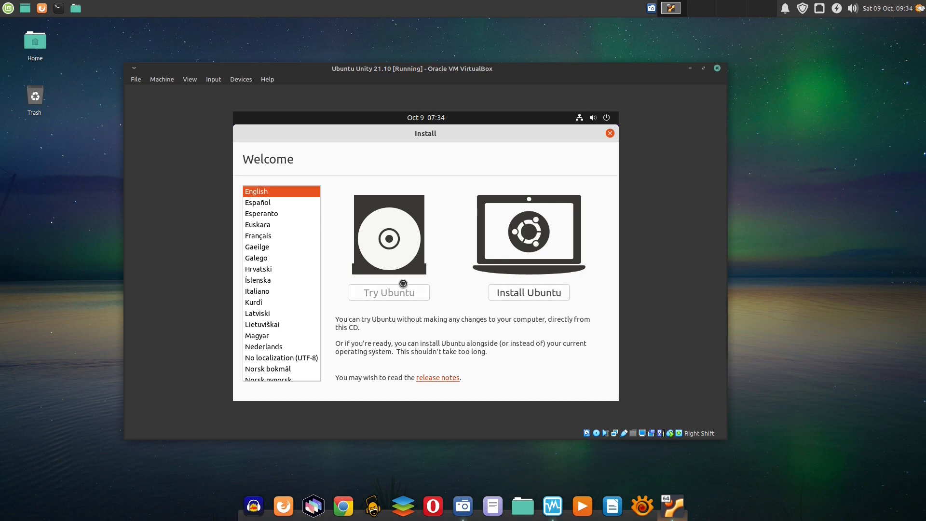
{"action": "left_click", "coordinate": [527, 292]}
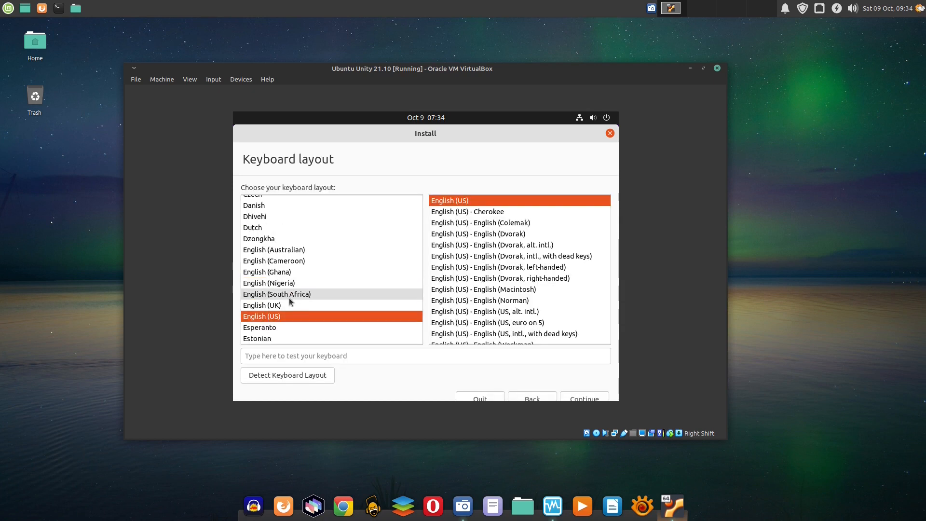
{"action": "scroll", "scroll_direction": "up", "scroll_amount": 3}
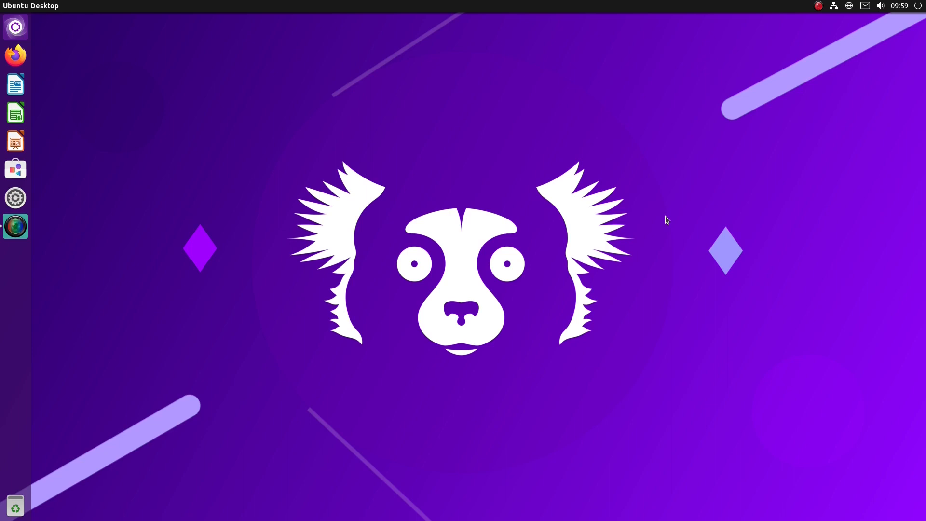
{"action": "mouse_move", "coordinate": [3, 461]}
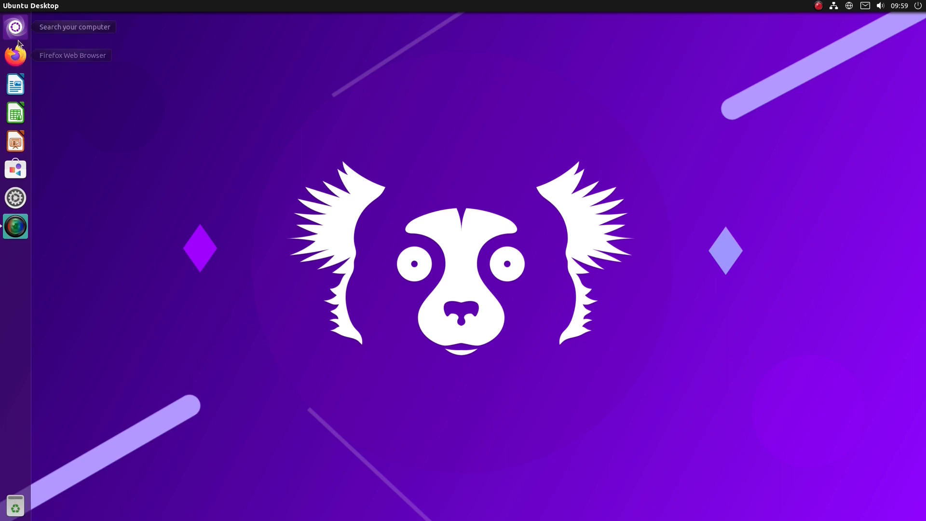
{"action": "left_click", "coordinate": [15, 27]}
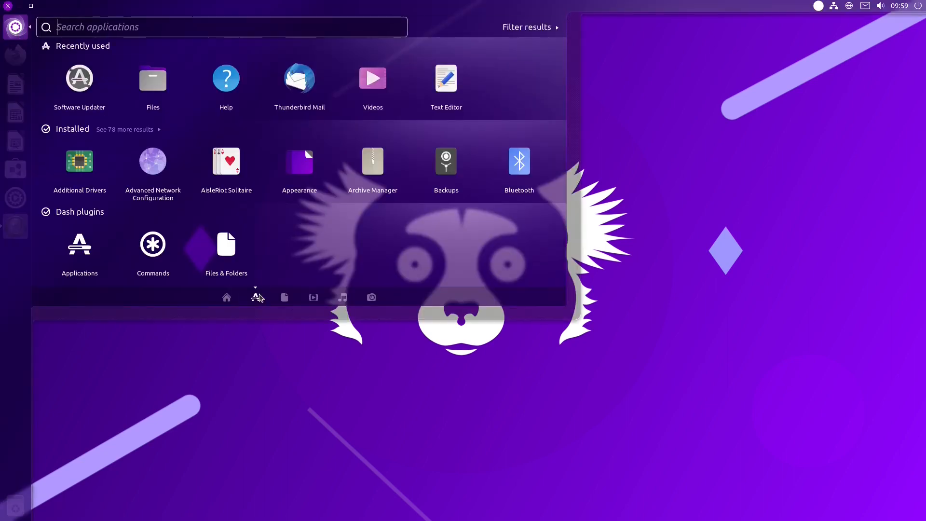
{"action": "scroll", "scroll_direction": "down", "scroll_amount": 3}
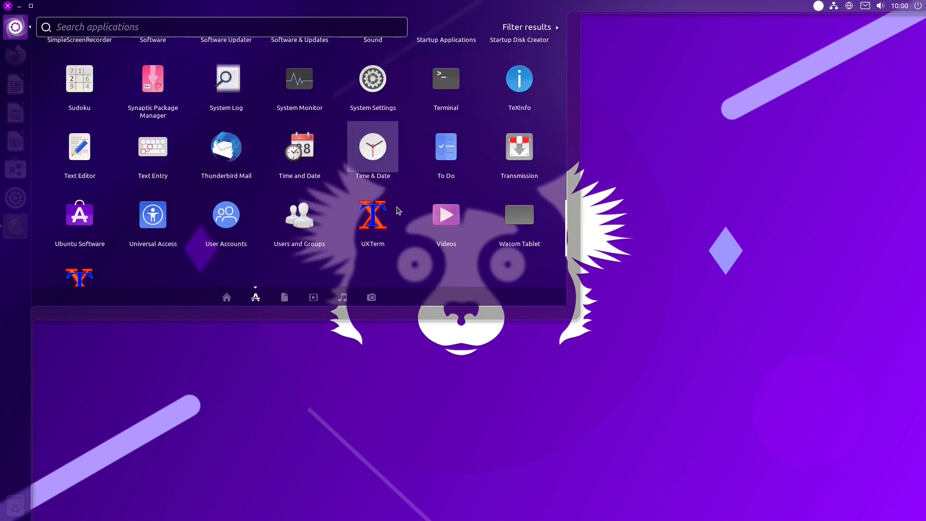
{"action": "left_click", "coordinate": [283, 297]}
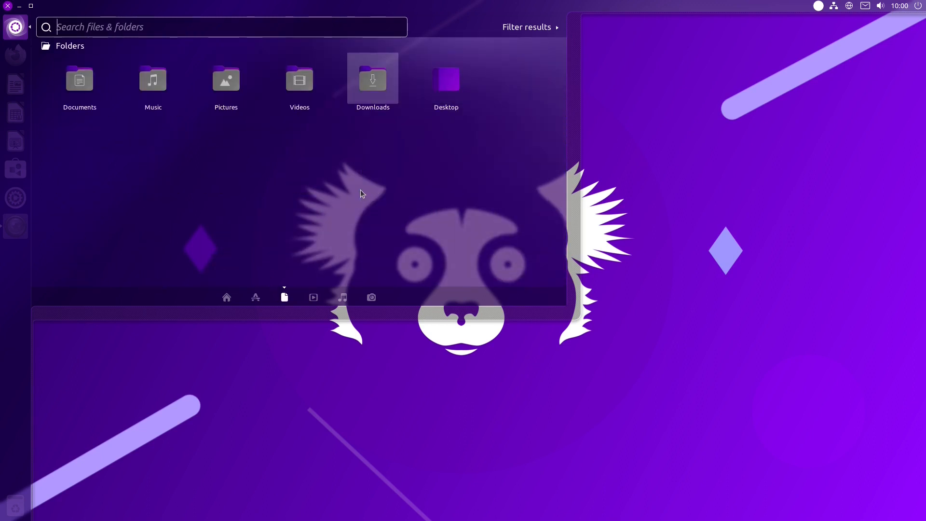
{"action": "left_click", "coordinate": [370, 297]}
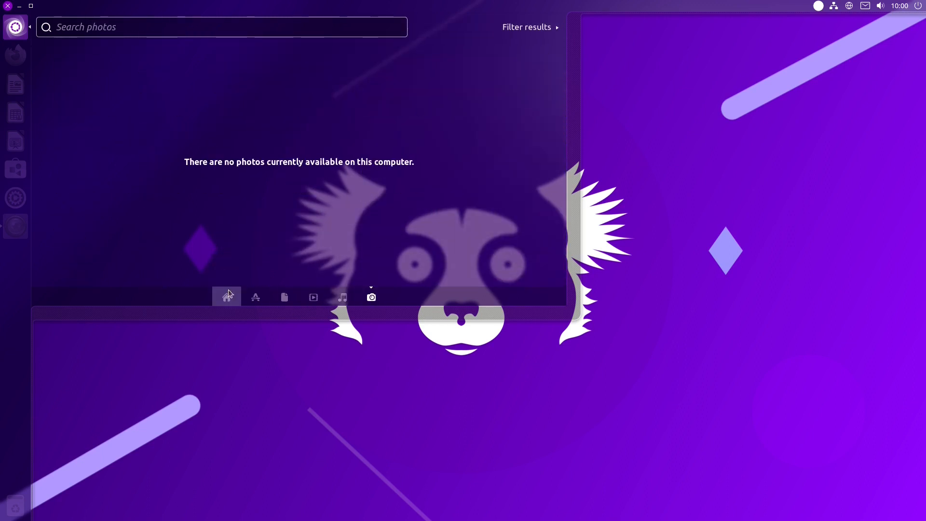
{"action": "left_click", "coordinate": [226, 297]}
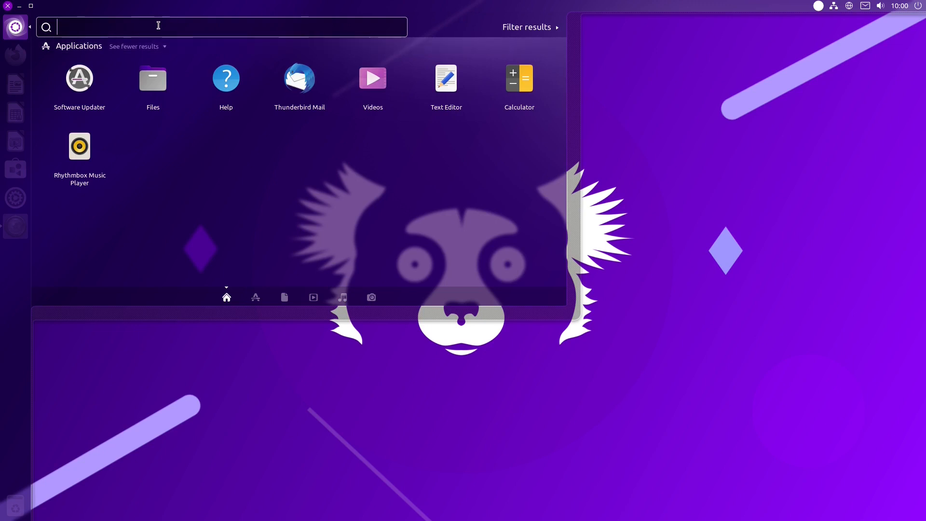
{"action": "key", "text": "Escape"}
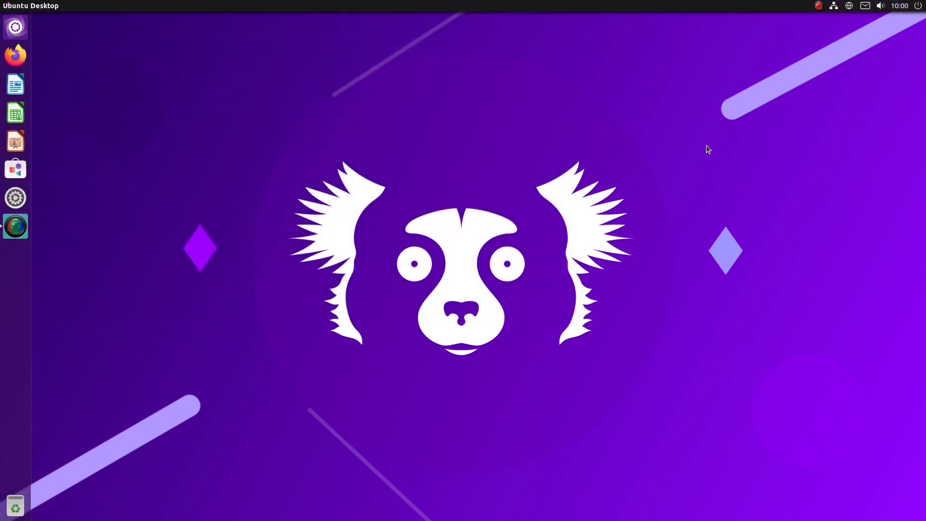
{"action": "left_click", "coordinate": [917, 6]}
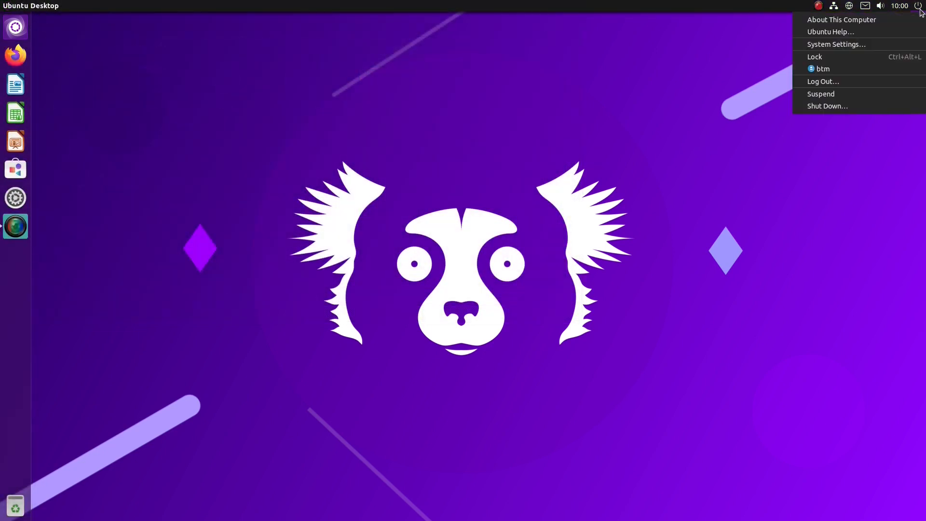
{"action": "mouse_move", "coordinate": [824, 215]}
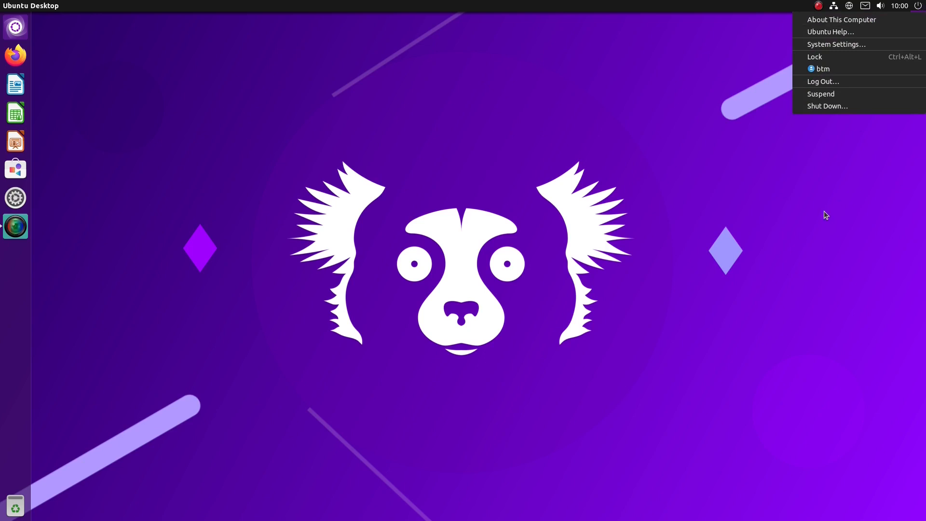
{"action": "left_click", "coordinate": [835, 44]}
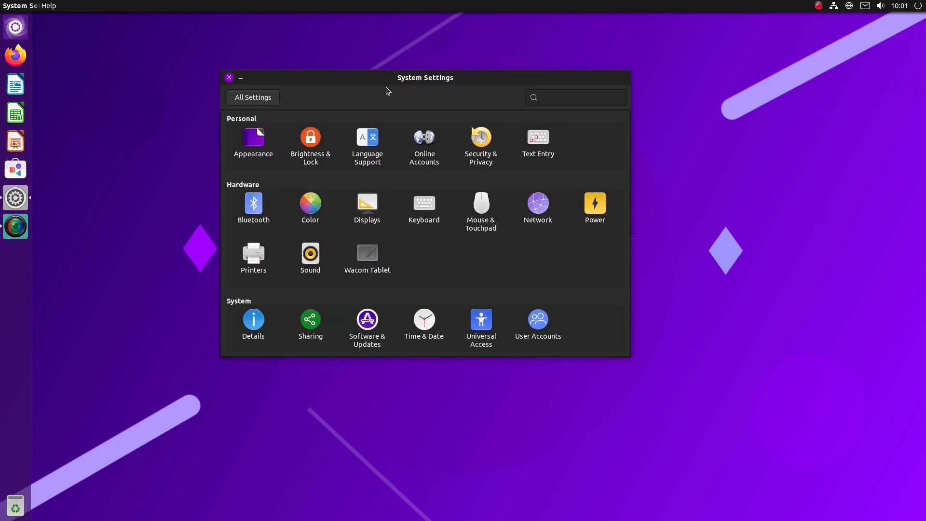
{"action": "left_click", "coordinate": [899, 6]}
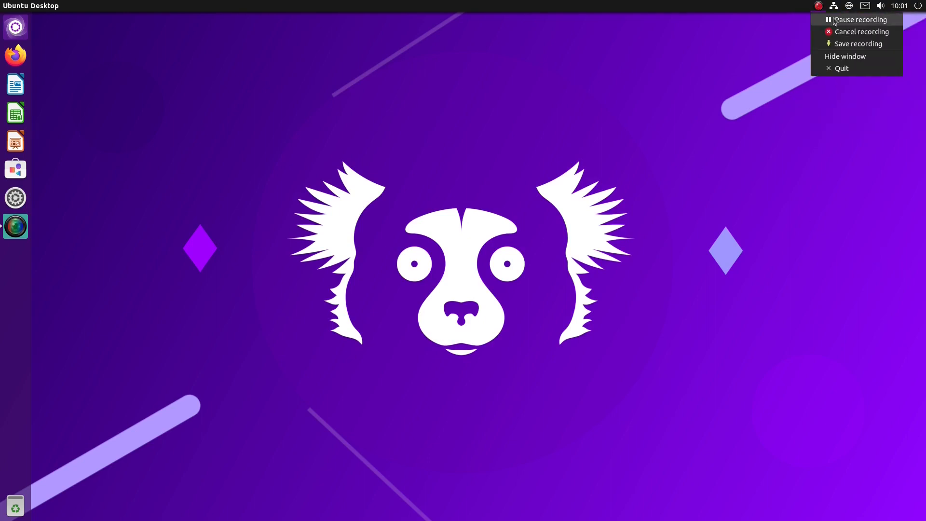
{"action": "left_click", "coordinate": [676, 174]}
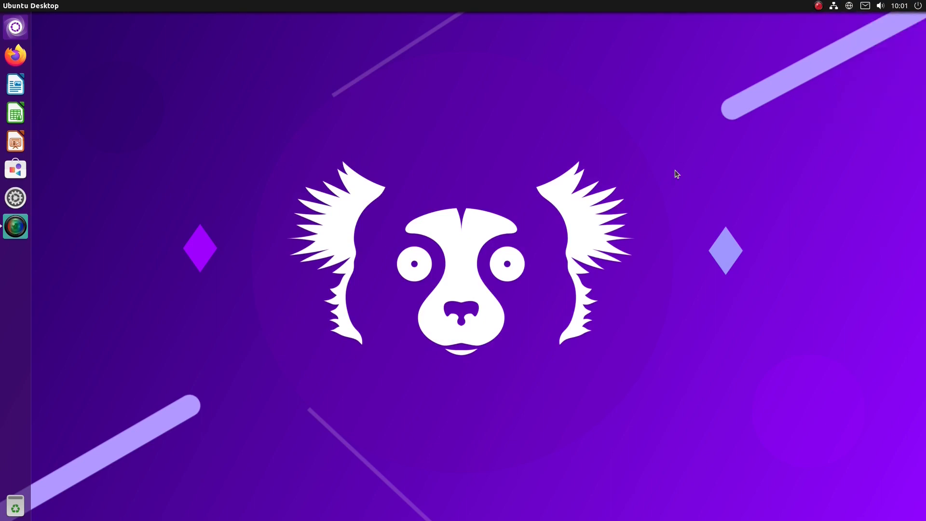
Find the Files application in the Dash by searching 'files'.
{"action": "left_click", "coordinate": [14, 27]}
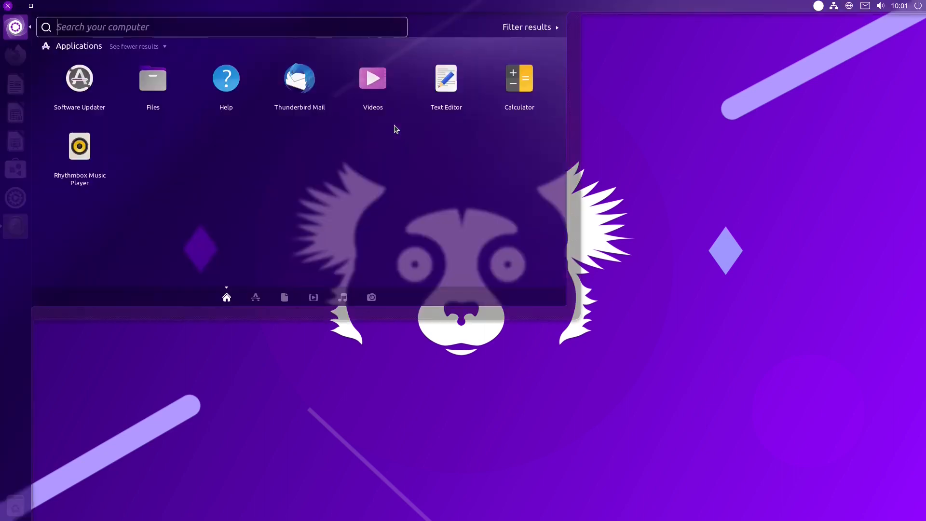
{"action": "type", "text": "files"}
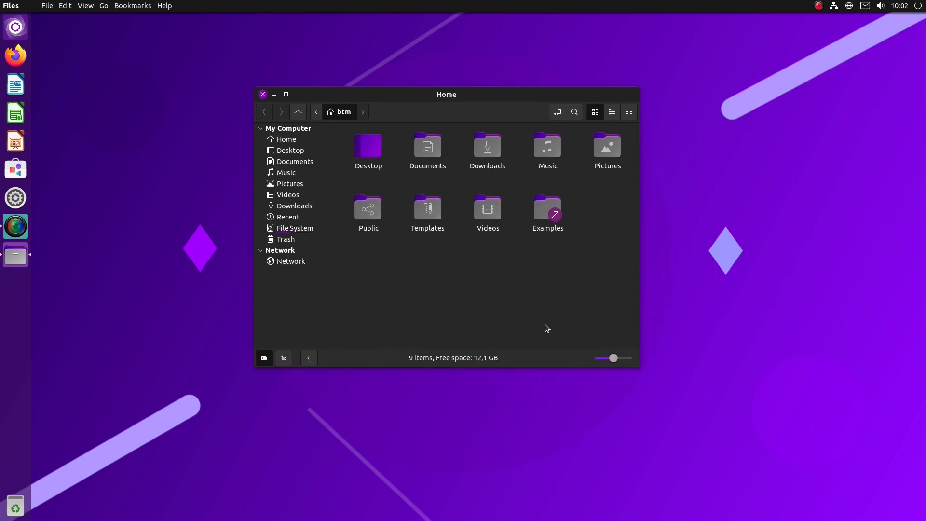
{"action": "mouse_move", "coordinate": [609, 286]}
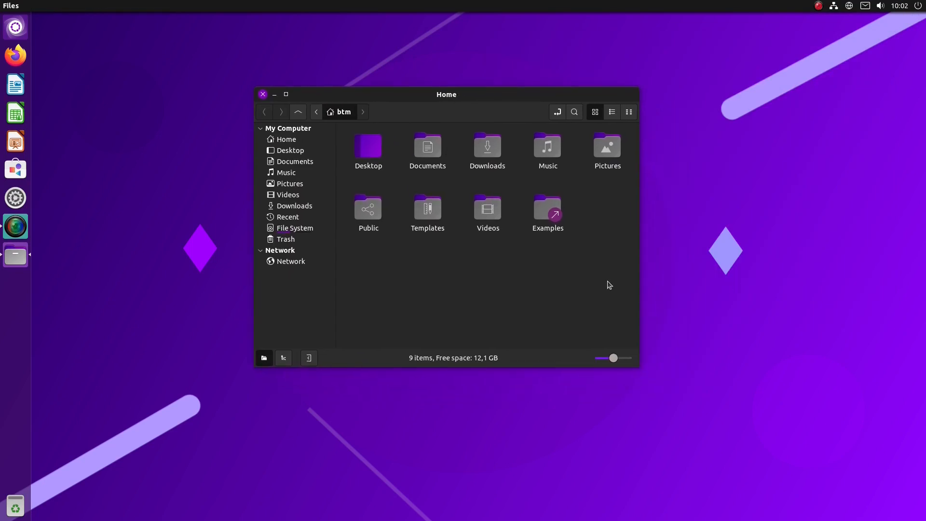
Browse Nemo's File, Edit and View global menus from the top panel.
{"action": "left_click", "coordinate": [47, 6]}
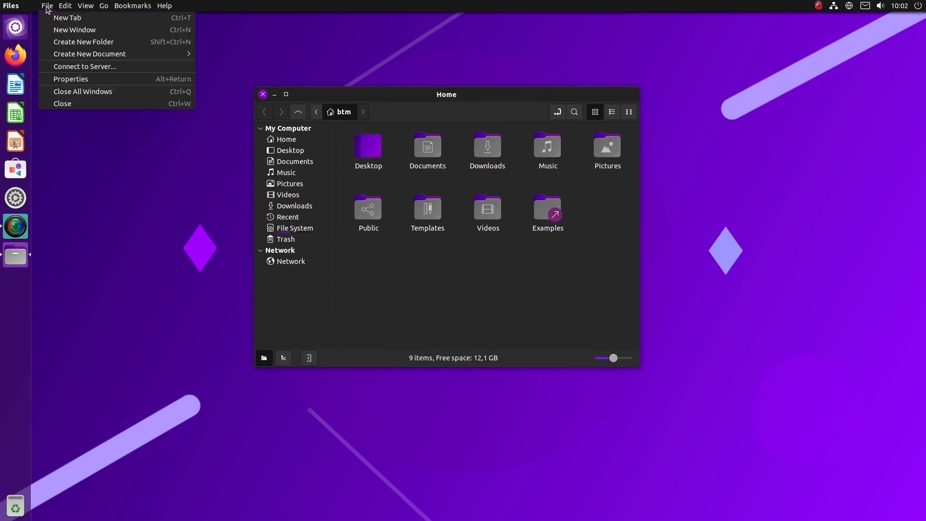
{"action": "left_click", "coordinate": [64, 6]}
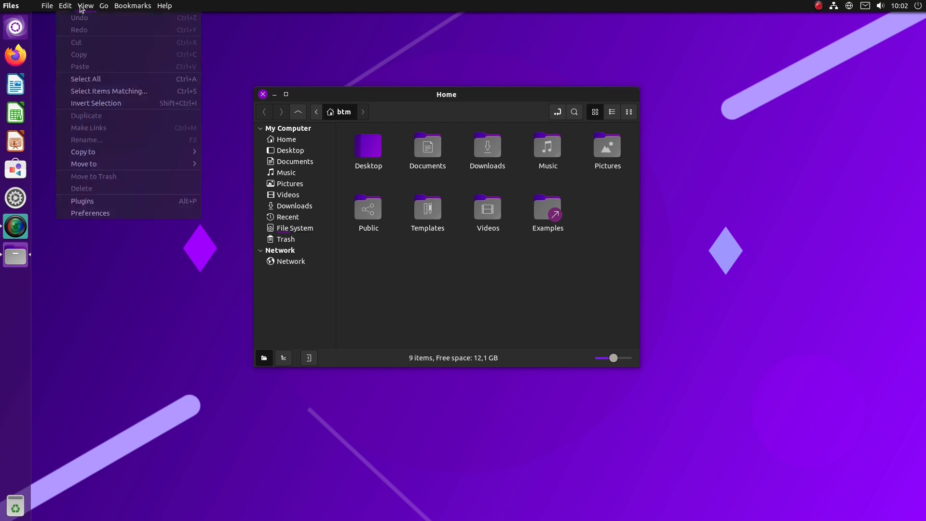
{"action": "left_click", "coordinate": [133, 5]}
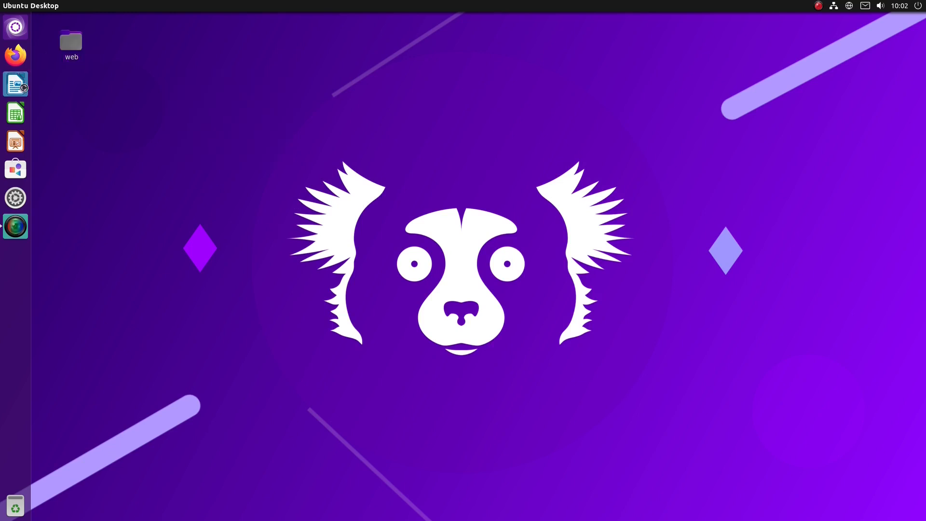
Start a new Writer document, dismissing the tip, with the text 'Test test test'.
{"action": "left_click", "coordinate": [15, 83]}
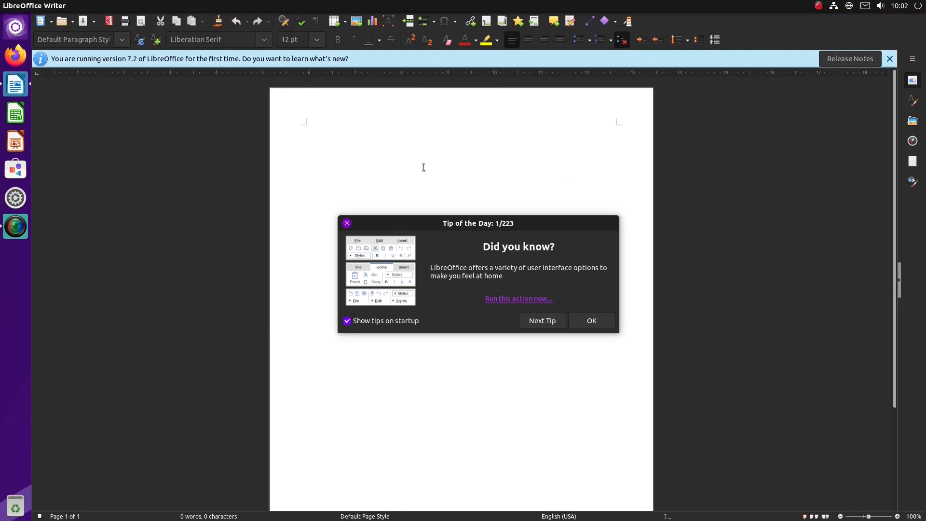
{"action": "left_click", "coordinate": [591, 320]}
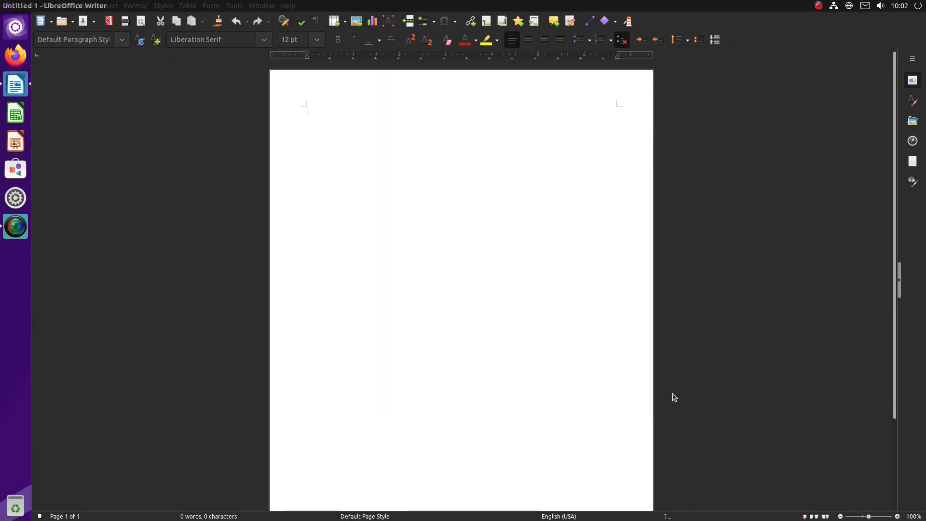
{"action": "type", "text": "Test test test"}
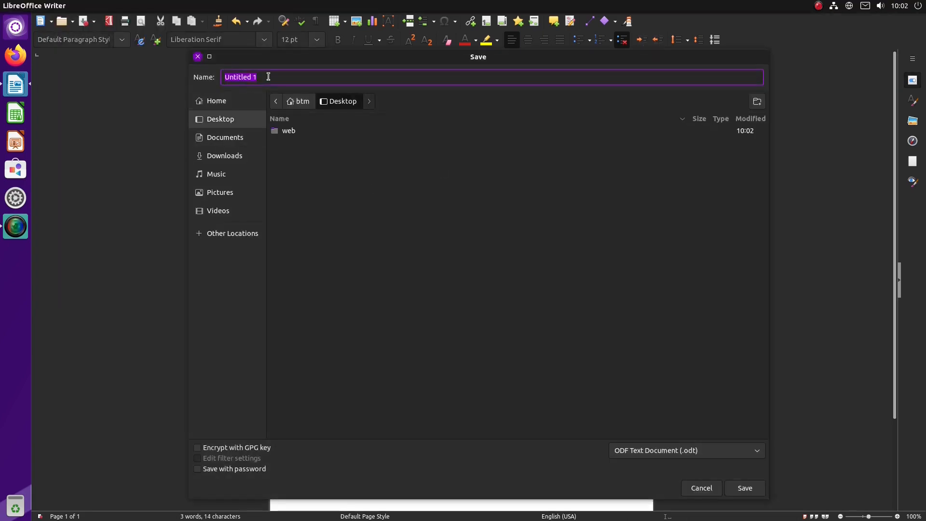
Name the saved document in the web folder and exit LibreOffice from the File menu.
{"action": "left_click", "coordinate": [685, 450]}
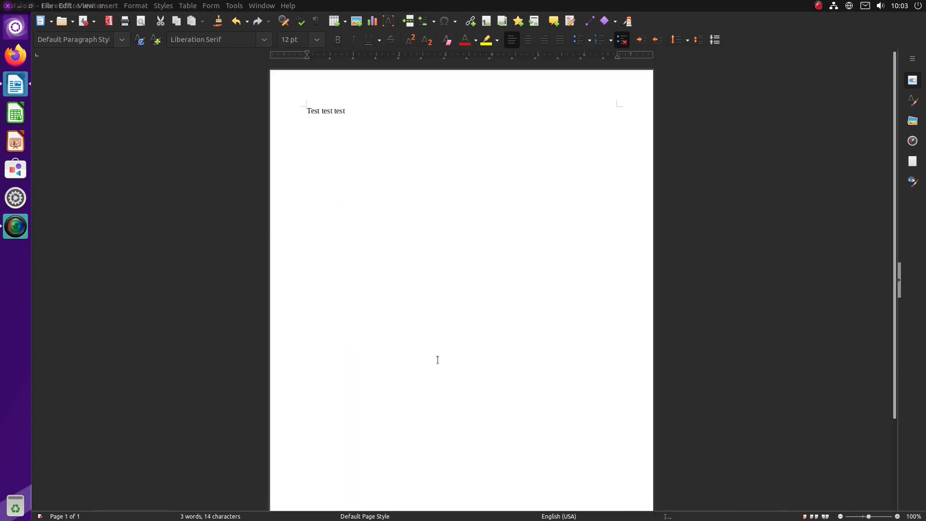
{"action": "left_click", "coordinate": [46, 6]}
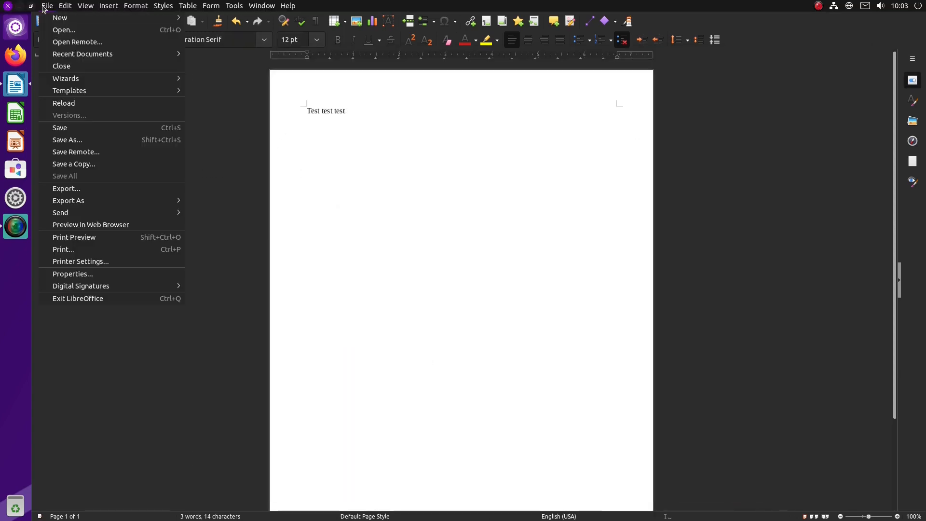
{"action": "left_click", "coordinate": [62, 66]}
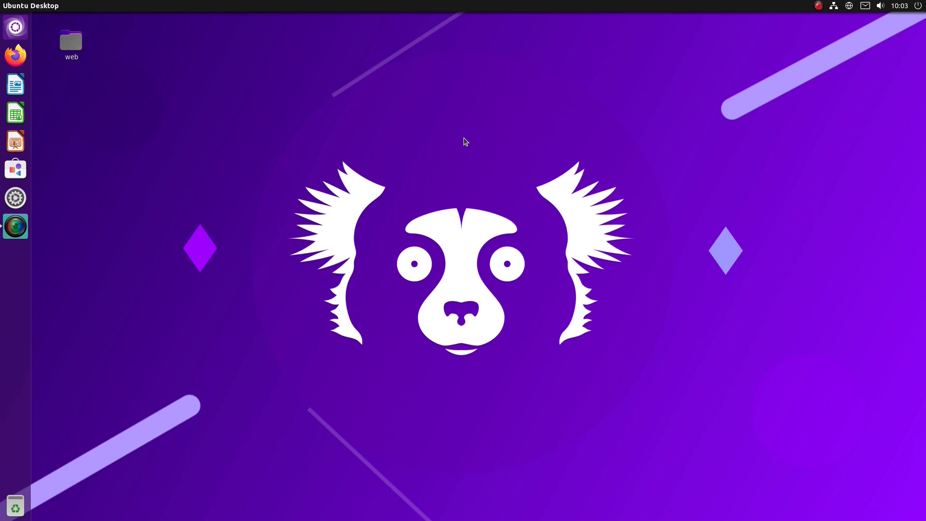
Delete test.docx from the desktop's web folder and close the window.
{"action": "left_click", "coordinate": [71, 41]}
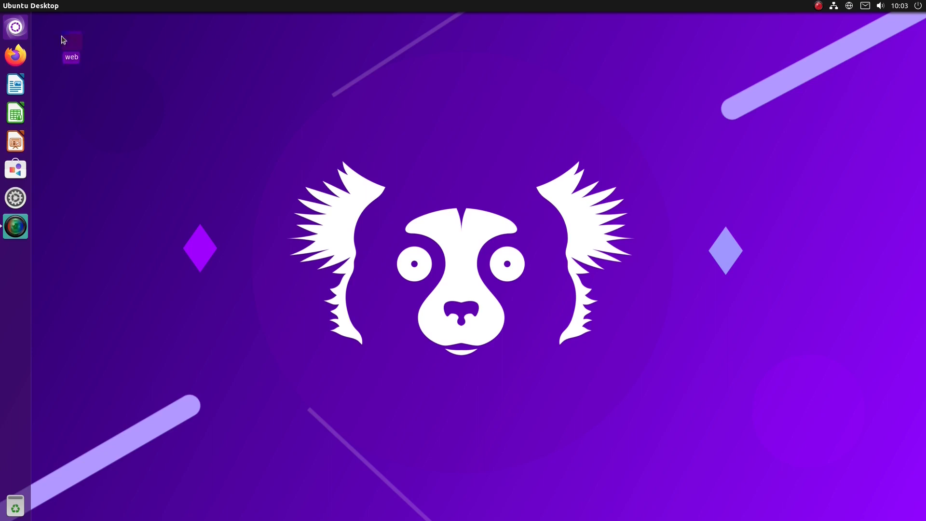
{"action": "double_click", "coordinate": [70, 43]}
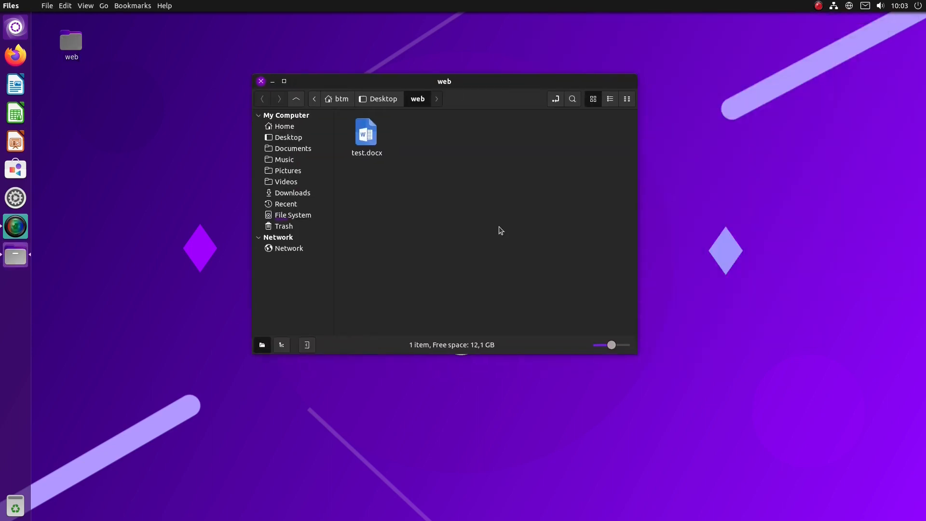
{"action": "left_click", "coordinate": [366, 136]}
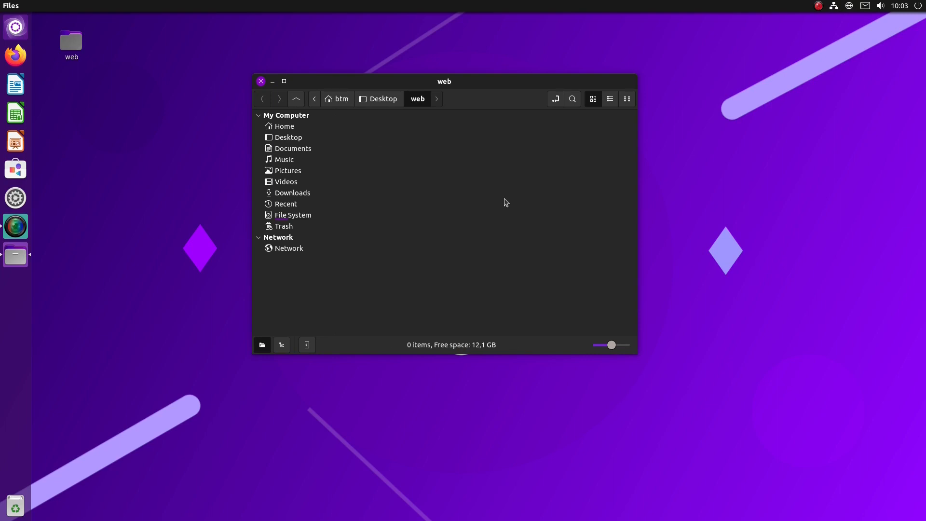
{"action": "left_click", "coordinate": [260, 81]}
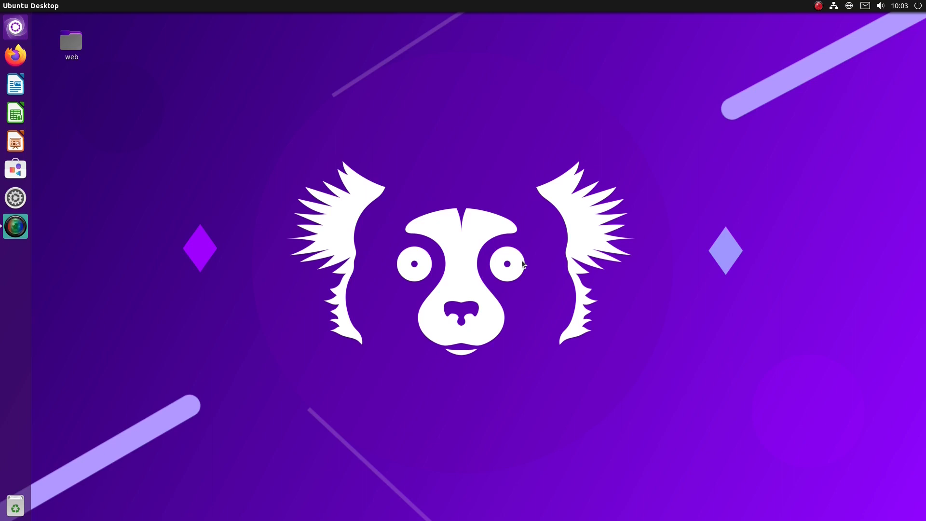
{"action": "mouse_move", "coordinate": [70, 447]}
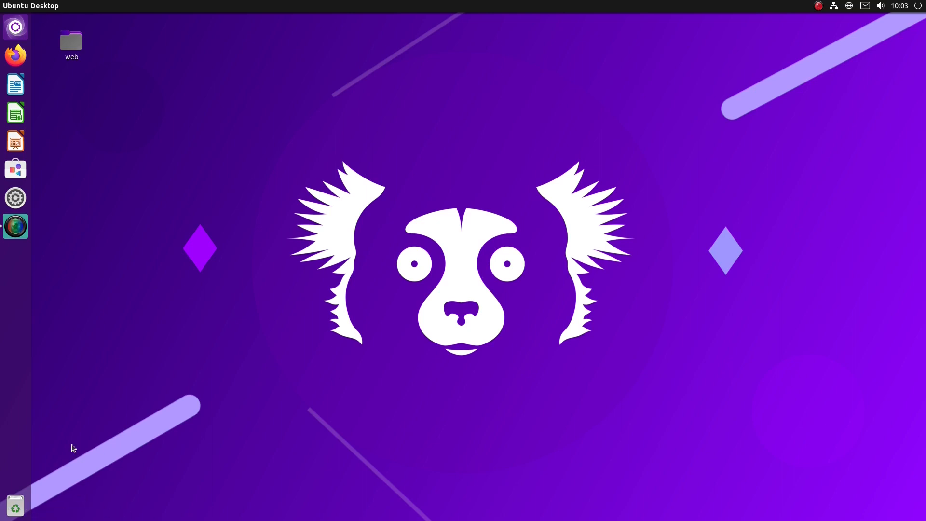
{"action": "mouse_move", "coordinate": [534, 215]}
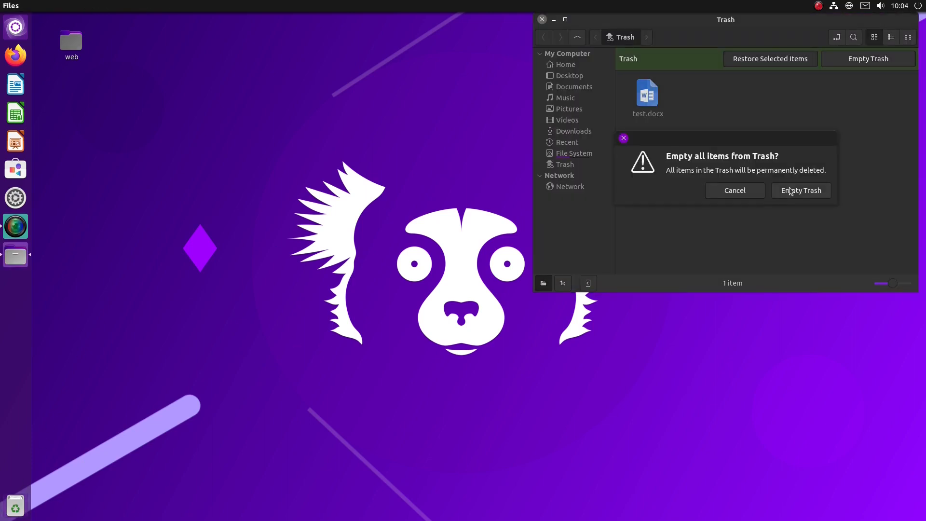
Confirm permanently emptying the trash containing test.docx.
{"action": "left_click", "coordinate": [800, 190]}
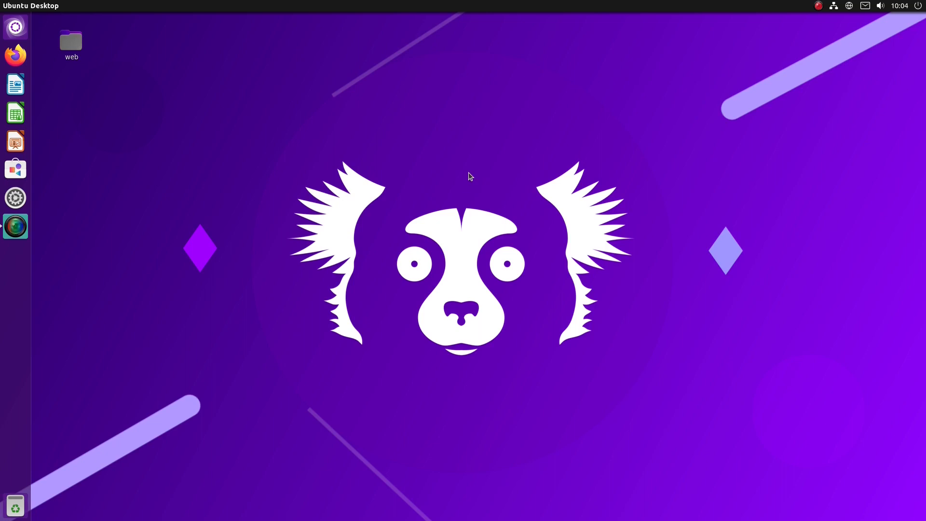
{"action": "mouse_move", "coordinate": [476, 175]}
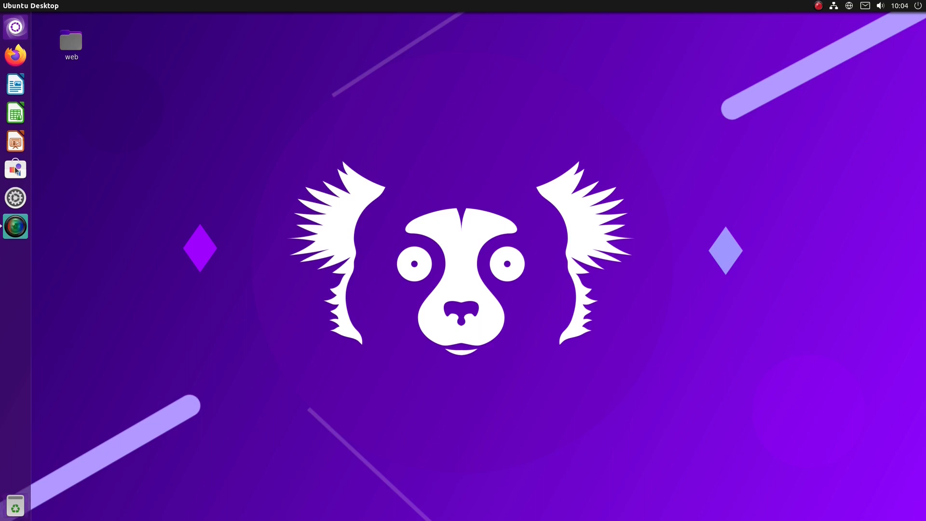
Apply the pending GTK Common Themes and Snap Store updates in GNOME Software.
{"action": "left_click", "coordinate": [15, 169]}
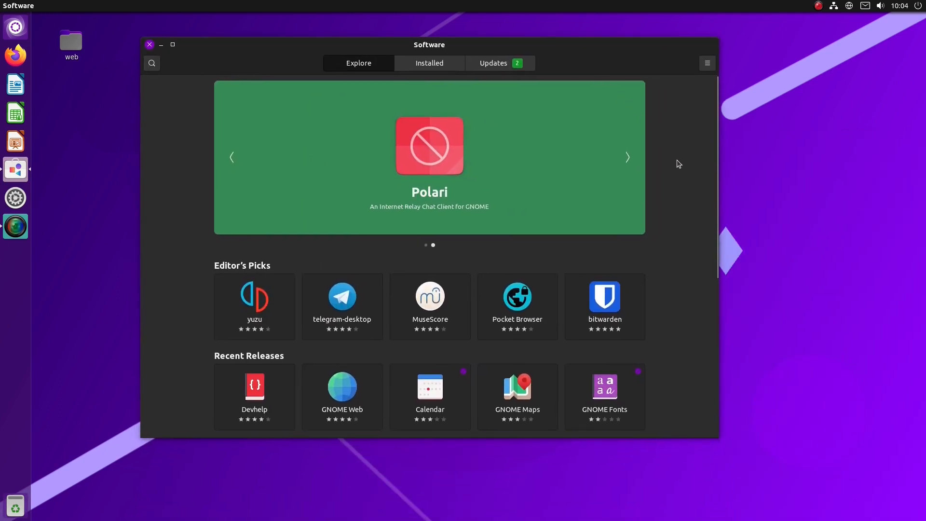
{"action": "scroll", "scroll_direction": "down", "scroll_amount": 3}
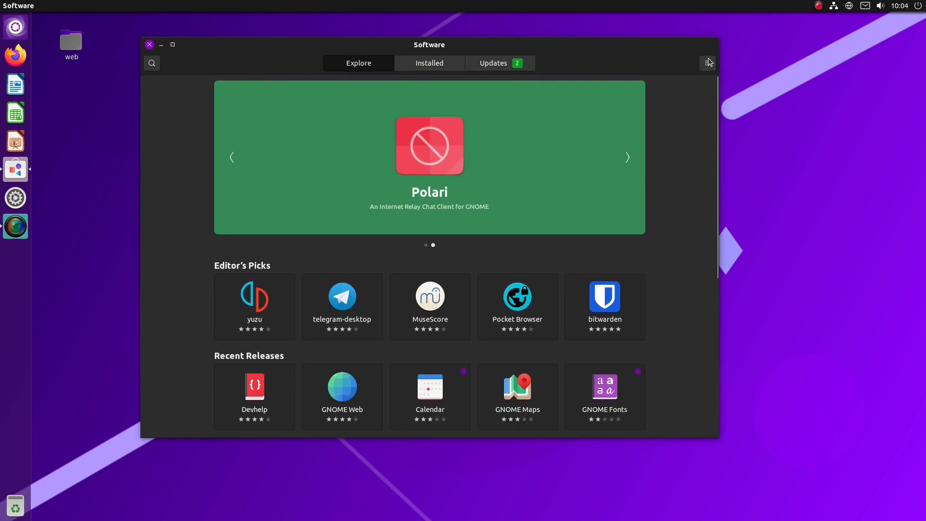
{"action": "left_click", "coordinate": [707, 63]}
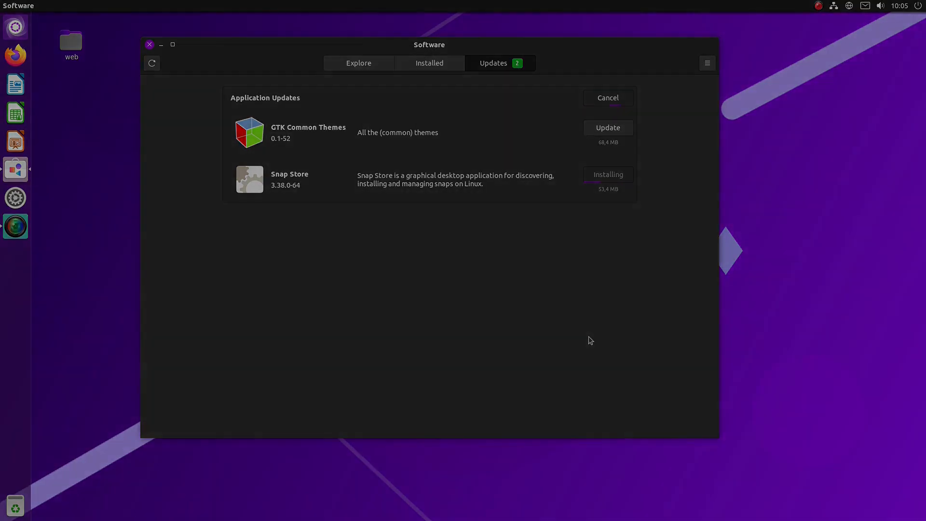
{"action": "left_click", "coordinate": [371, 63]}
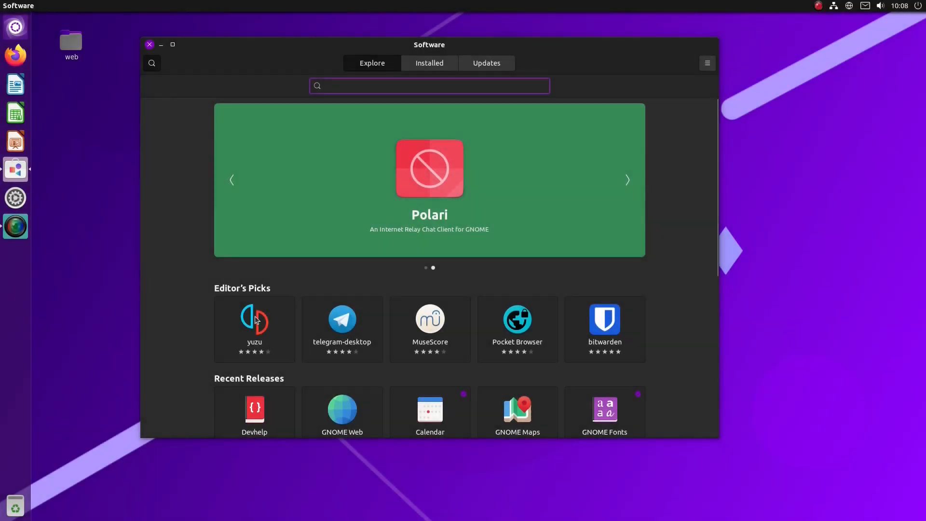
{"action": "type", "text": "gimp"}
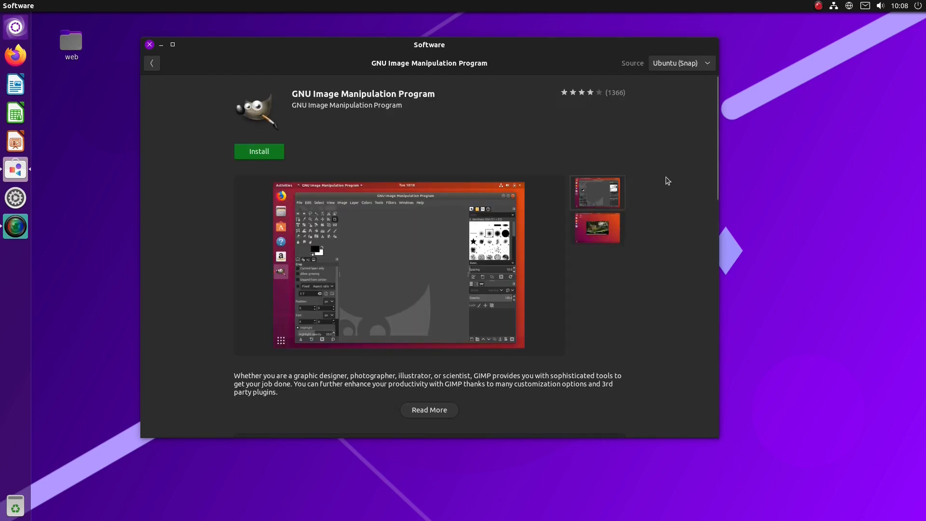
{"action": "left_click", "coordinate": [681, 64]}
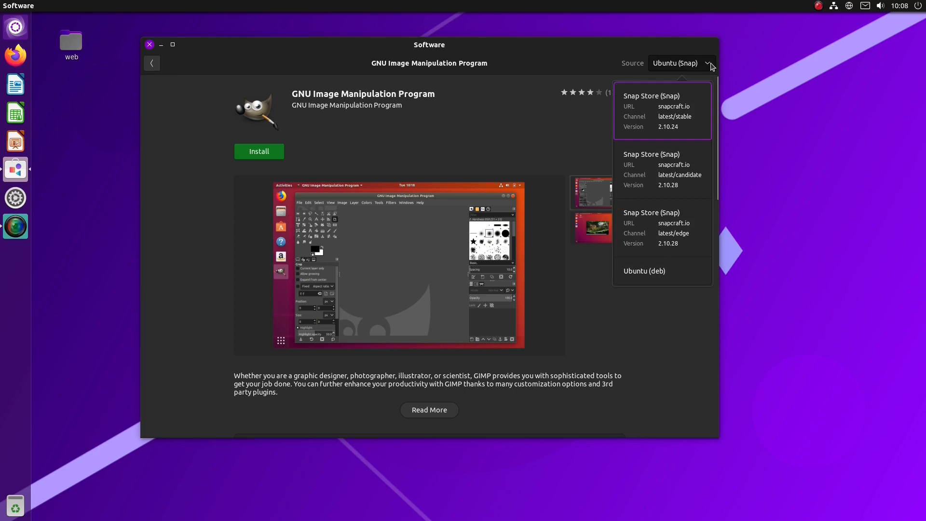
{"action": "left_click", "coordinate": [643, 271]}
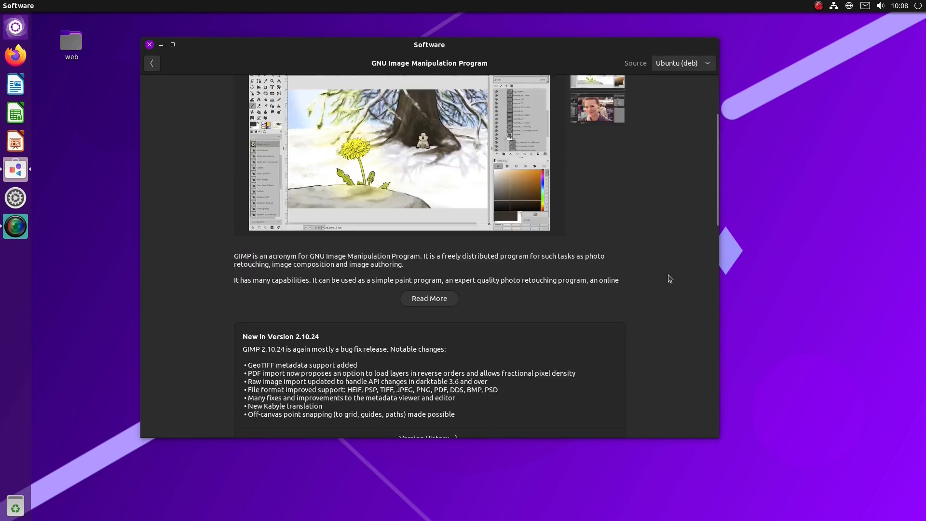
{"action": "scroll", "scroll_direction": "down", "scroll_amount": 3}
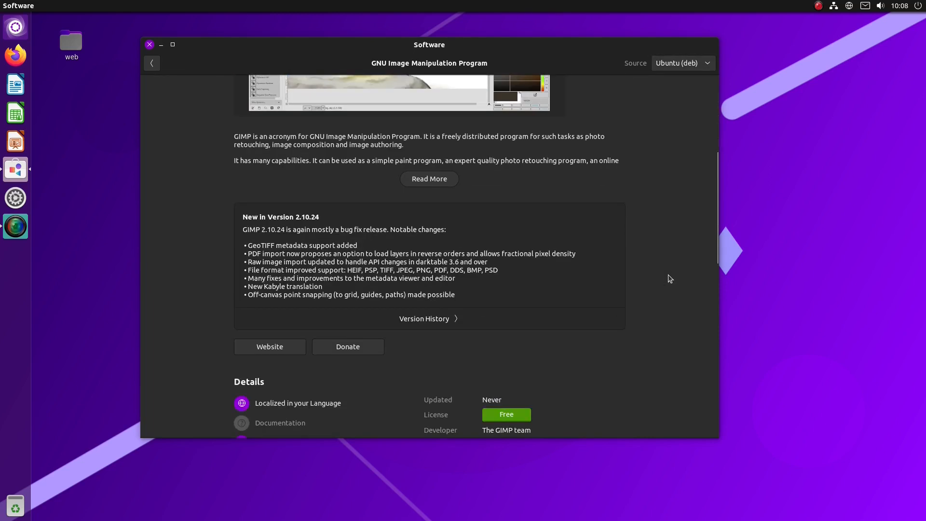
{"action": "scroll", "scroll_direction": "down", "scroll_amount": 3}
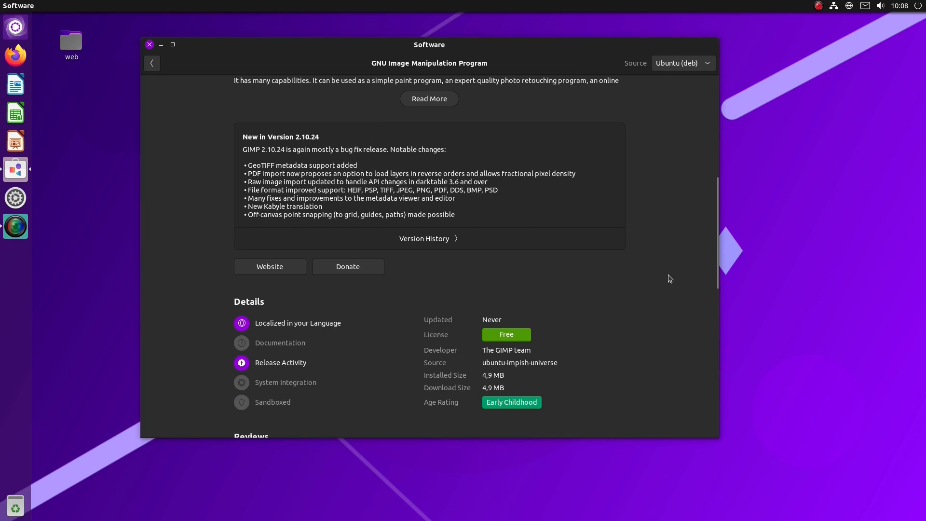
{"action": "scroll", "scroll_direction": "up", "scroll_amount": 3}
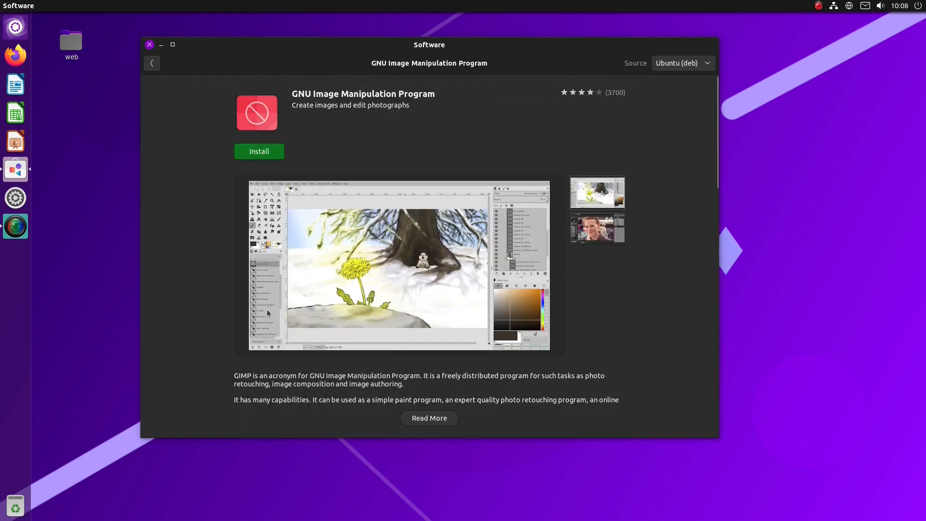
Install GIMP with password authentication, launch it once, then close it back to the desktop.
{"action": "left_click", "coordinate": [259, 151]}
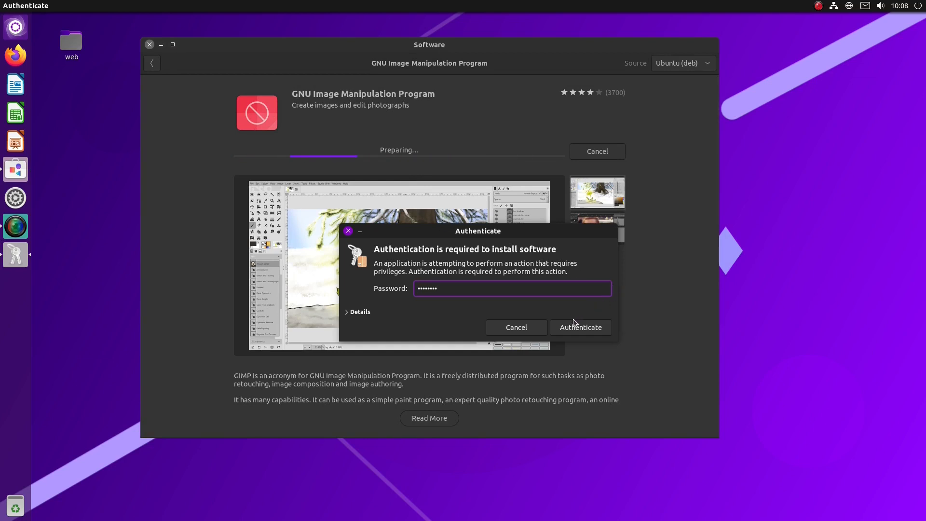
{"action": "left_click", "coordinate": [580, 327]}
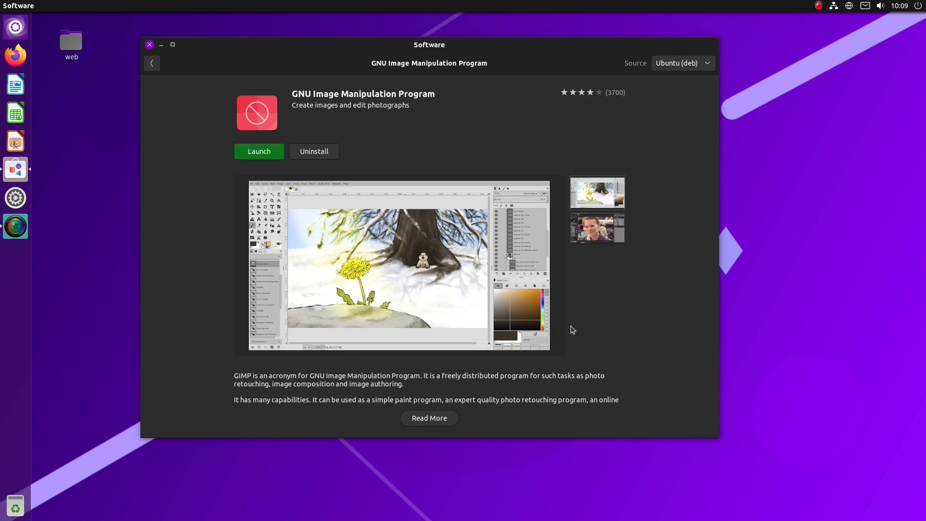
{"action": "left_click", "coordinate": [258, 151]}
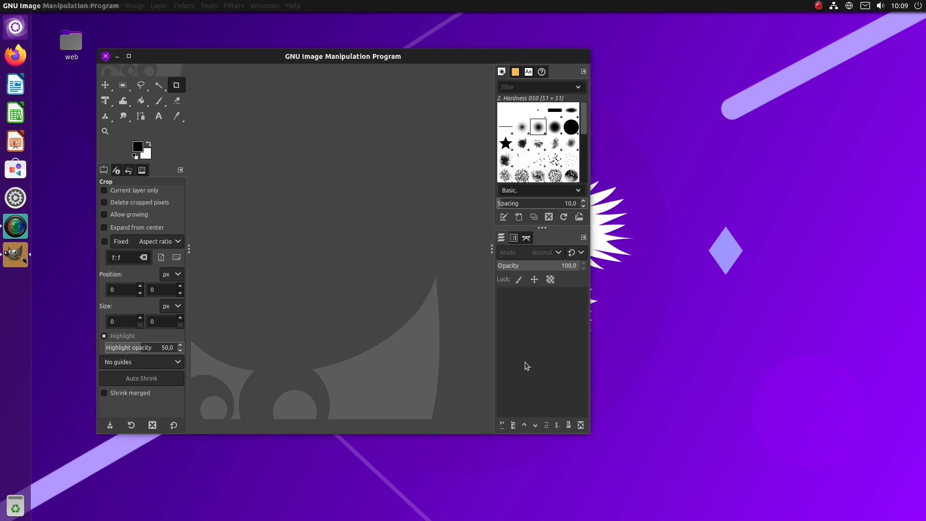
{"action": "left_click", "coordinate": [105, 56]}
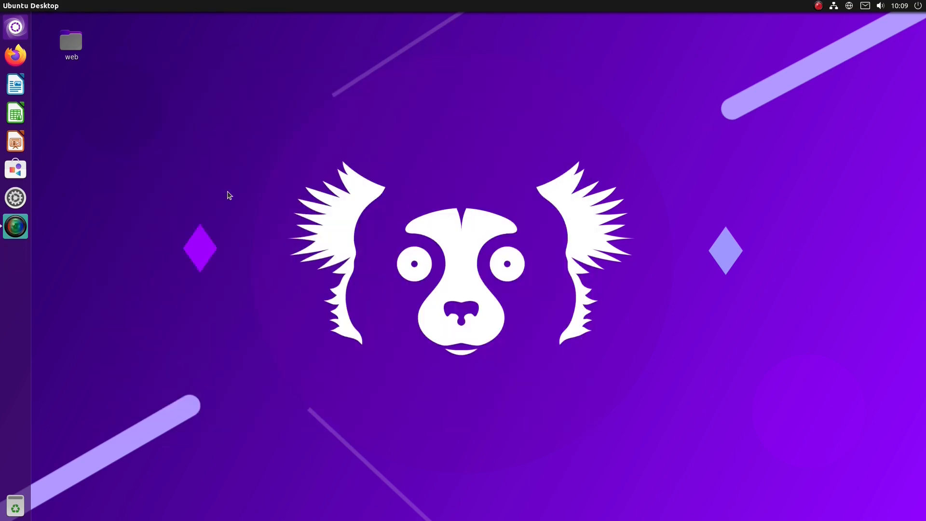
{"action": "mouse_move", "coordinate": [677, 269]}
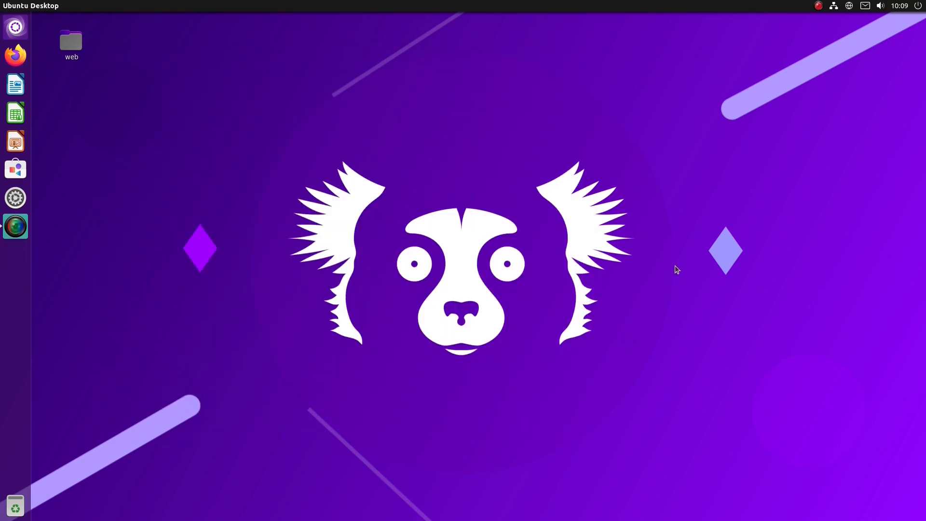
{"action": "mouse_move", "coordinate": [670, 268]}
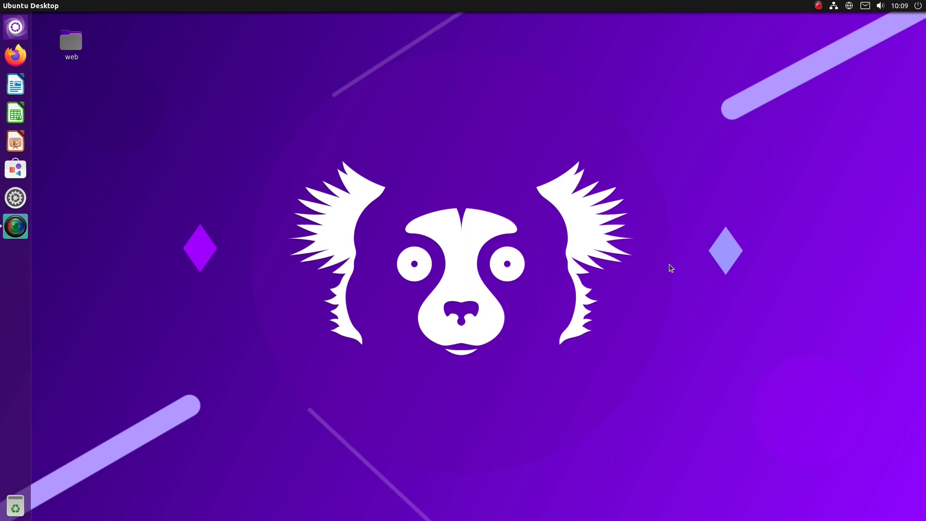
Launch Synaptic Package Manager from a Dash search for 'sy' and authenticate with the password.
{"action": "type", "text": "sy"}
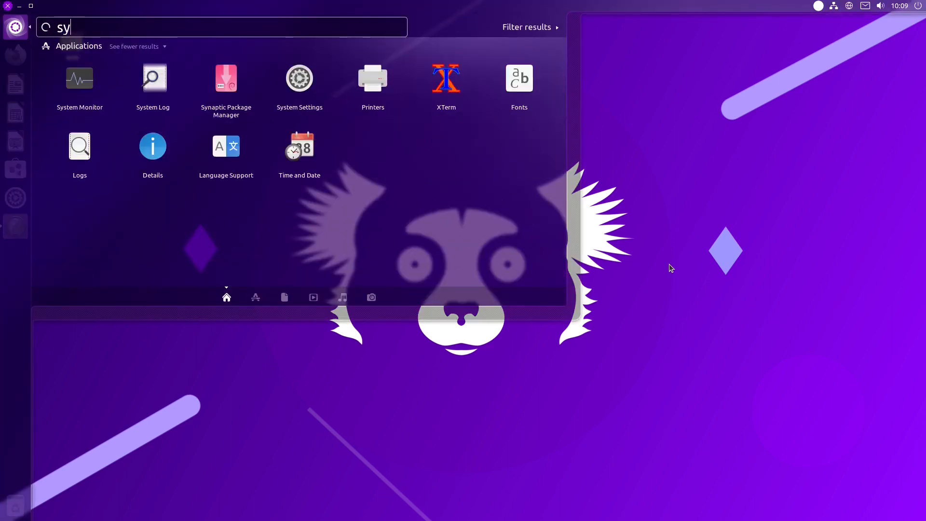
{"action": "left_click", "coordinate": [226, 78]}
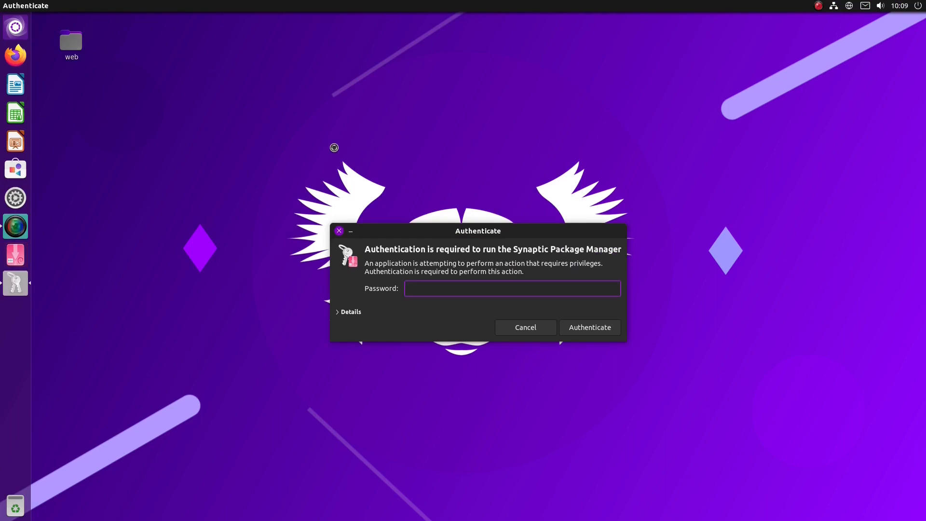
{"action": "left_click", "coordinate": [589, 327]}
{"action": "type", "text": "ttf-msco"}
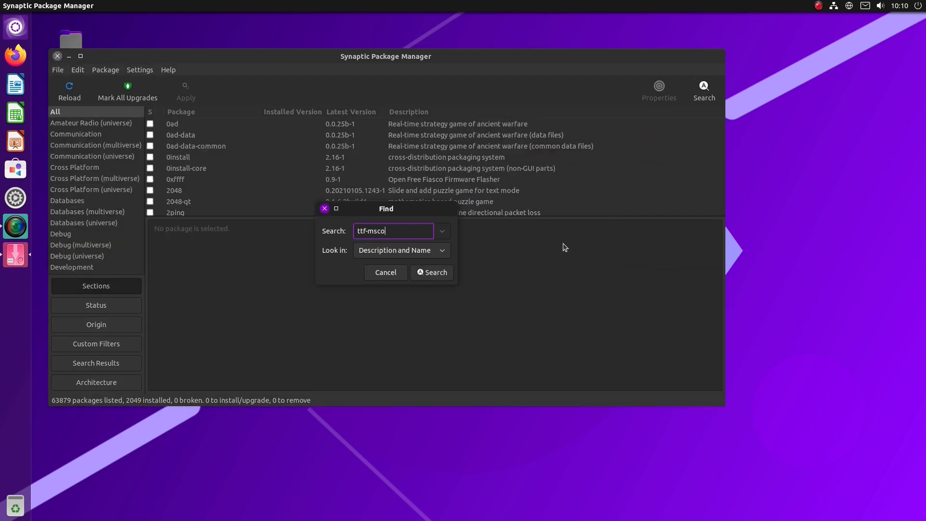
Find and mark ttf-mscorefonts-installer with cabextract, apply the changes and accept the EULA.
{"action": "left_click", "coordinate": [431, 272]}
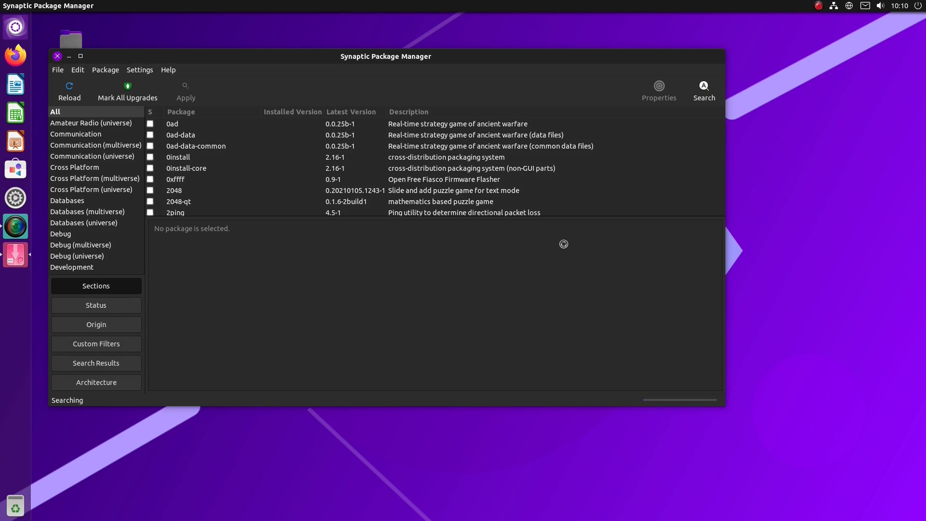
{"action": "left_click", "coordinate": [151, 124]}
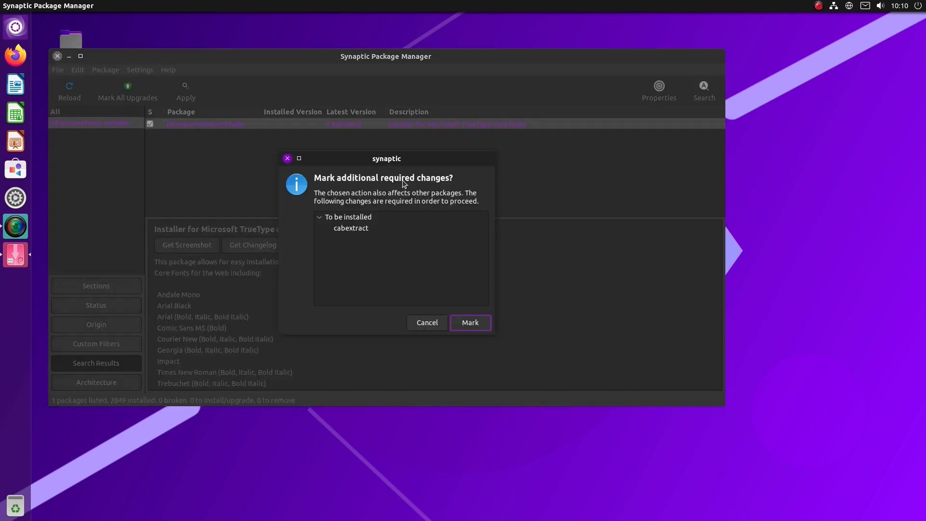
{"action": "left_click", "coordinate": [470, 322]}
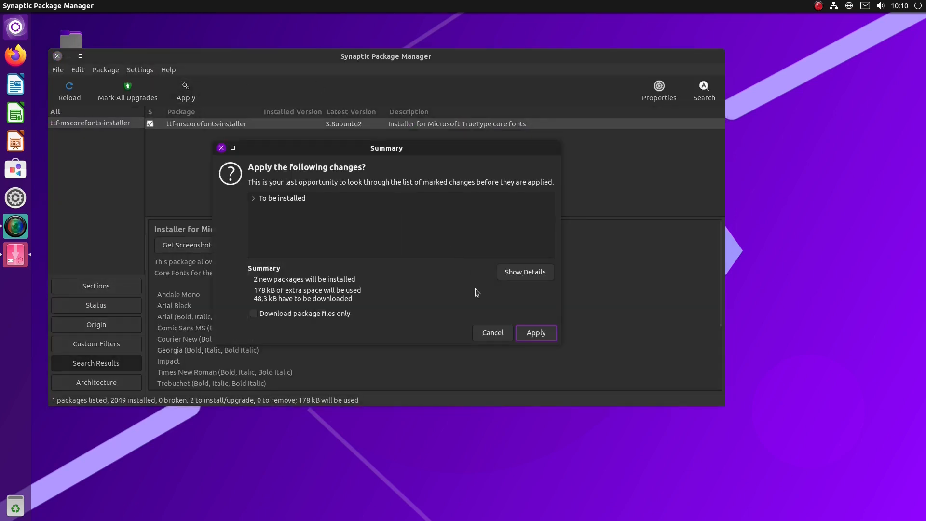
{"action": "left_click", "coordinate": [534, 333]}
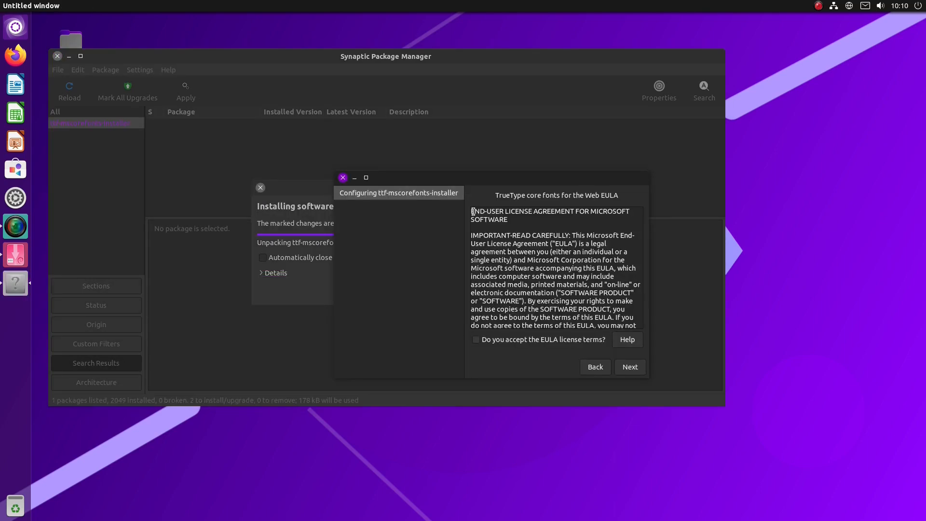
{"action": "left_click", "coordinate": [629, 366]}
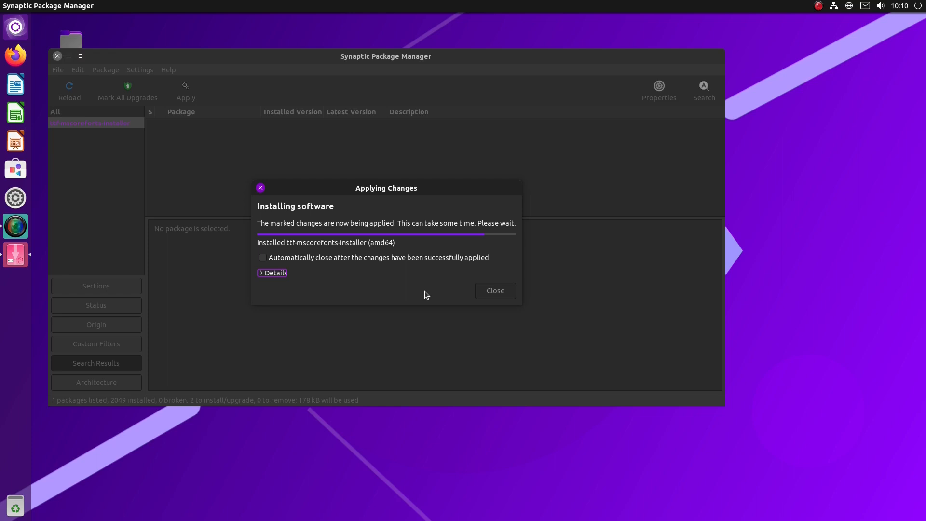
Dismiss the finished installation progress window and close Synaptic.
{"action": "left_click", "coordinate": [494, 291]}
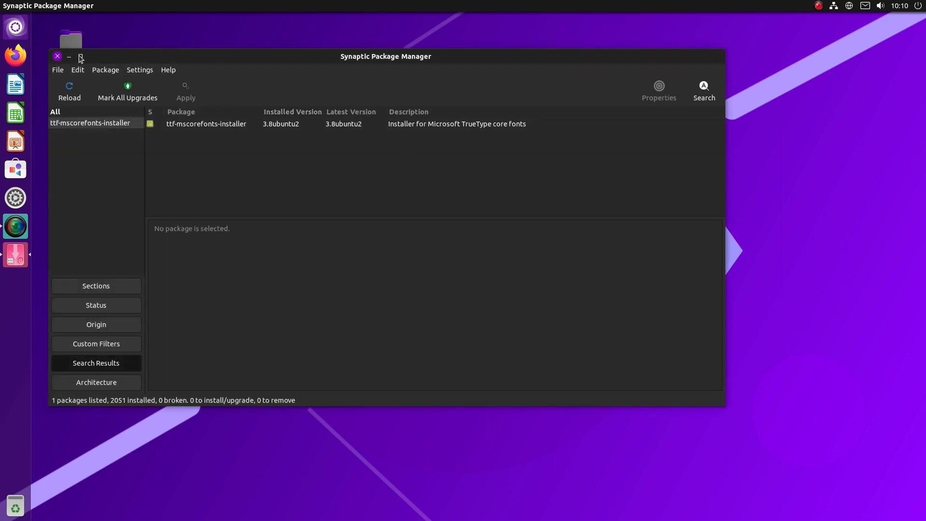
{"action": "left_click", "coordinate": [57, 57]}
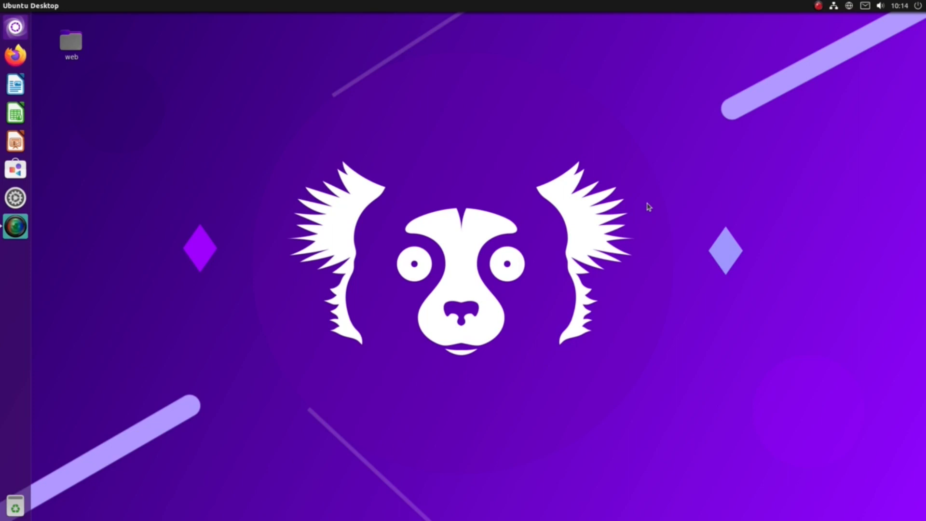
{"action": "mouse_move", "coordinate": [3, 114]}
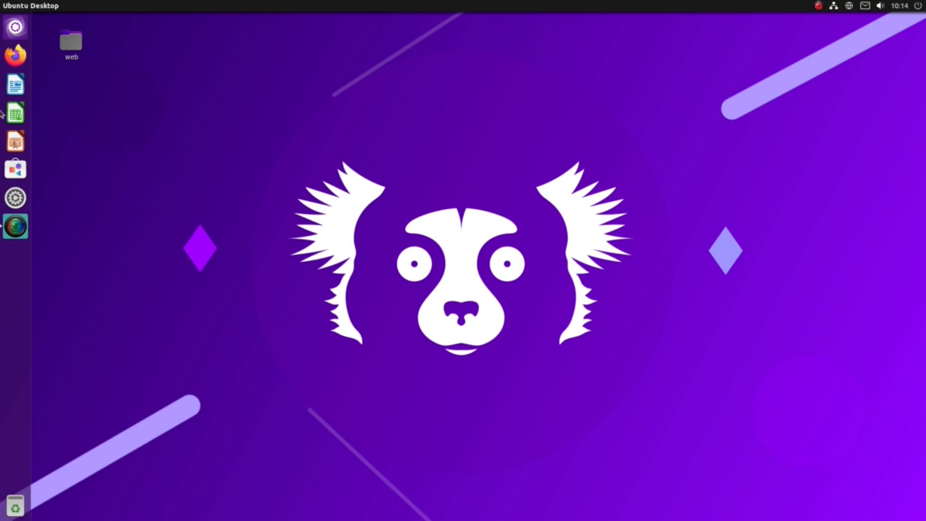
Unpin LibreOffice Impress from the launcher, then briefly open and close a Files window.
{"action": "right_click", "coordinate": [14, 112]}
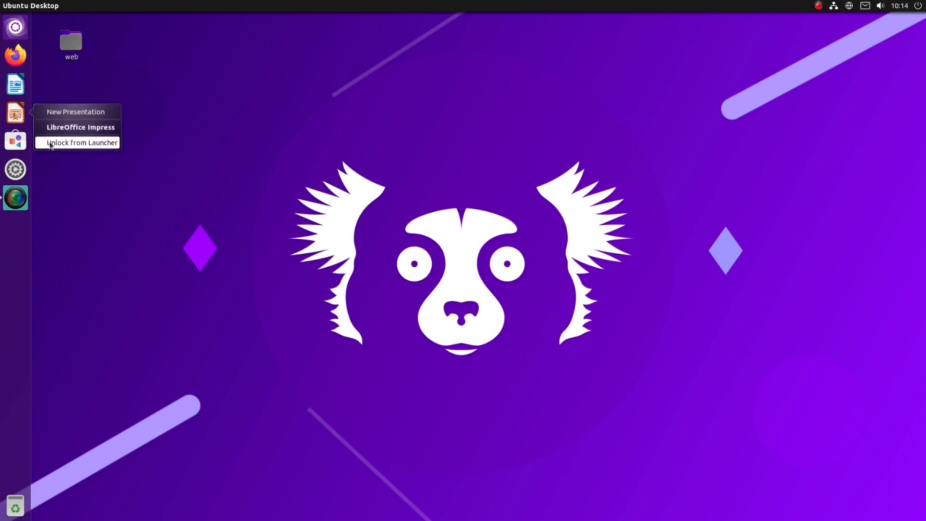
{"action": "left_click", "coordinate": [80, 143]}
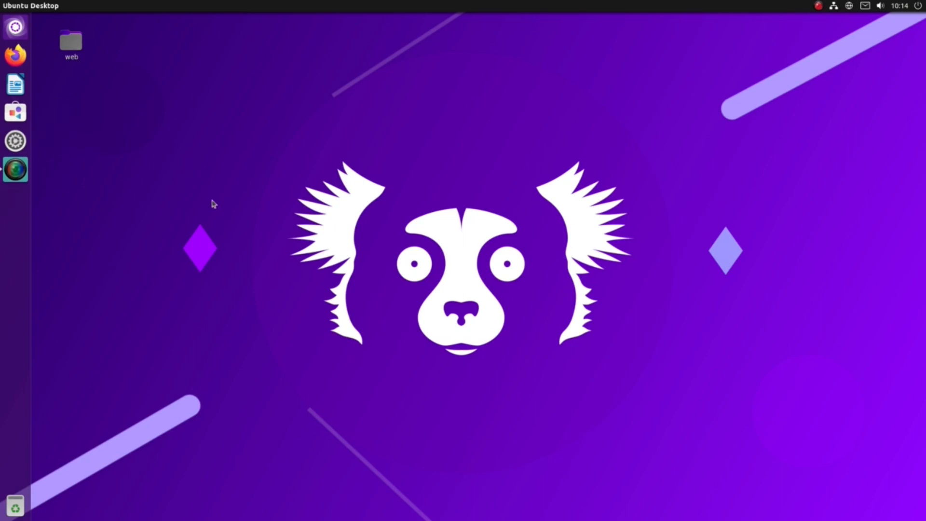
{"action": "type", "text": "simp"}
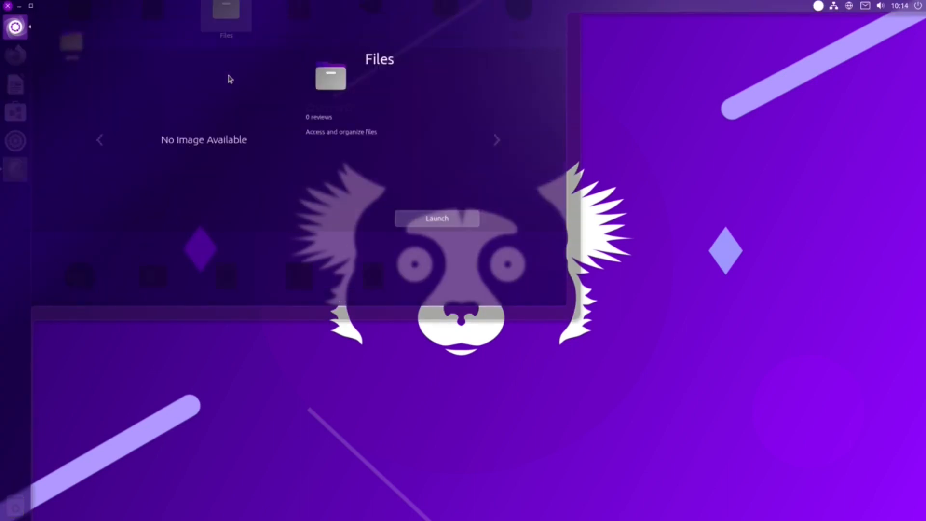
{"action": "left_click", "coordinate": [436, 218]}
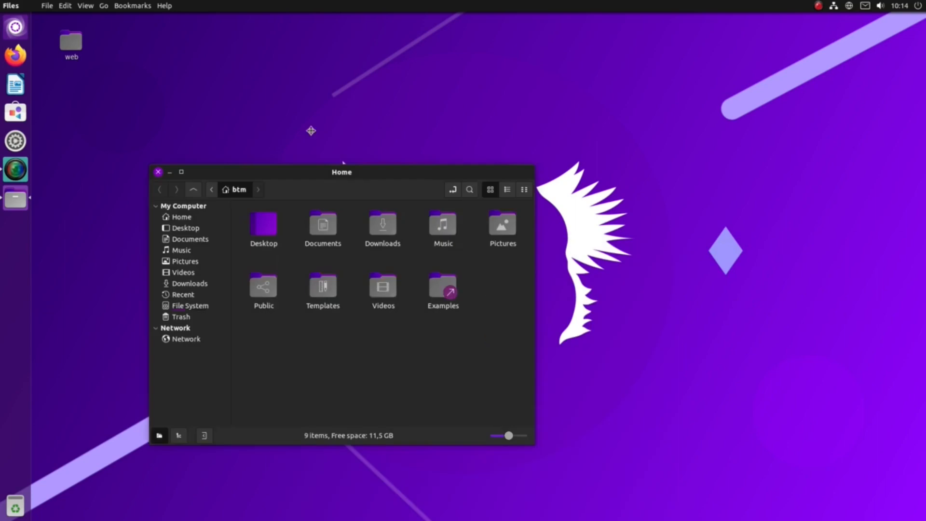
{"action": "left_click", "coordinate": [158, 171]}
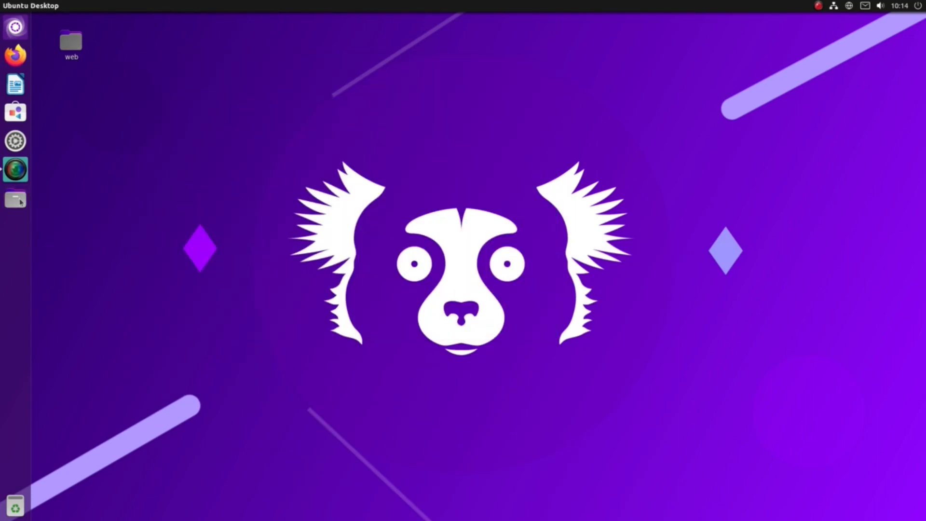
Launch GIMP from the launcher and pin it among the favourite applications.
{"action": "left_click", "coordinate": [15, 27]}
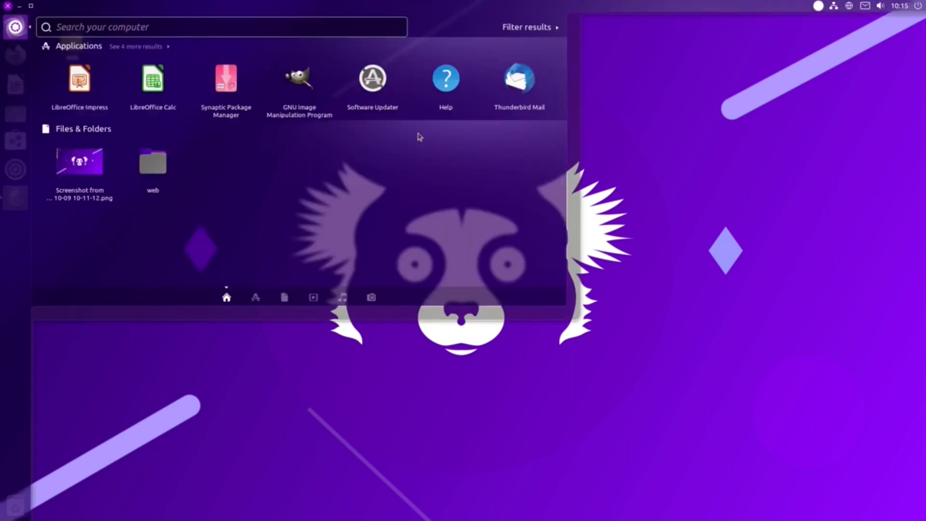
{"action": "key", "text": "Escape"}
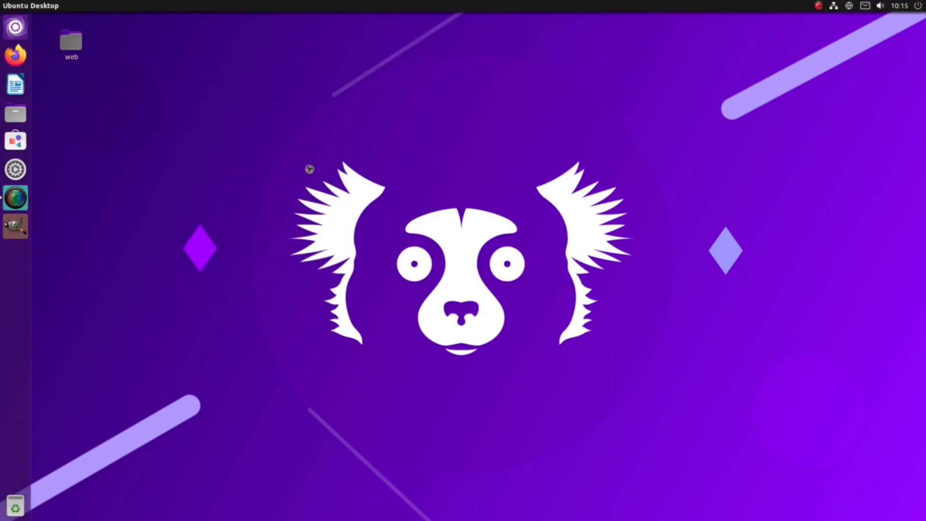
{"action": "left_click", "coordinate": [14, 226]}
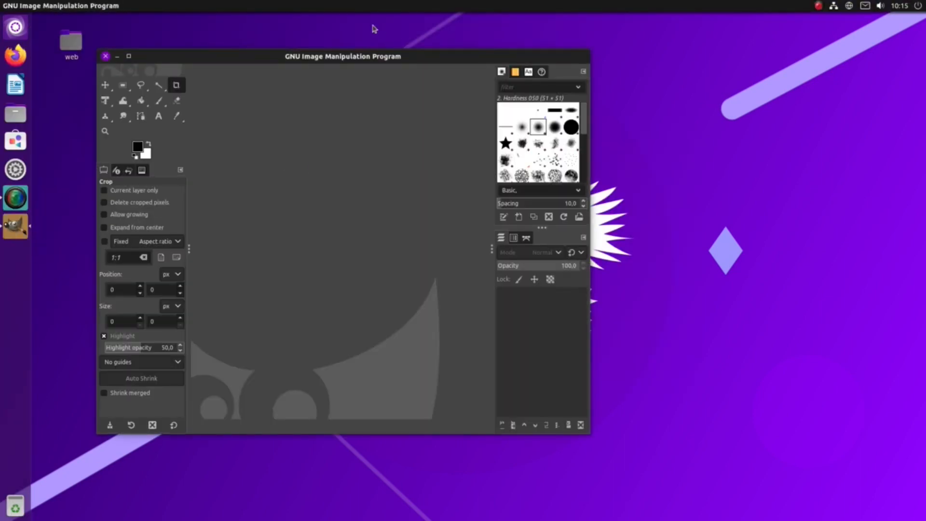
{"action": "left_click", "coordinate": [105, 56]}
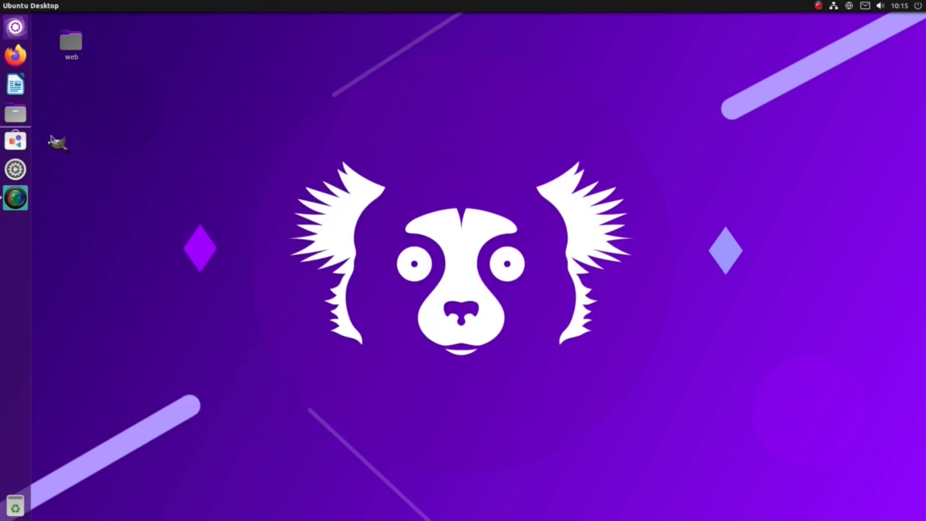
{"action": "mouse_move", "coordinate": [290, 165]}
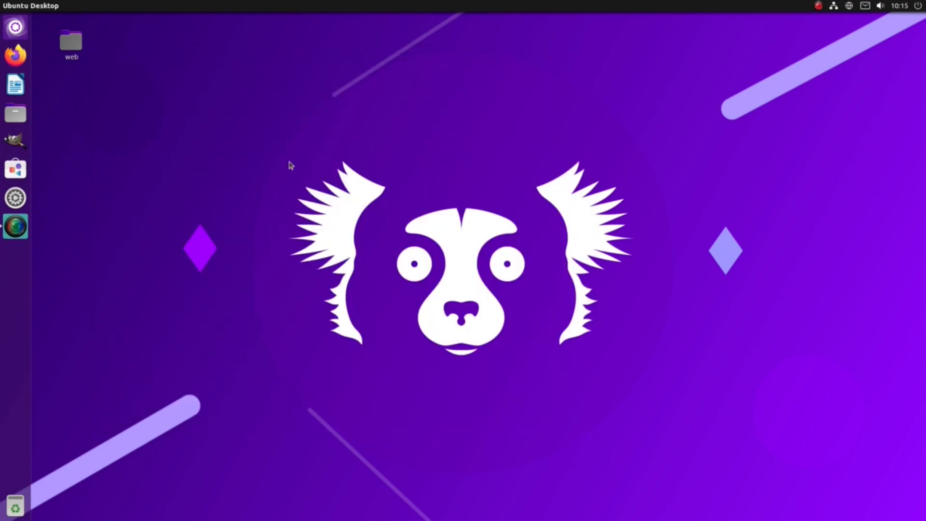
{"action": "mouse_move", "coordinate": [675, 180]}
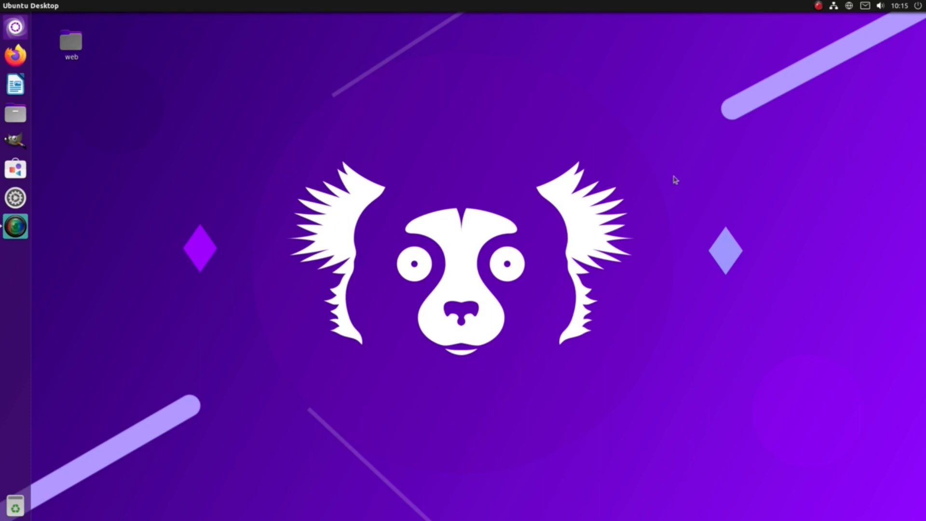
From the desktop menu open background settings and try the Indri and Adiante wallpapers.
{"action": "right_click", "coordinate": [359, 84]}
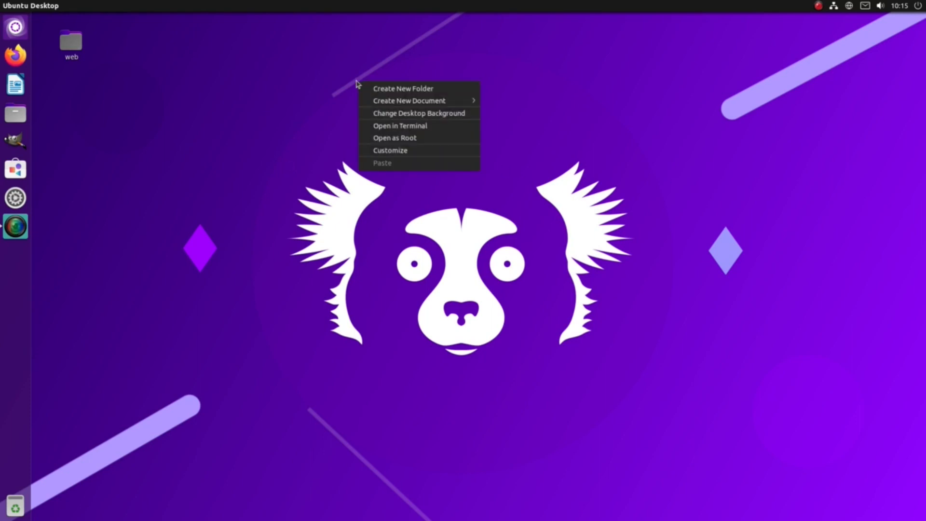
{"action": "left_click", "coordinate": [417, 113]}
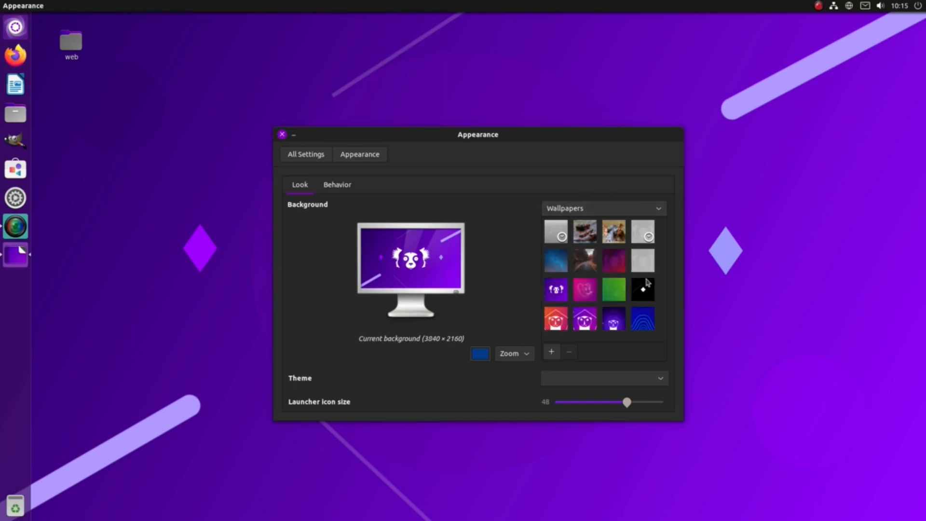
{"action": "left_click", "coordinate": [643, 260]}
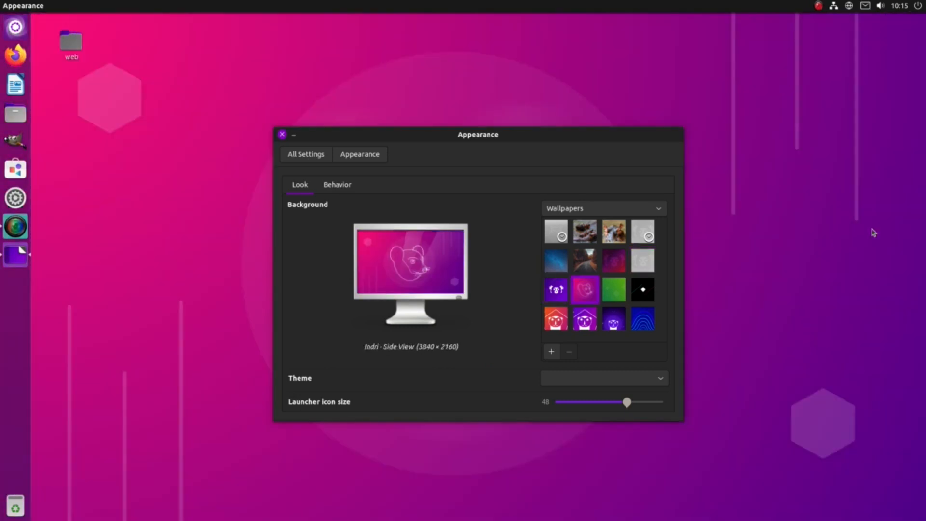
{"action": "left_click", "coordinate": [614, 289]}
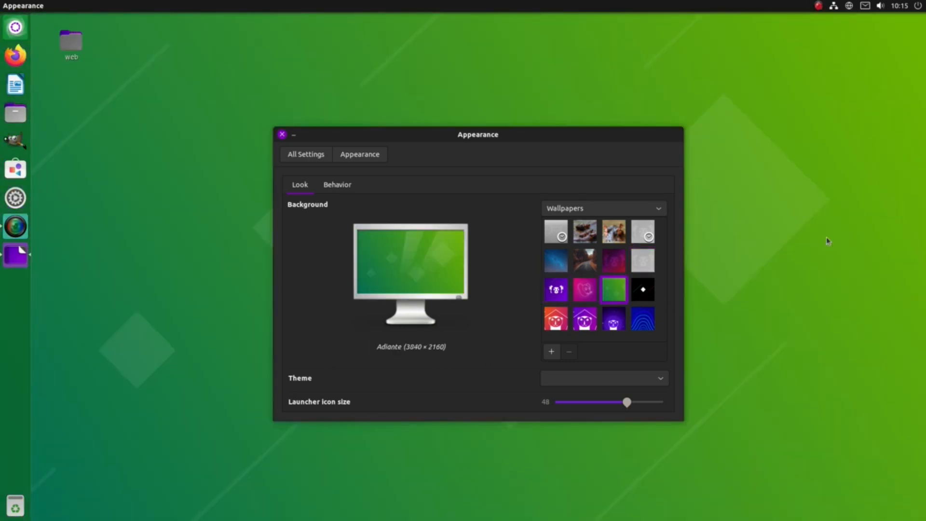
Try the Ubuntu and Way road wallpapers, then settle on Blue Waves as the background.
{"action": "left_click", "coordinate": [283, 134]}
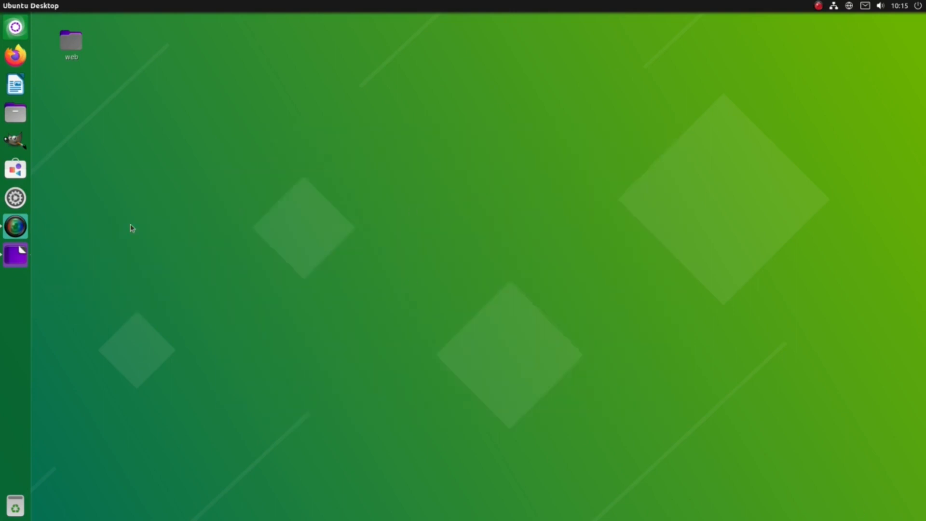
{"action": "left_click", "coordinate": [15, 255]}
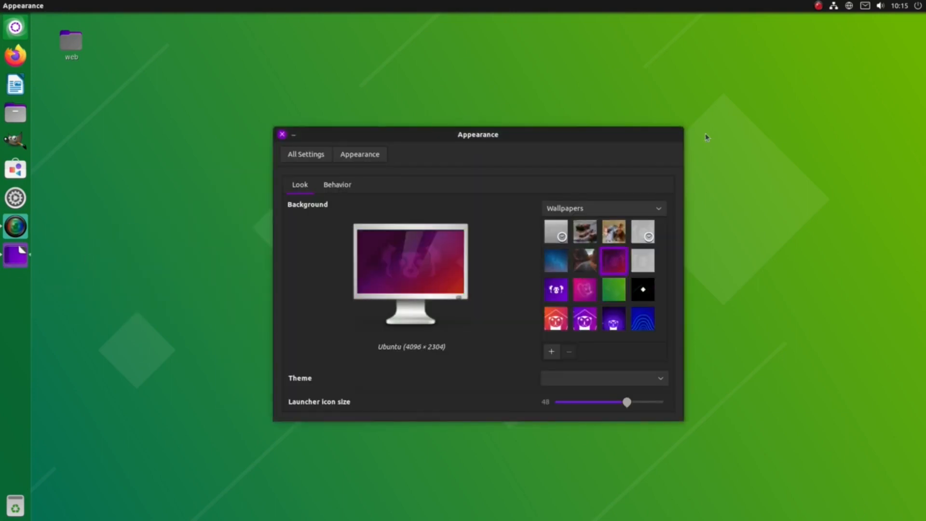
{"action": "left_click", "coordinate": [281, 134]}
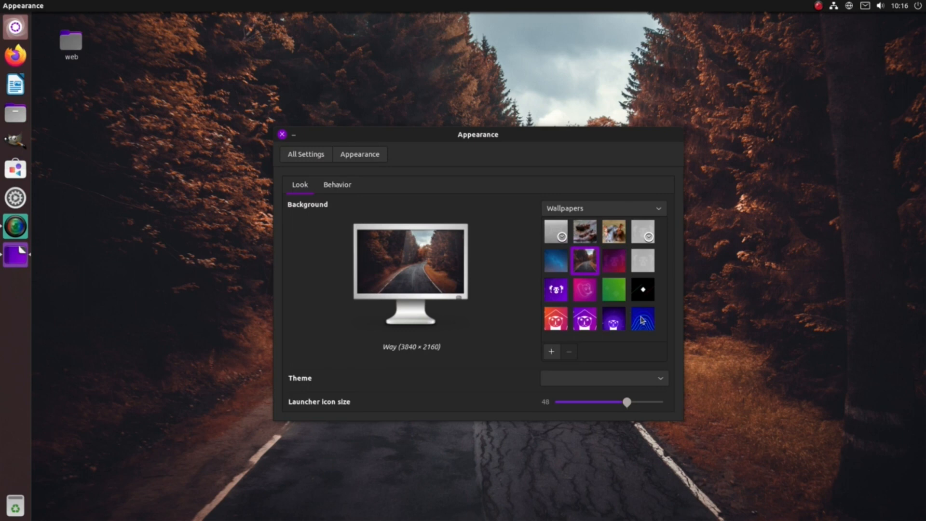
{"action": "left_click", "coordinate": [642, 318]}
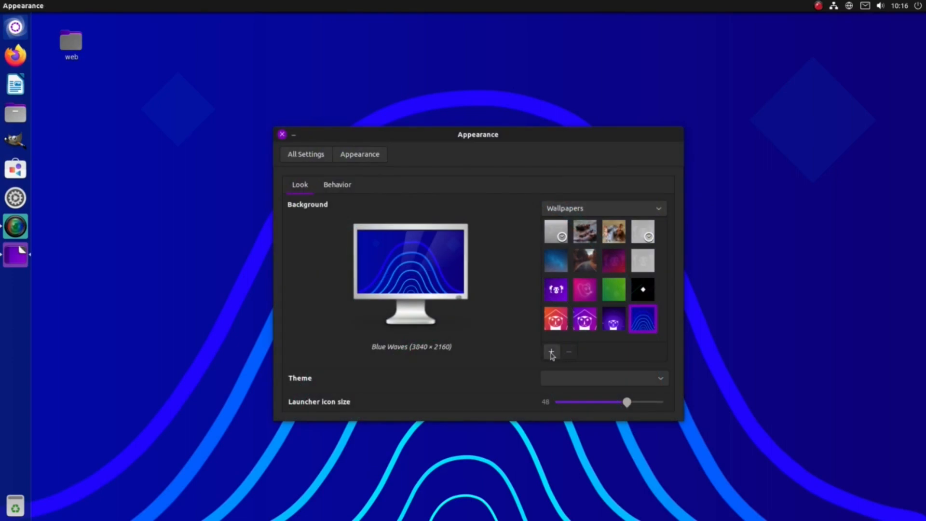
{"action": "mouse_move", "coordinate": [319, 139]}
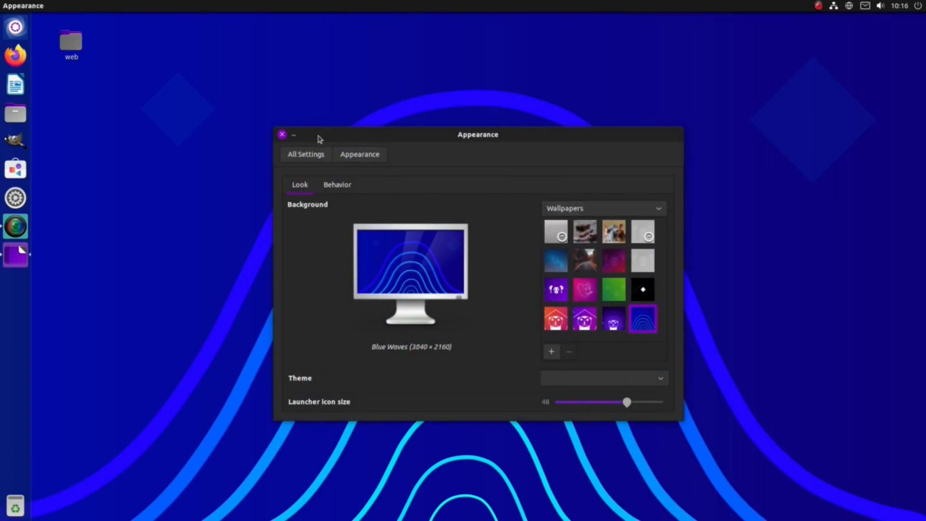
Browse Pixabay in the web browser and open the hot air balloon photo.
{"action": "left_click", "coordinate": [15, 54]}
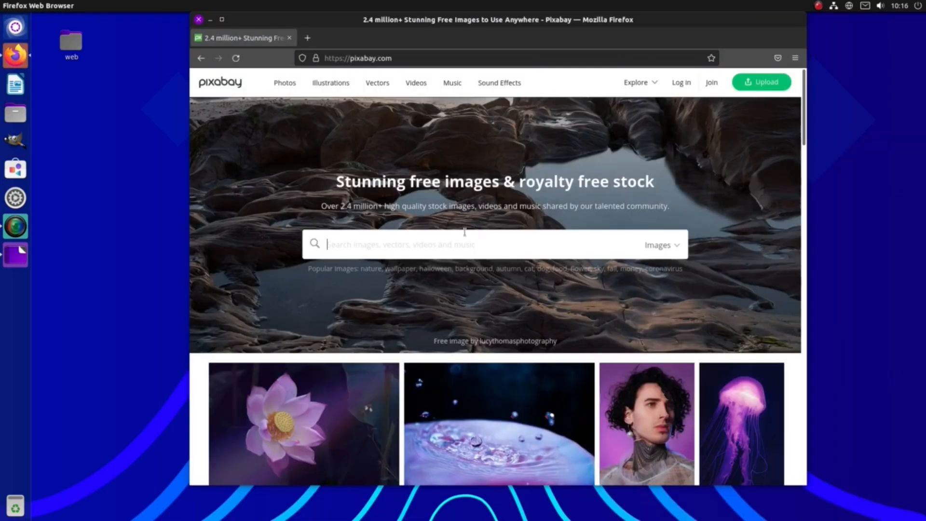
{"action": "scroll", "scroll_direction": "down", "scroll_amount": 3}
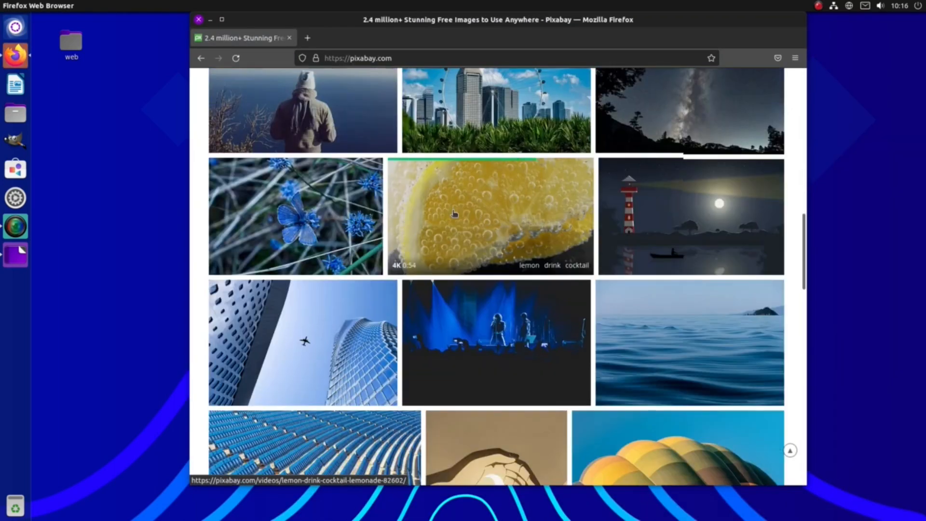
{"action": "scroll", "scroll_direction": "down", "scroll_amount": 3}
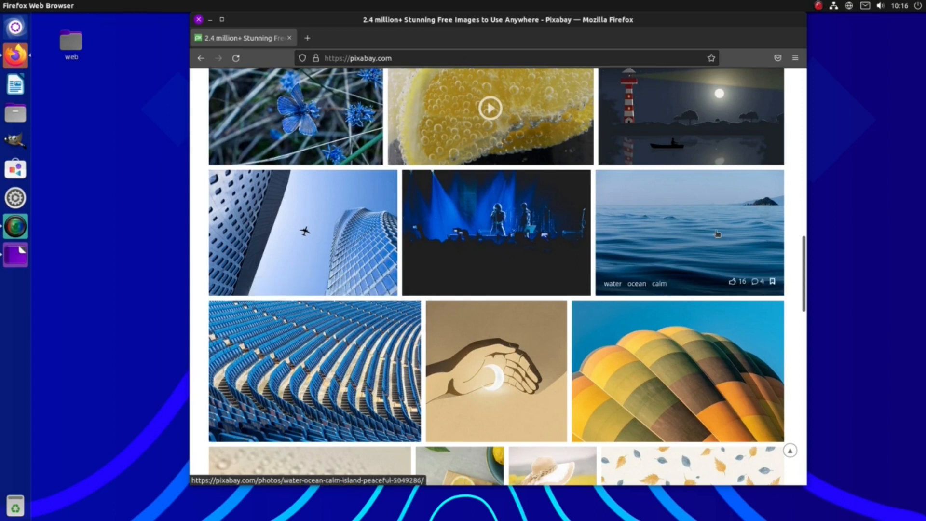
{"action": "left_click", "coordinate": [677, 371]}
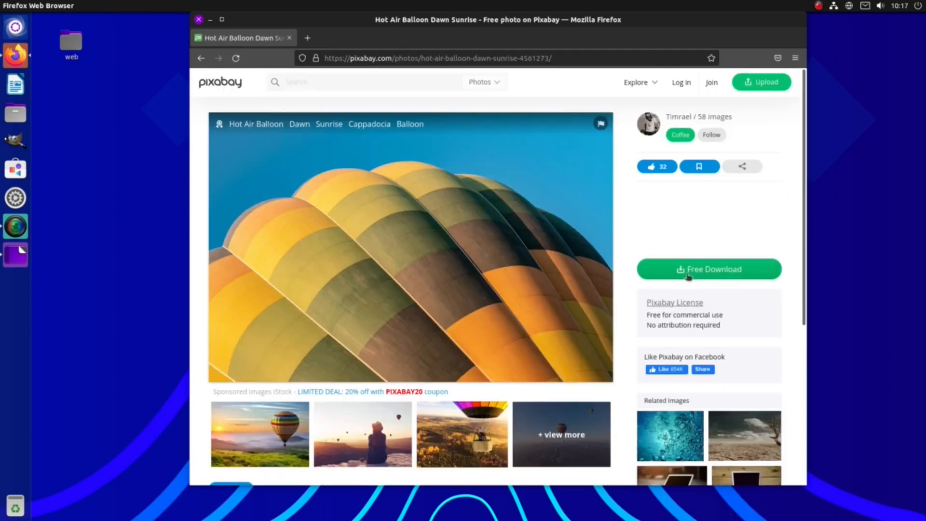
Request the free 1920×1280 download, pass the captcha and save the image file.
{"action": "left_click", "coordinate": [708, 269]}
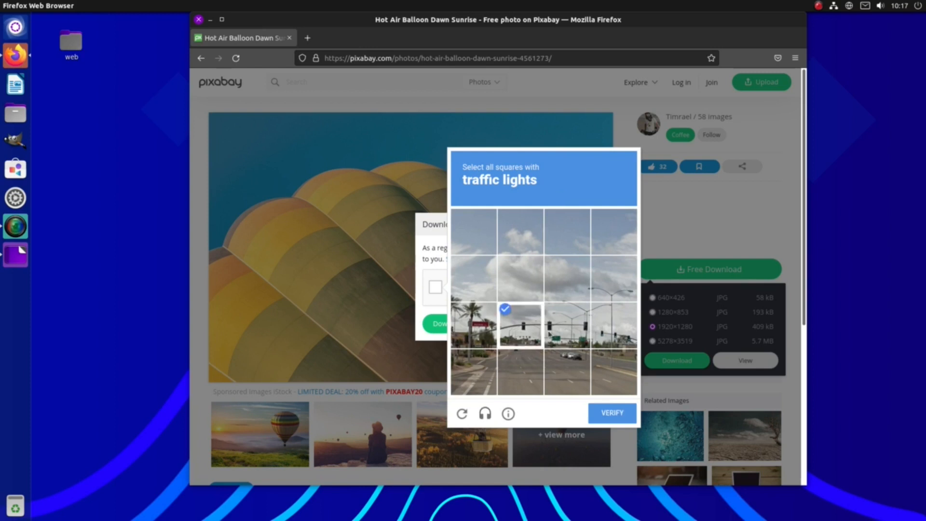
{"action": "left_click", "coordinate": [612, 413]}
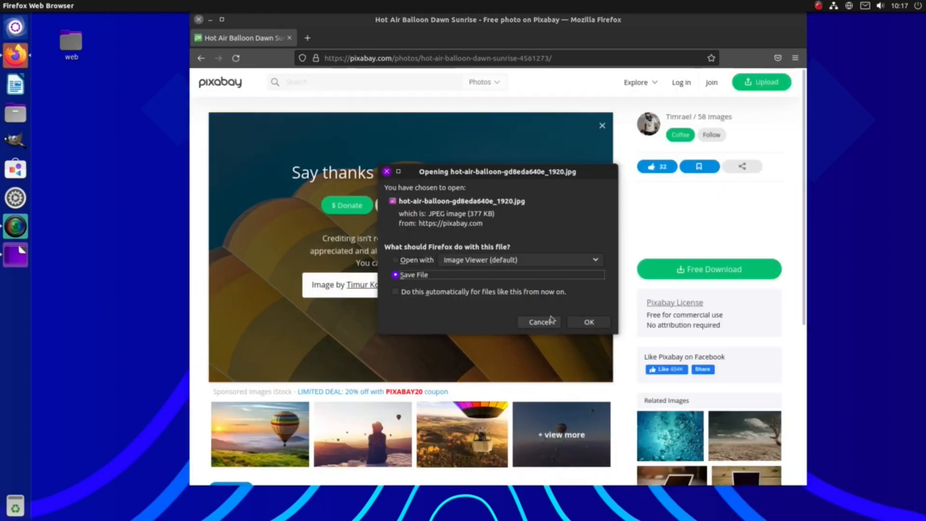
{"action": "left_click", "coordinate": [587, 322]}
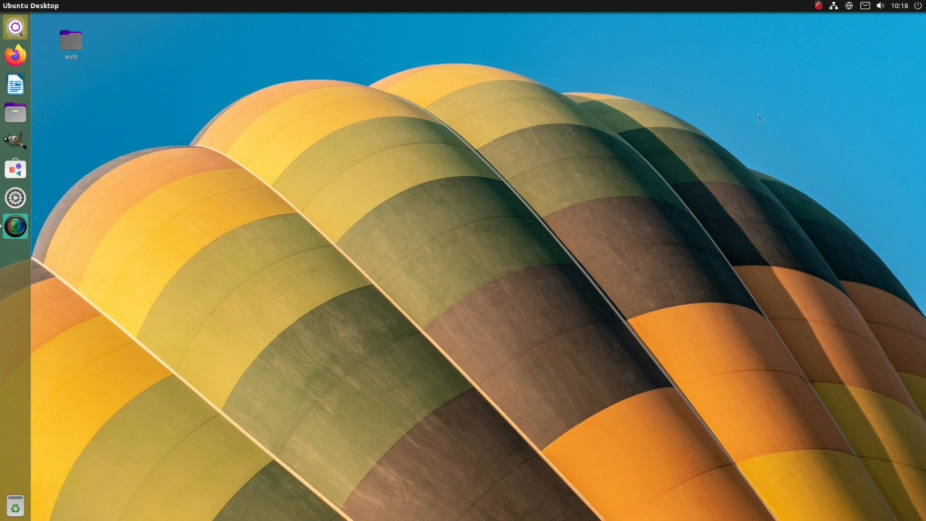
Search the Dash for 'appe', open Appearance and set the balloon JPG as background.
{"action": "left_click", "coordinate": [15, 27]}
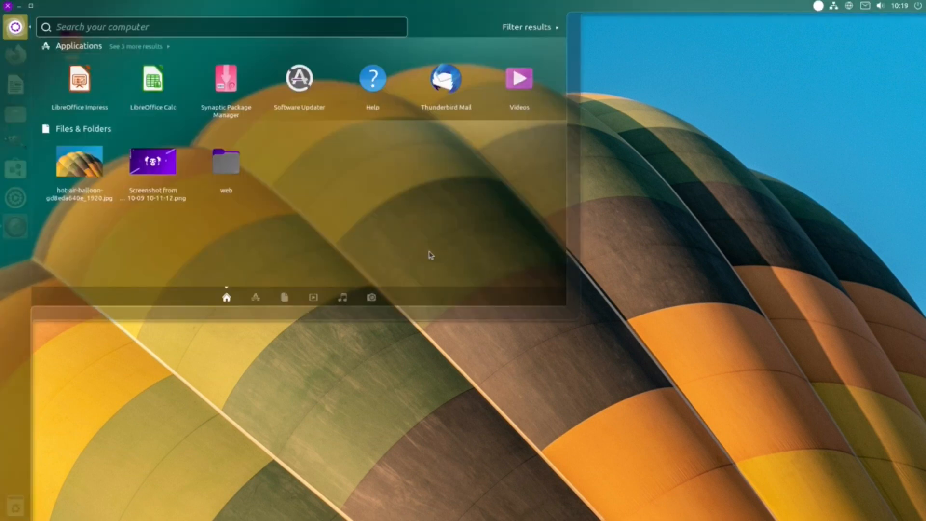
{"action": "type", "text": "appe"}
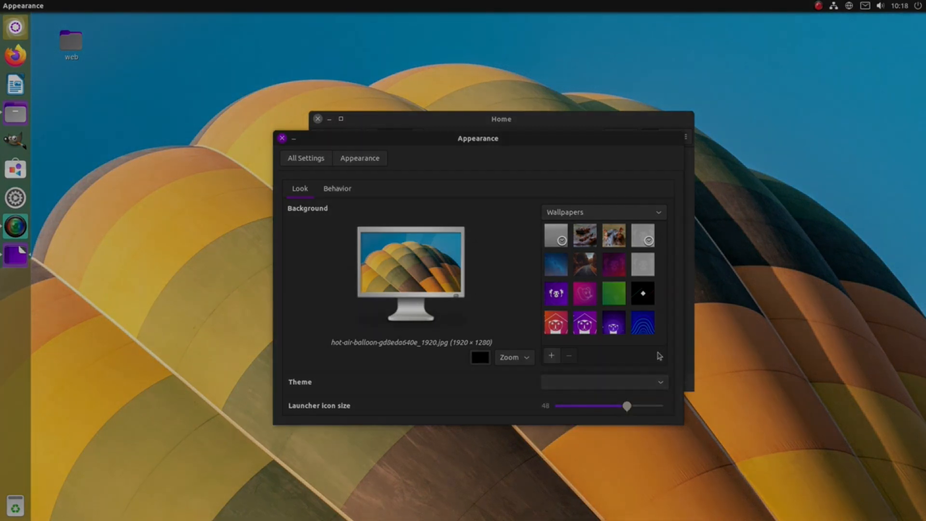
{"action": "left_click", "coordinate": [282, 138]}
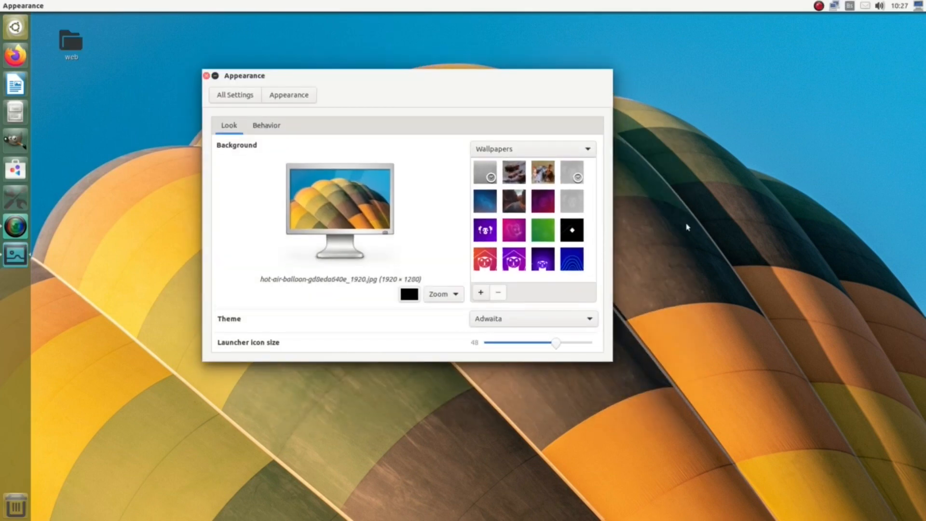
Try the Ambiance theme in Appearance, then close the settings window.
{"action": "left_click", "coordinate": [531, 311]}
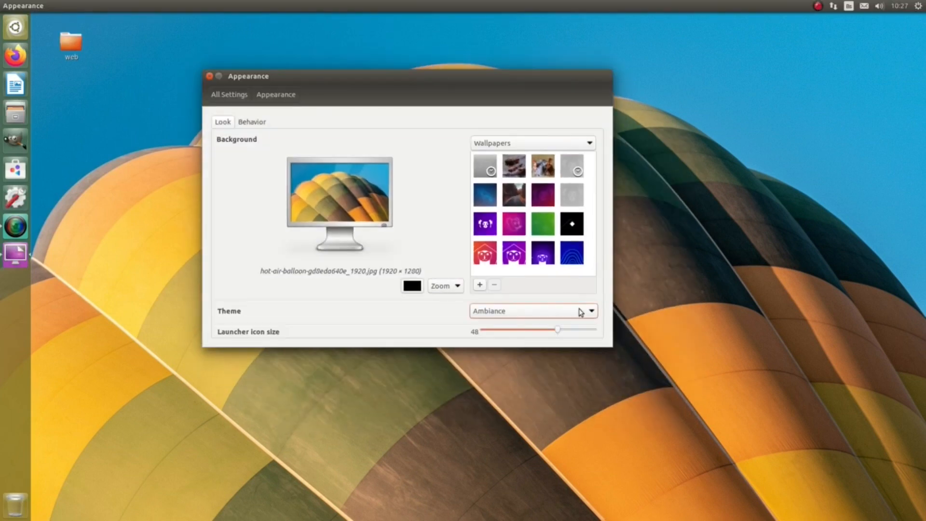
{"action": "left_click", "coordinate": [531, 311]}
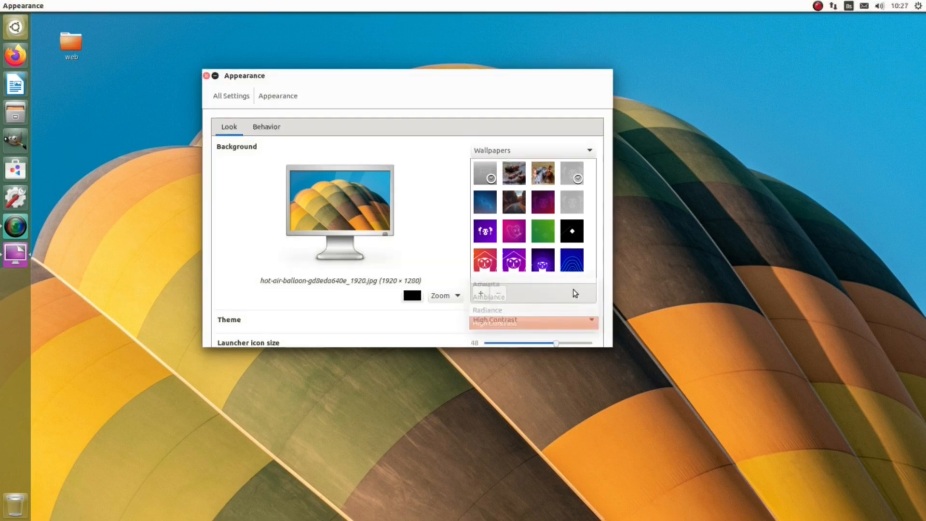
{"action": "left_click", "coordinate": [205, 75]}
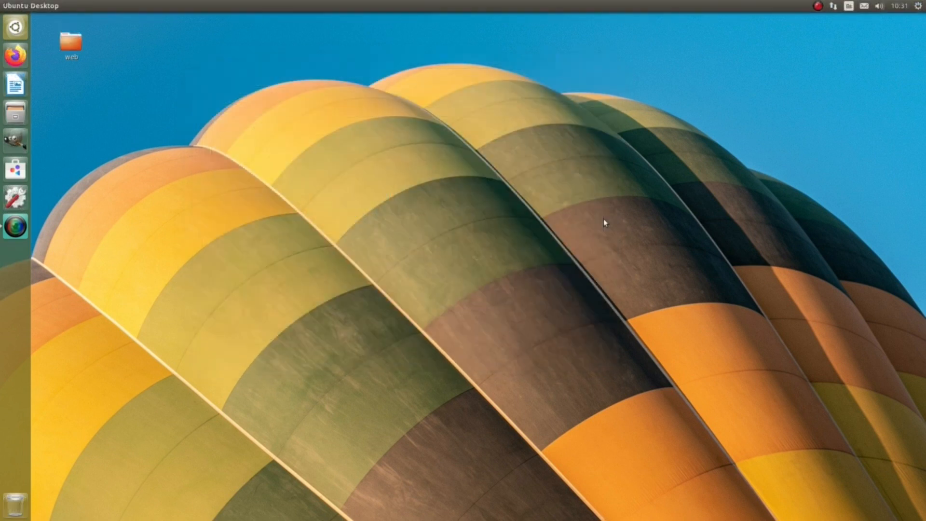
Launch Tweaks from the Dash and set the application theme to Yaru-unity-dark.
{"action": "left_click", "coordinate": [14, 27]}
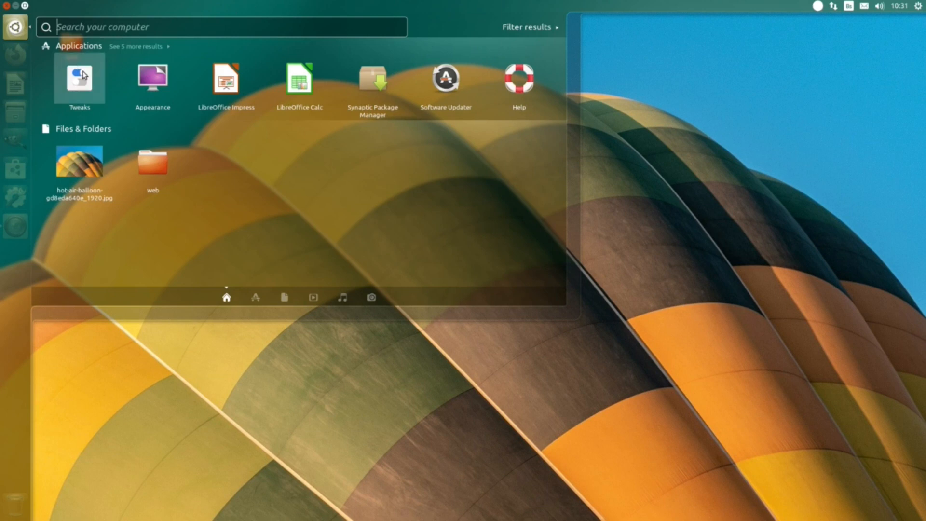
{"action": "left_click", "coordinate": [78, 78]}
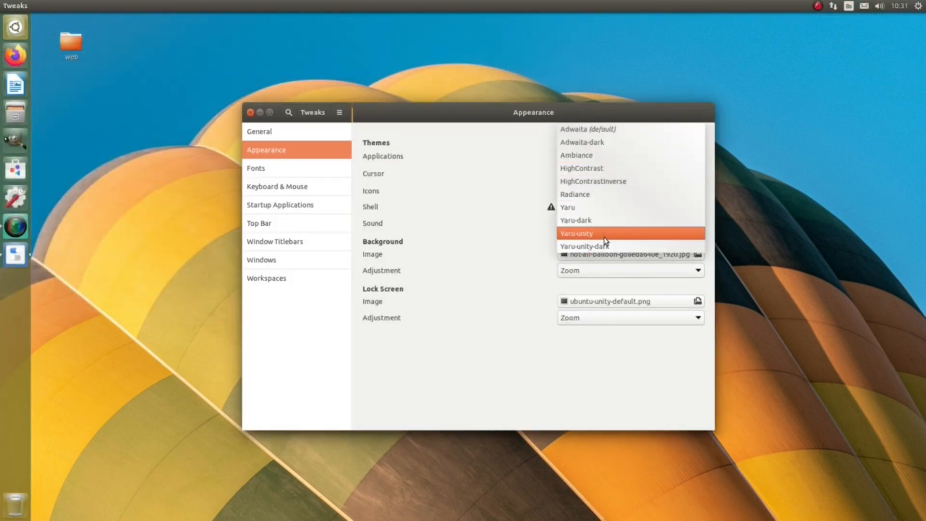
{"action": "left_click", "coordinate": [584, 246]}
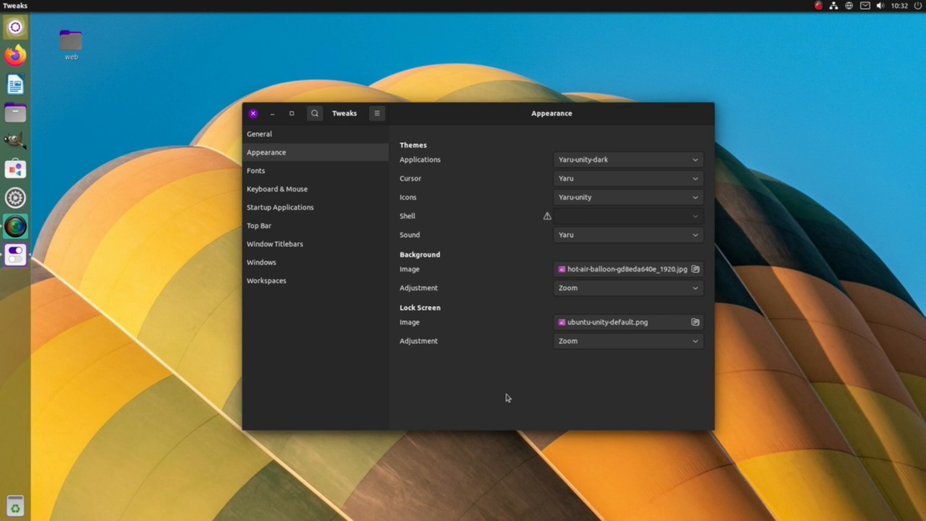
{"action": "left_click", "coordinate": [253, 113]}
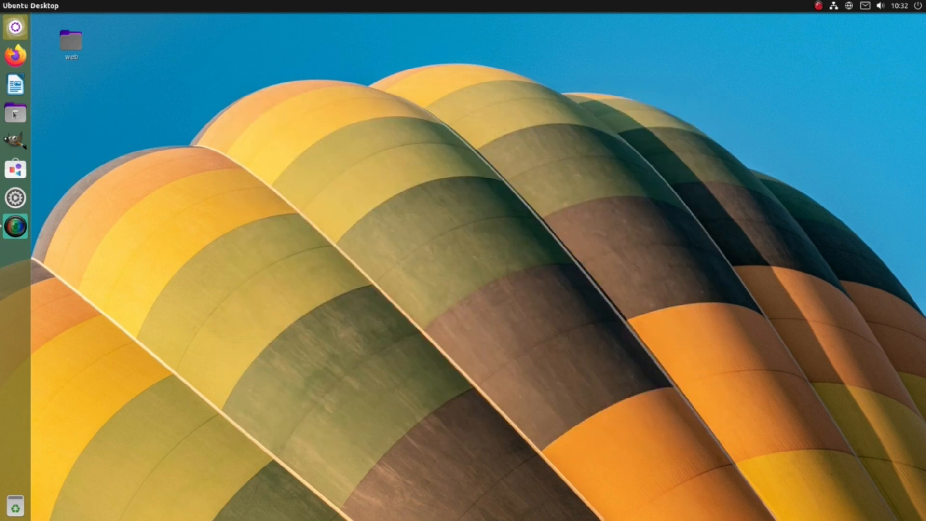
{"action": "left_click", "coordinate": [14, 112]}
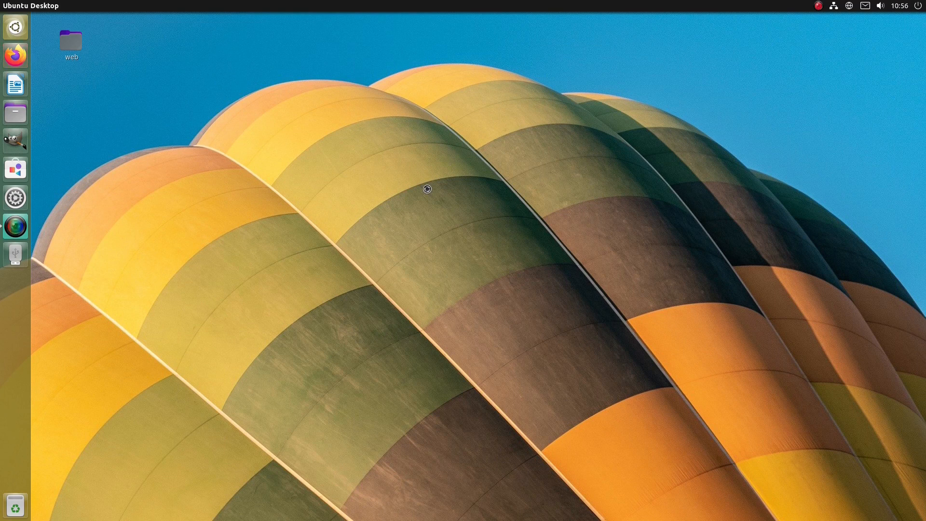
{"action": "left_click", "coordinate": [14, 54]}
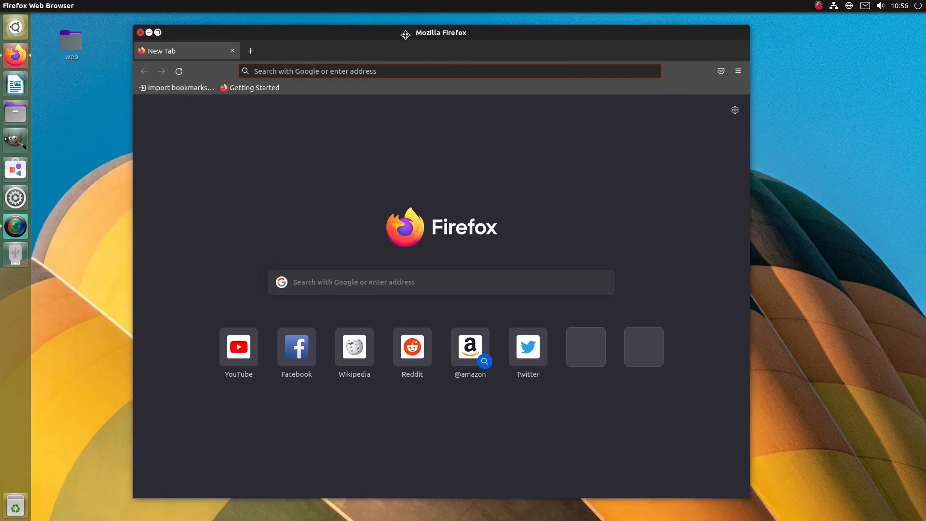
{"action": "mouse_move", "coordinate": [263, 4]}
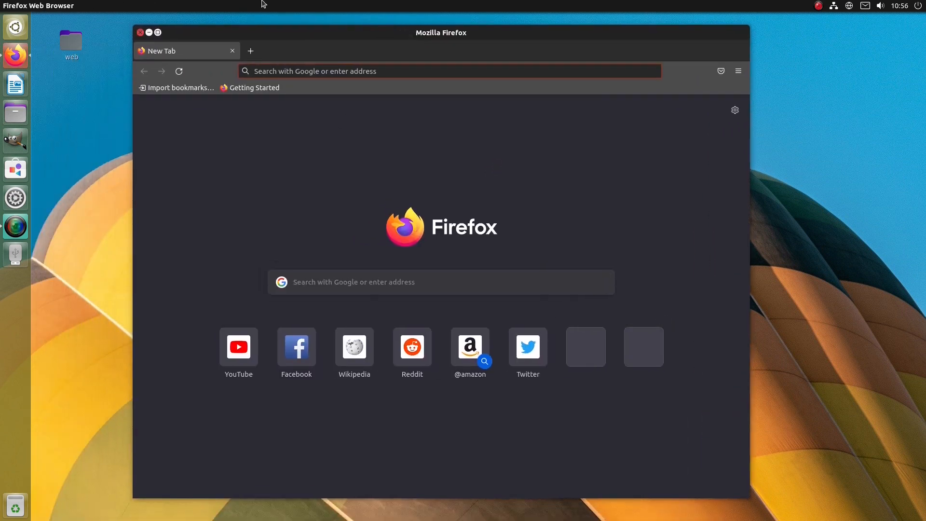
{"action": "mouse_move", "coordinate": [576, 335]}
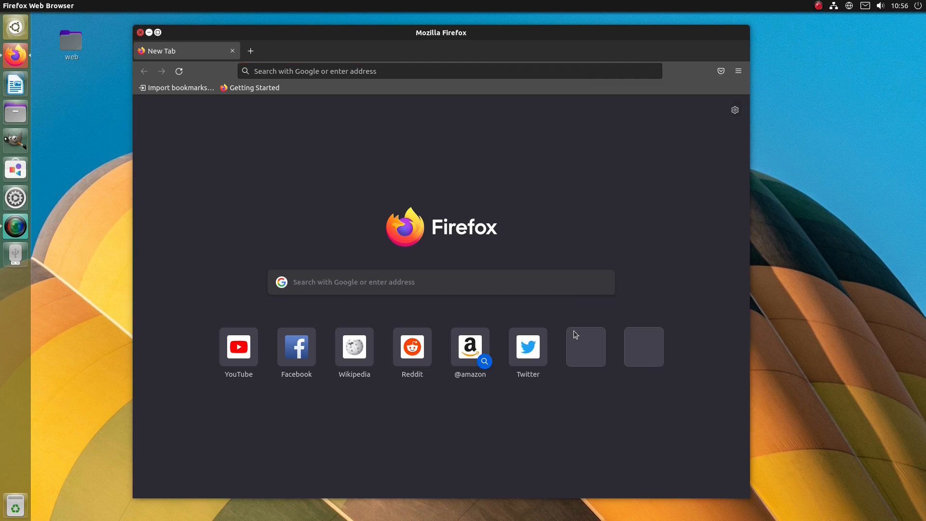
{"action": "mouse_move", "coordinate": [556, 461]}
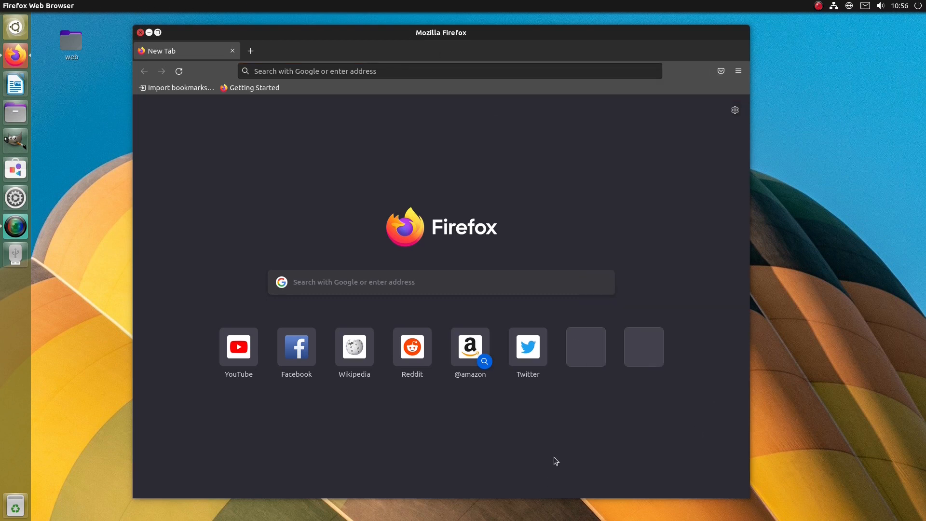
{"action": "mouse_move", "coordinate": [617, 475]}
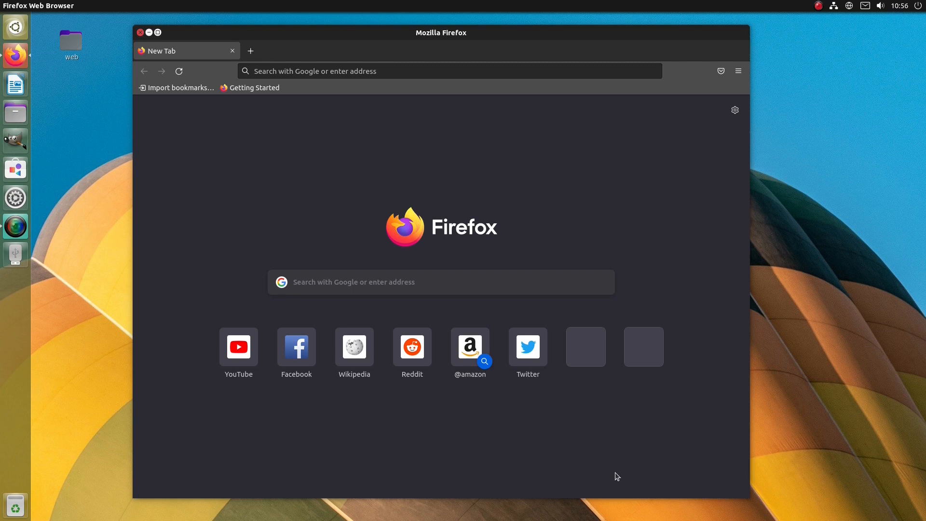
{"action": "left_click", "coordinate": [141, 32]}
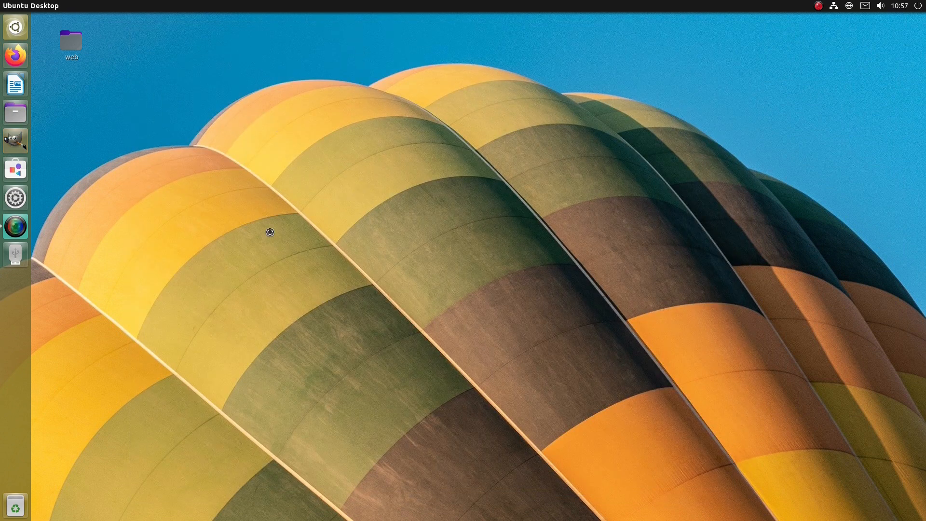
Launch GIMP and then LibreOffice Writer with a blank document from the launcher.
{"action": "left_click", "coordinate": [14, 140]}
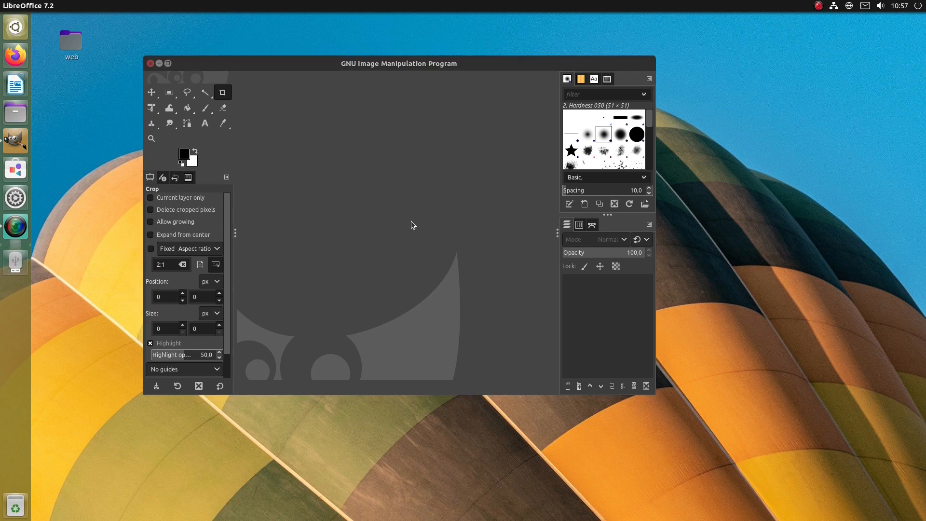
{"action": "left_click", "coordinate": [15, 85]}
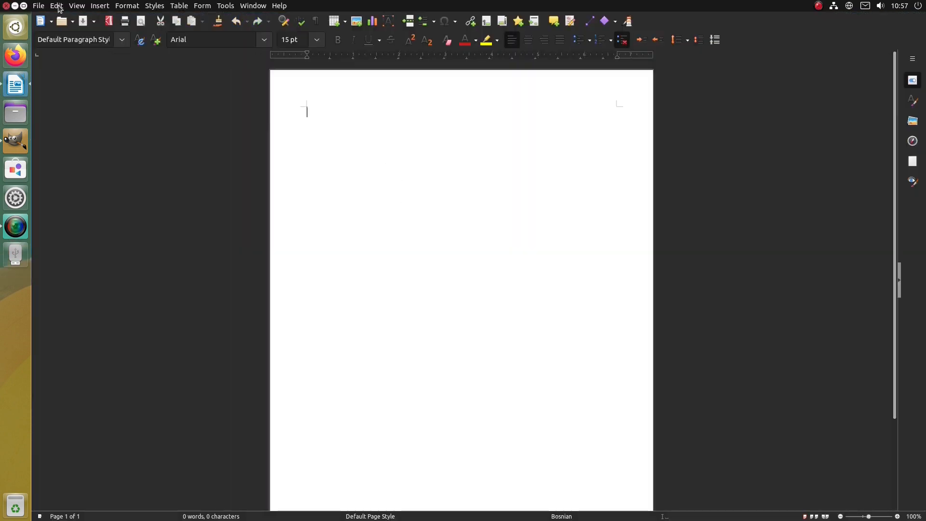
{"action": "mouse_move", "coordinate": [570, 253]}
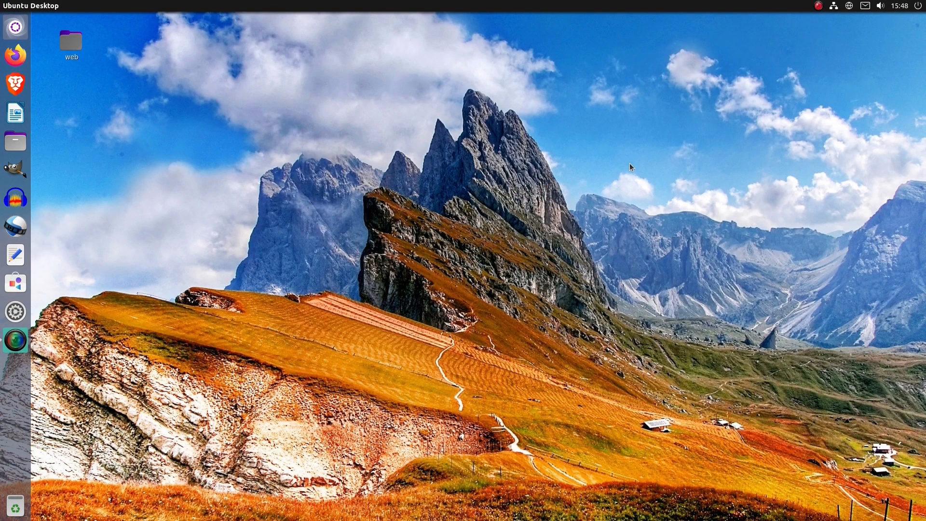
{"action": "mouse_move", "coordinate": [16, 83]}
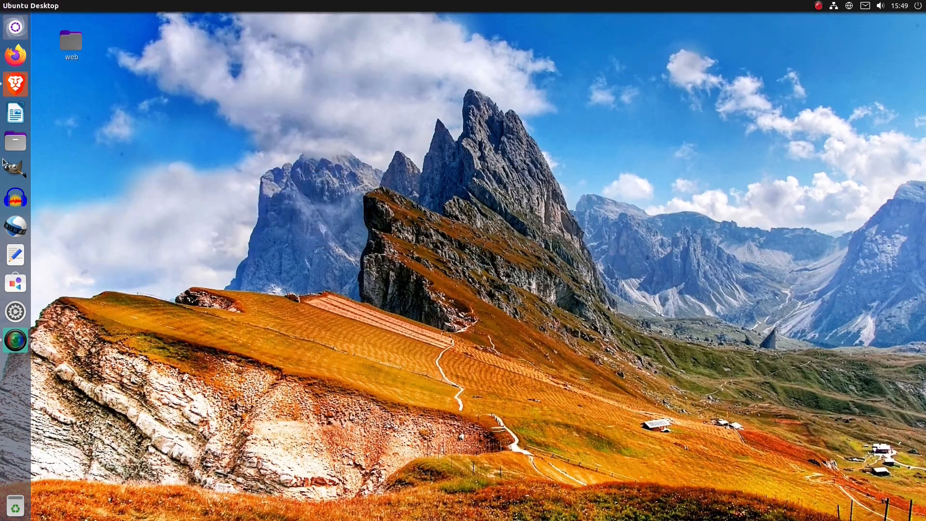
{"action": "left_click", "coordinate": [15, 142]}
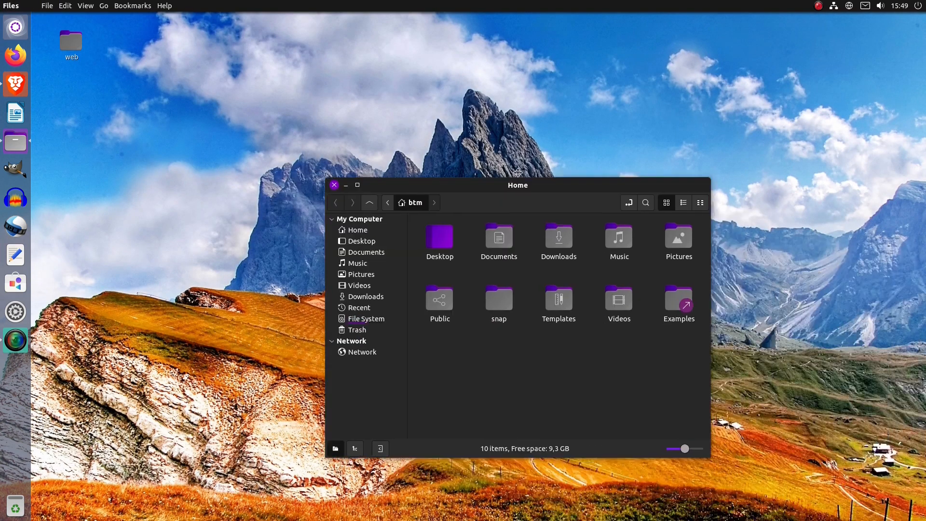
{"action": "left_click", "coordinate": [333, 185]}
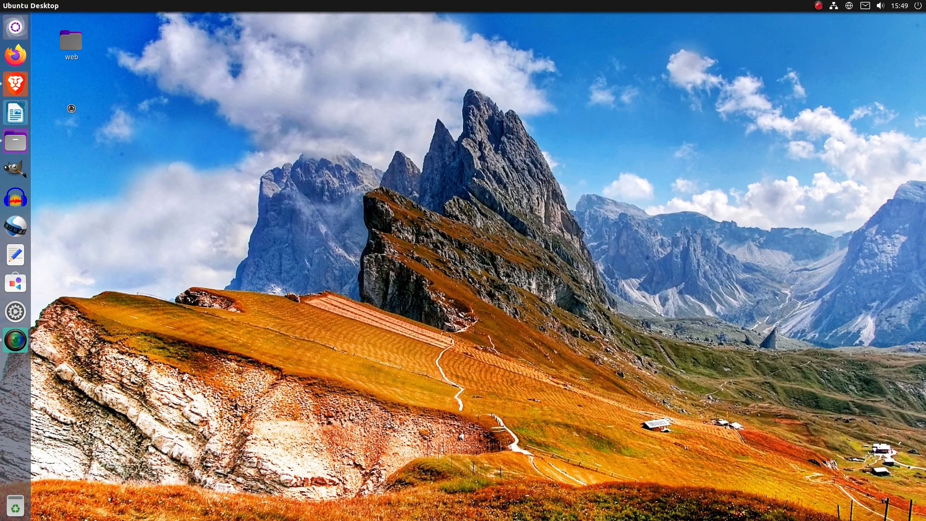
{"action": "mouse_move", "coordinate": [602, 201]}
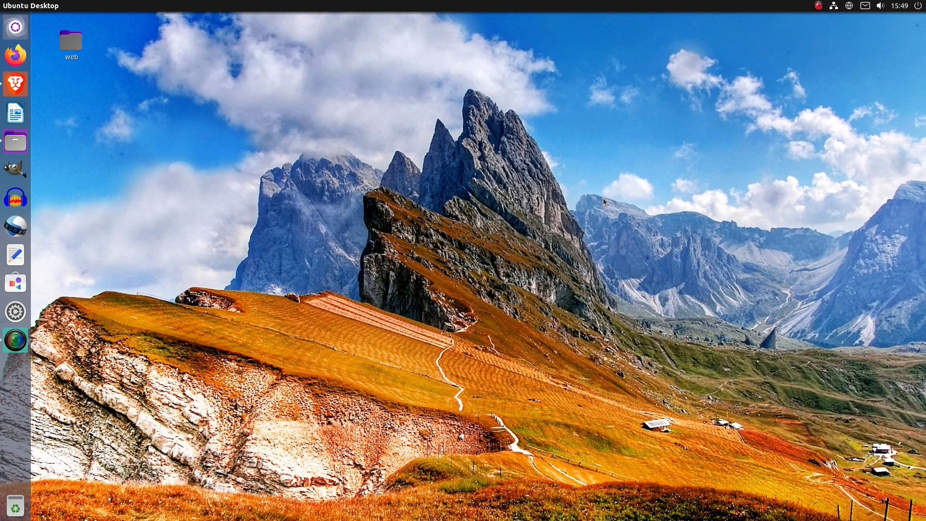
{"action": "mouse_move", "coordinate": [252, 225]}
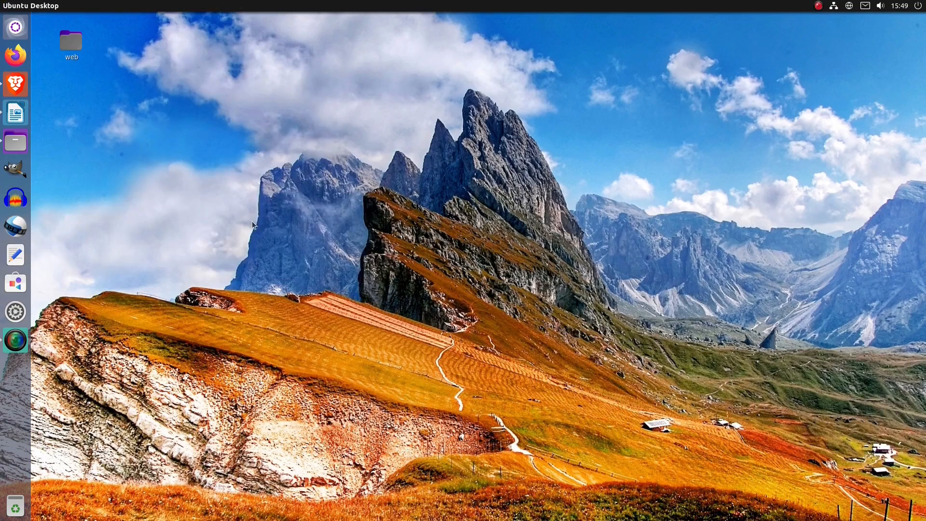
{"action": "mouse_move", "coordinate": [621, 190]}
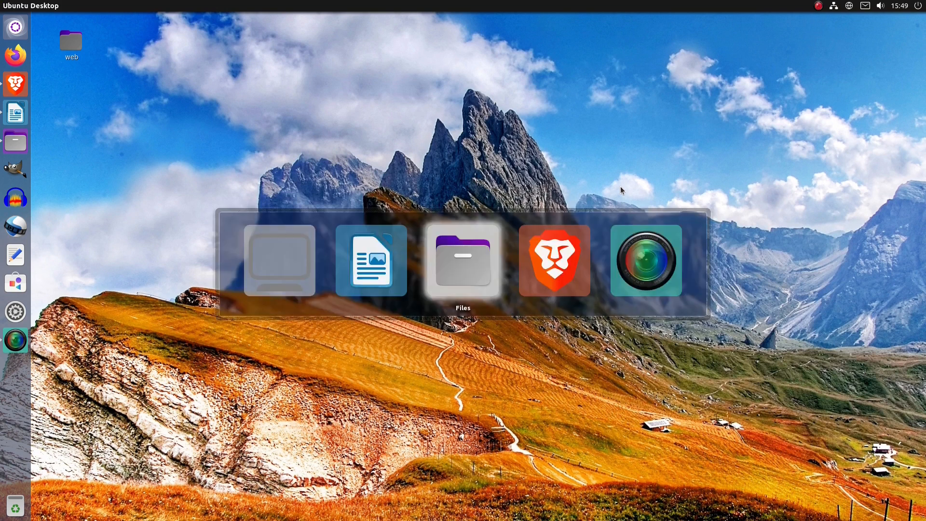
{"action": "left_click", "coordinate": [554, 260]}
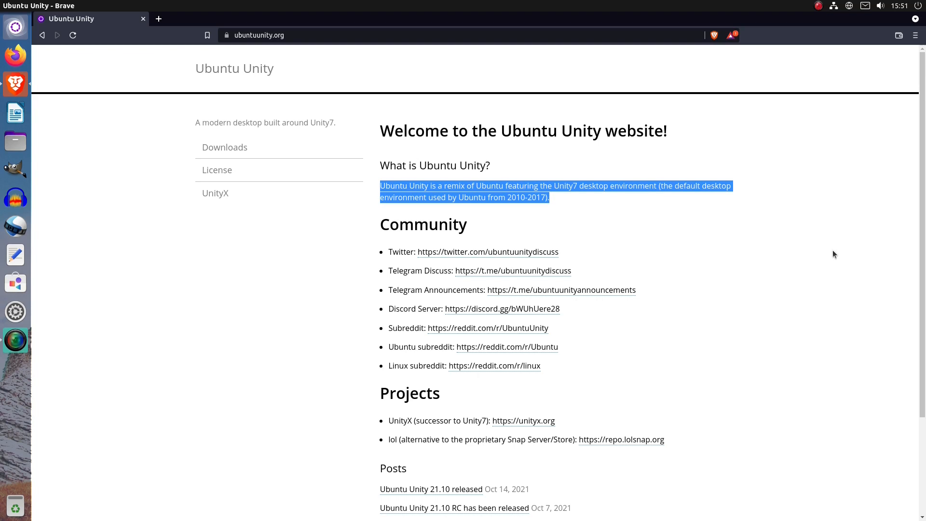
Scroll the ubuntuunity.org page to review the Projects section listing UnityX and lol.
{"action": "scroll", "scroll_direction": "up", "scroll_amount": 3}
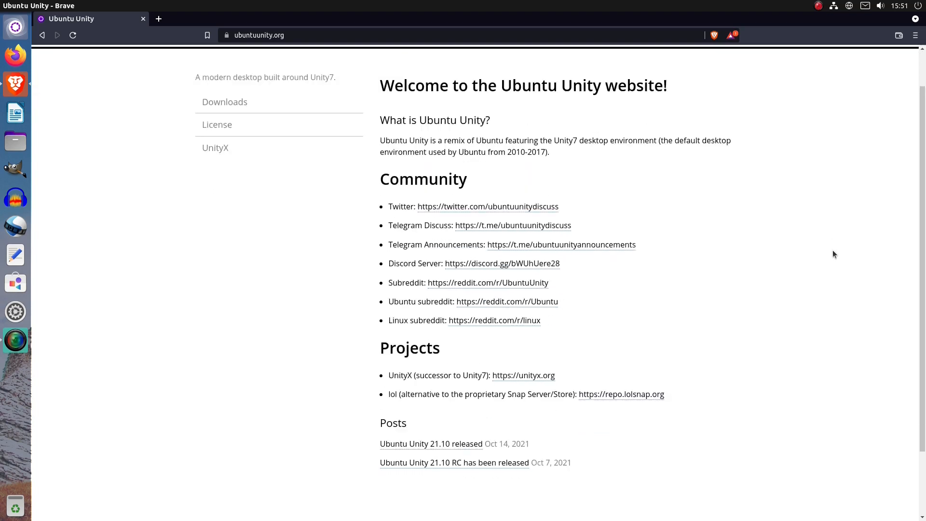
{"action": "scroll", "scroll_direction": "down", "scroll_amount": 3}
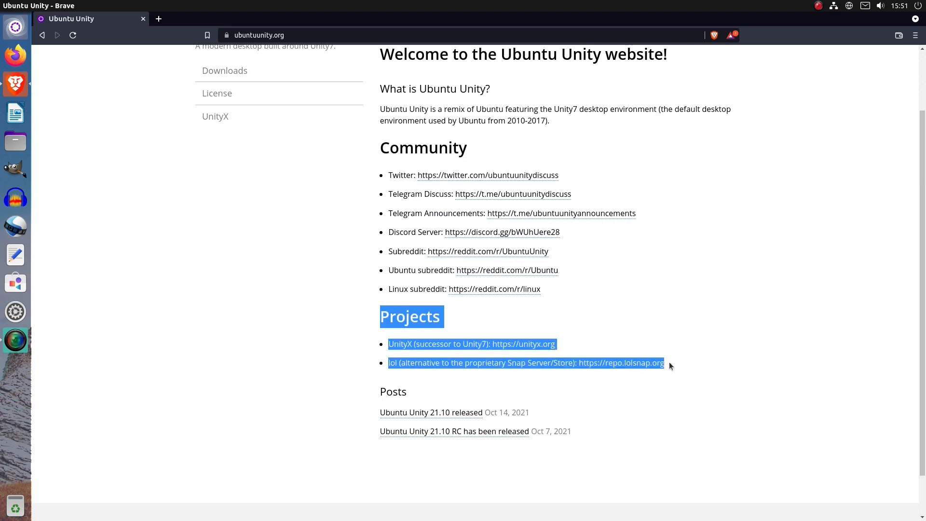
{"action": "mouse_move", "coordinate": [750, 335]}
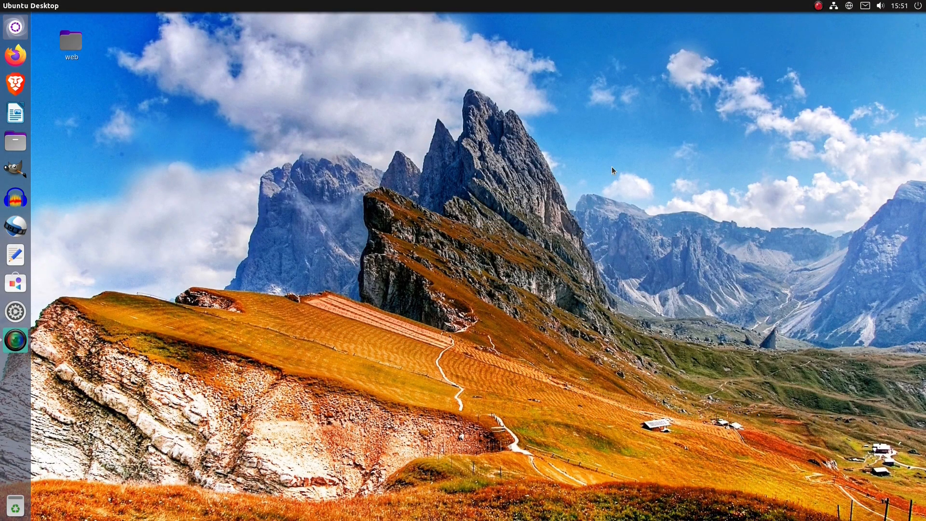
{"action": "mouse_move", "coordinate": [259, 112]}
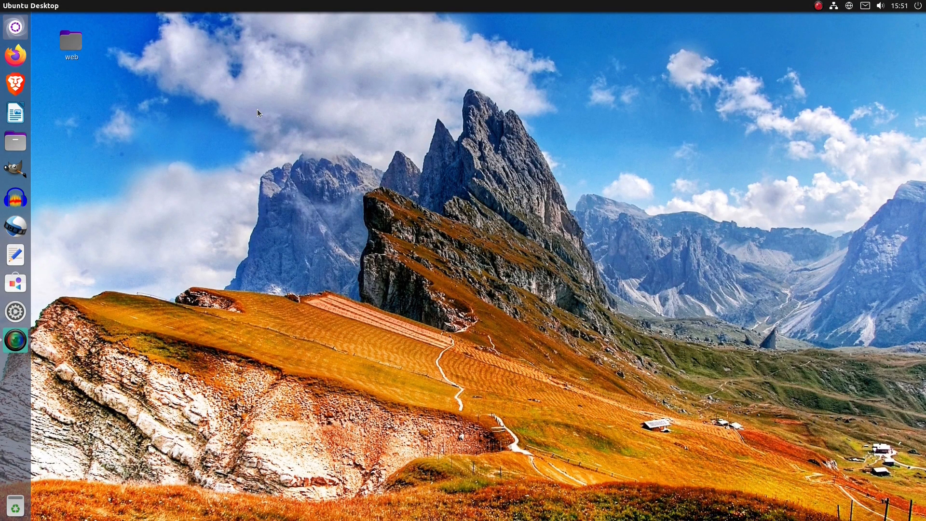
Launch Firefox from the launcher so it opens on its dark-themed New Tab page.
{"action": "left_click", "coordinate": [14, 170]}
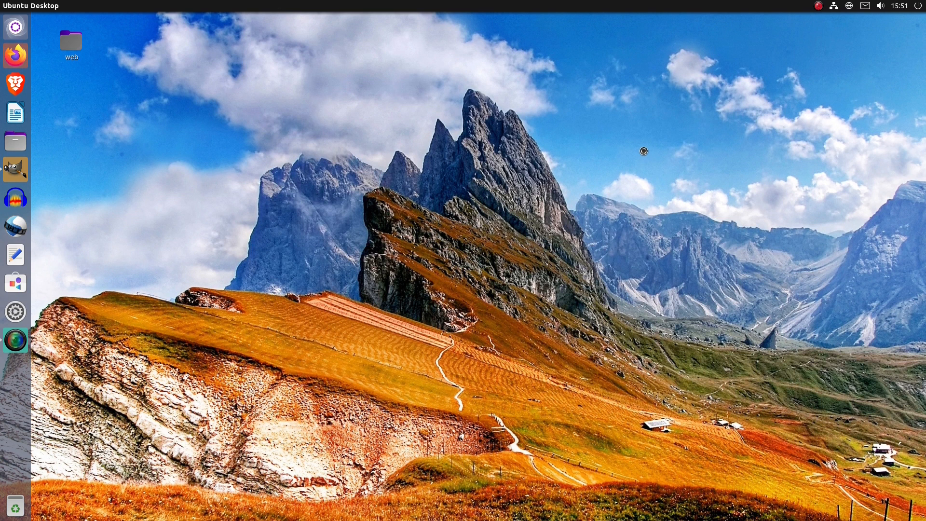
{"action": "left_click", "coordinate": [15, 54]}
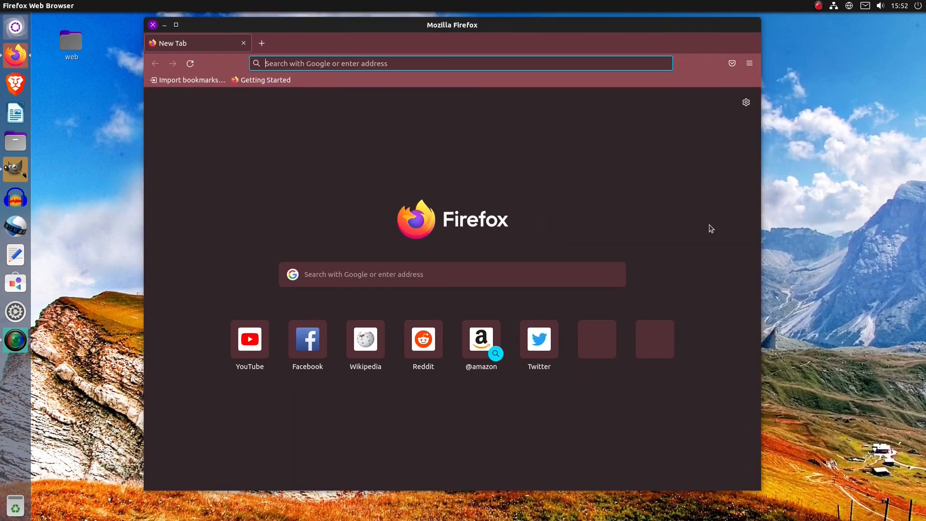
{"action": "mouse_move", "coordinate": [541, 229]}
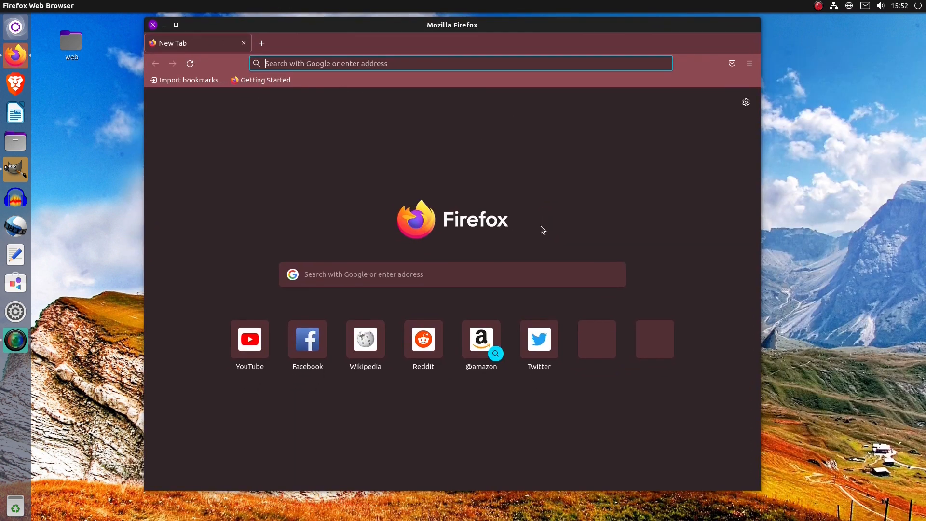